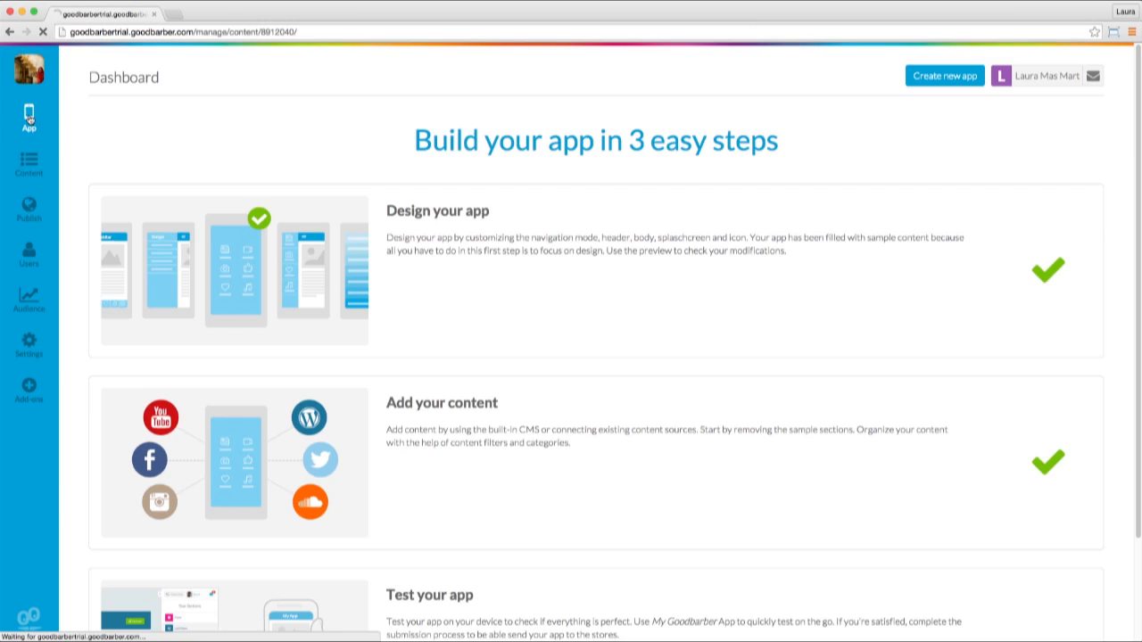
Step: Look over the app's general design settings, then return to the sections list
click(29, 116)
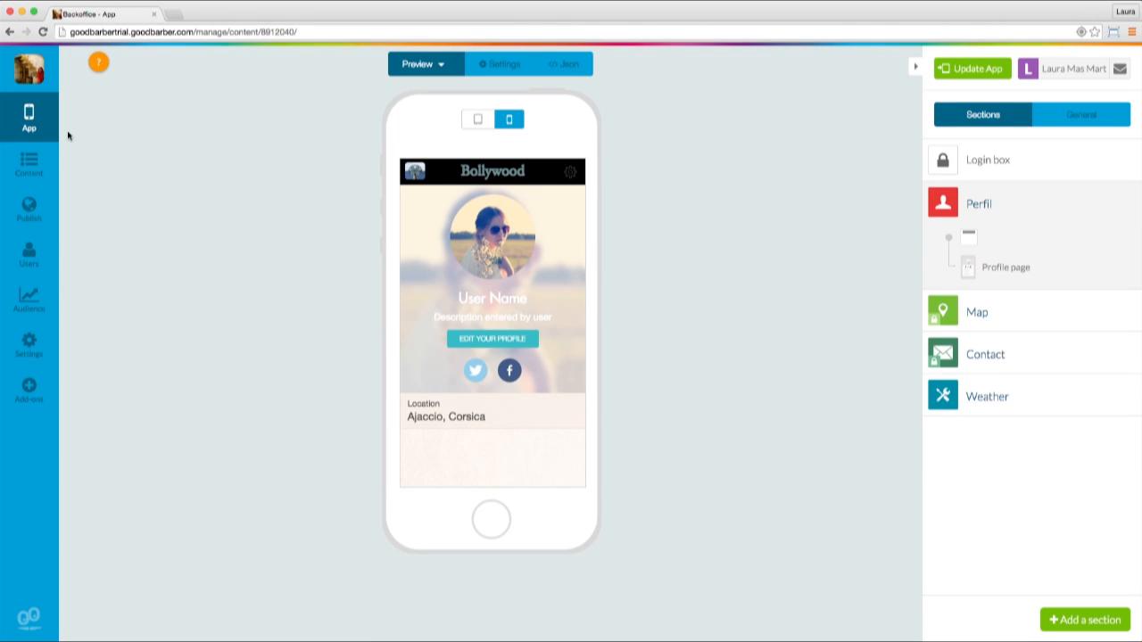
mouse_move(897, 276)
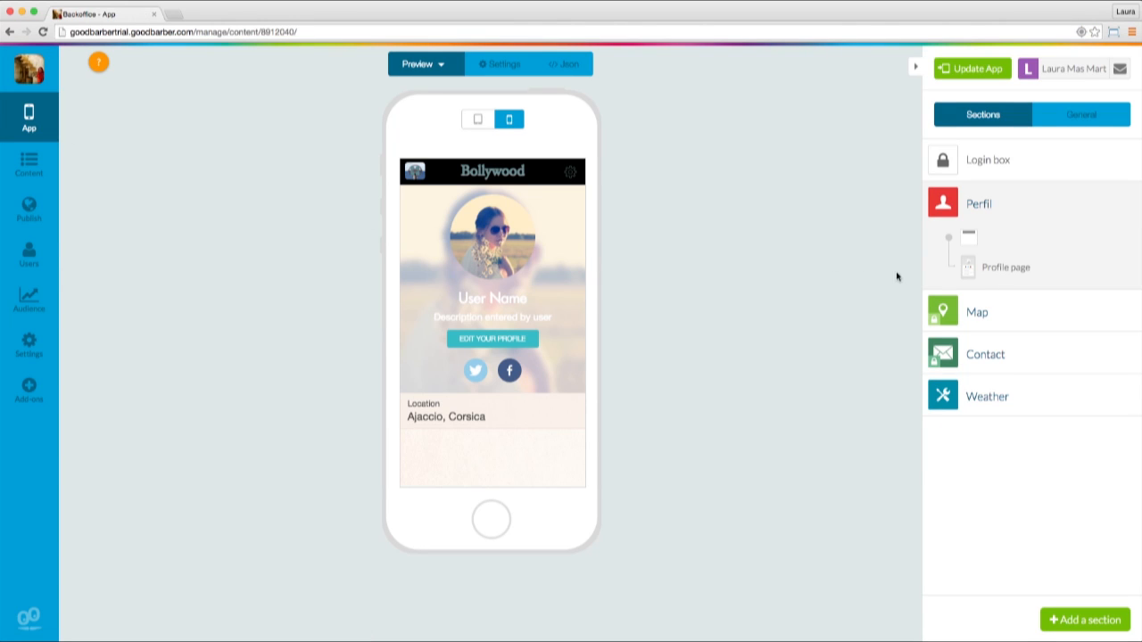
mouse_move(899, 396)
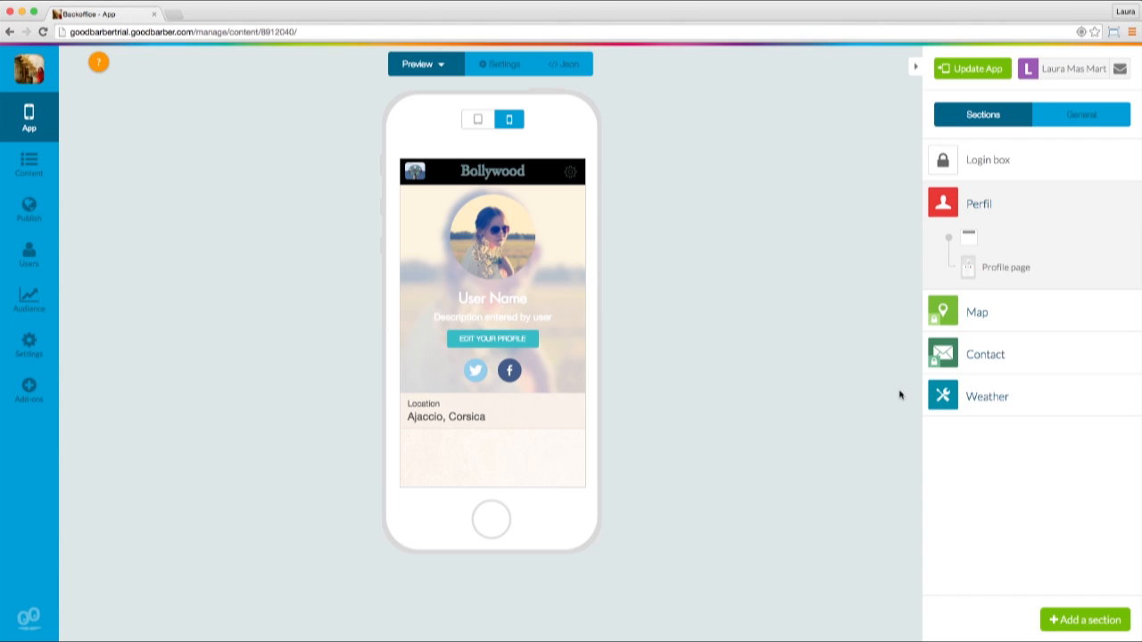
click(1081, 114)
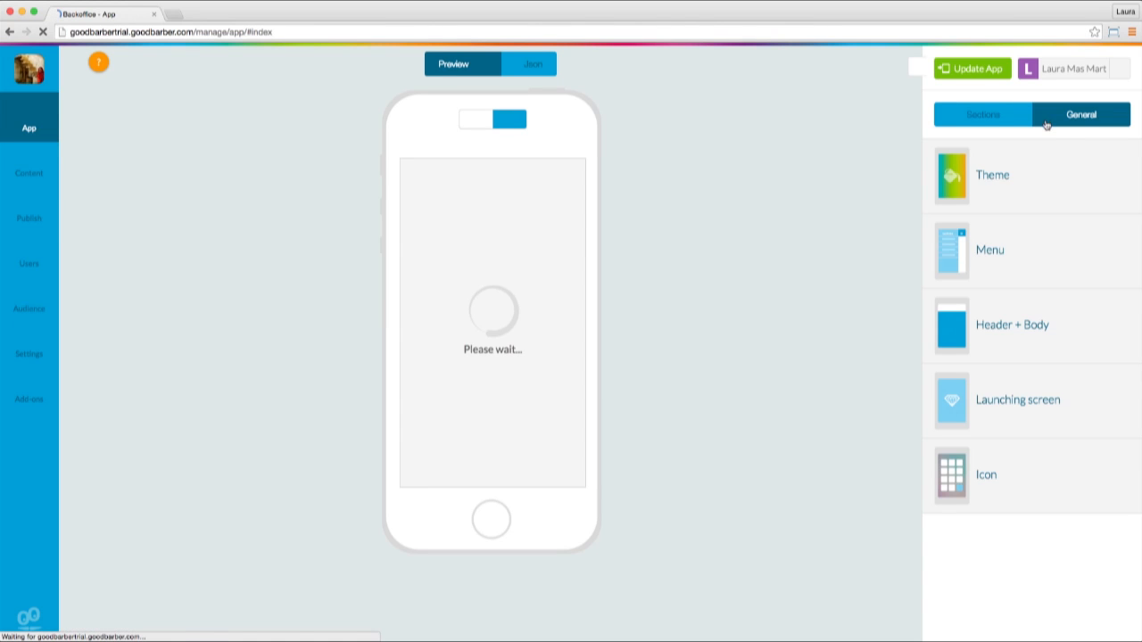
click(991, 250)
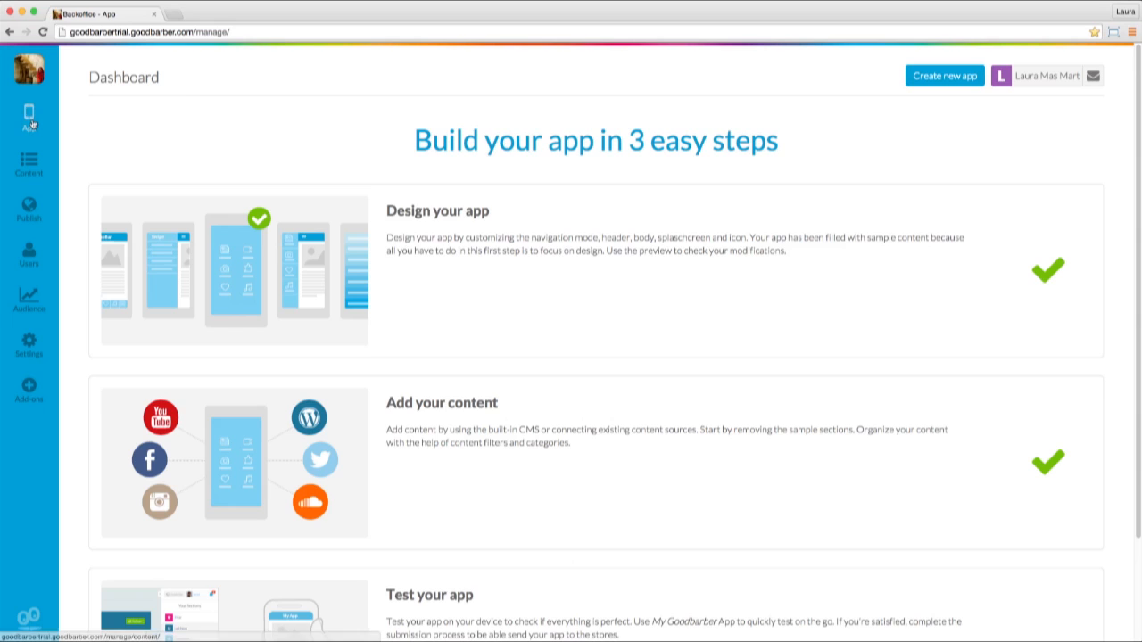
click(29, 116)
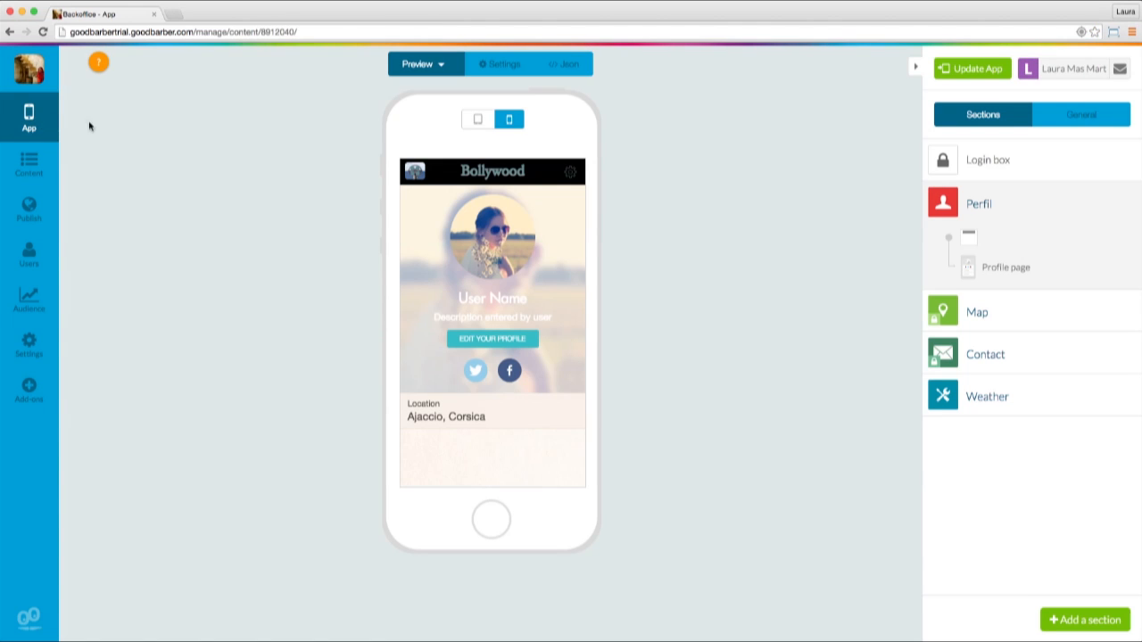
mouse_move(970, 214)
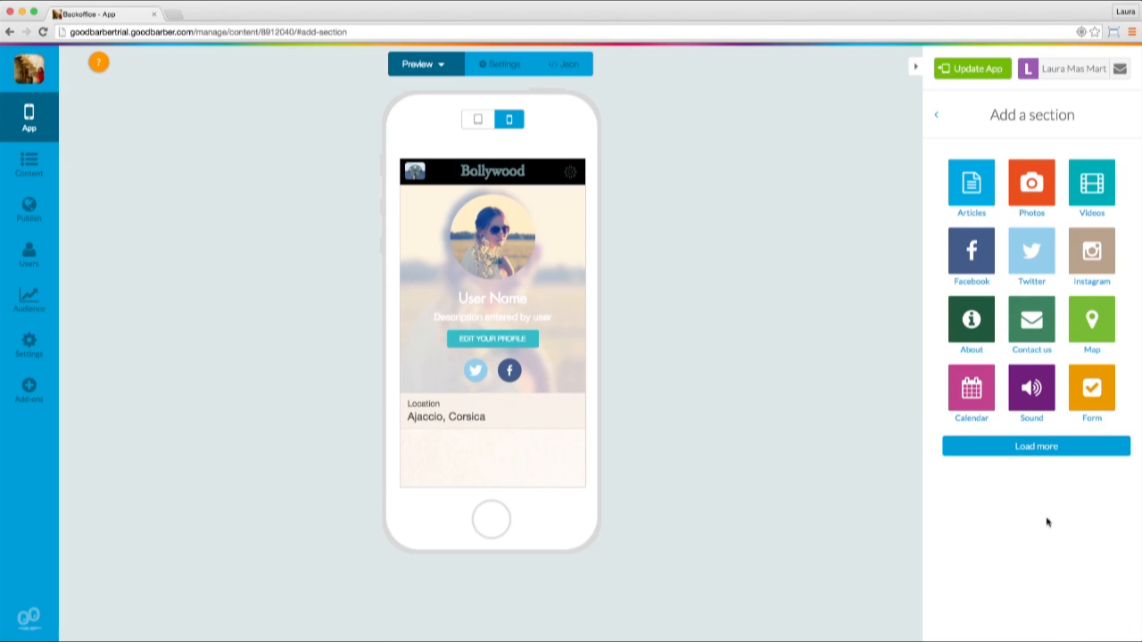
Step: Start adding a new Menu section from the extended section types
click(1035, 446)
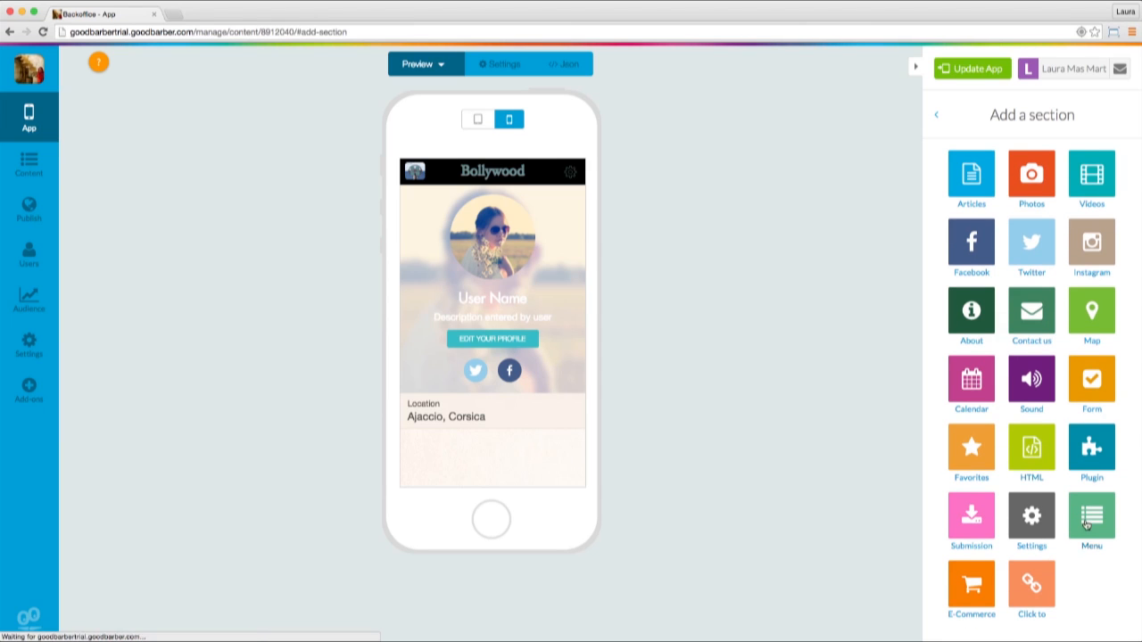
click(1092, 521)
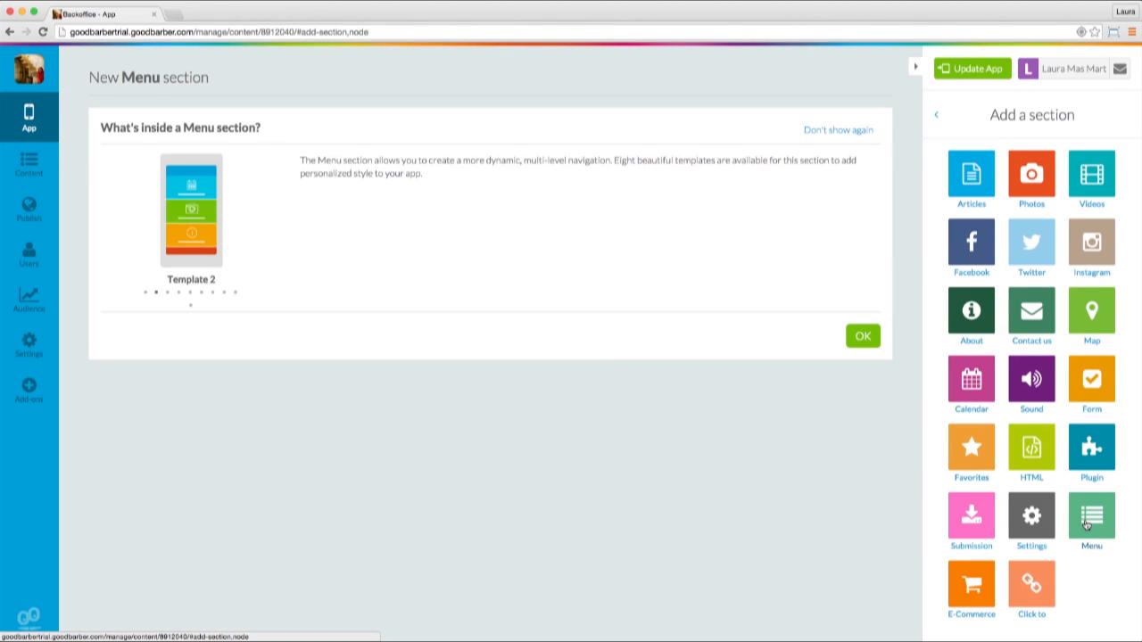
mouse_move(800, 434)
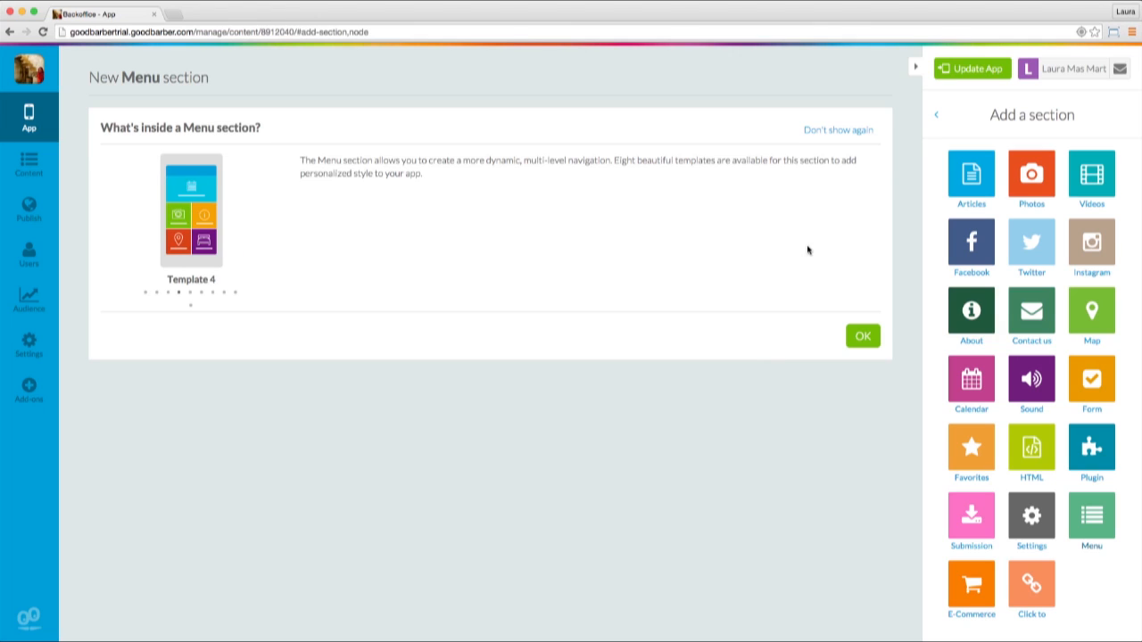
mouse_move(821, 132)
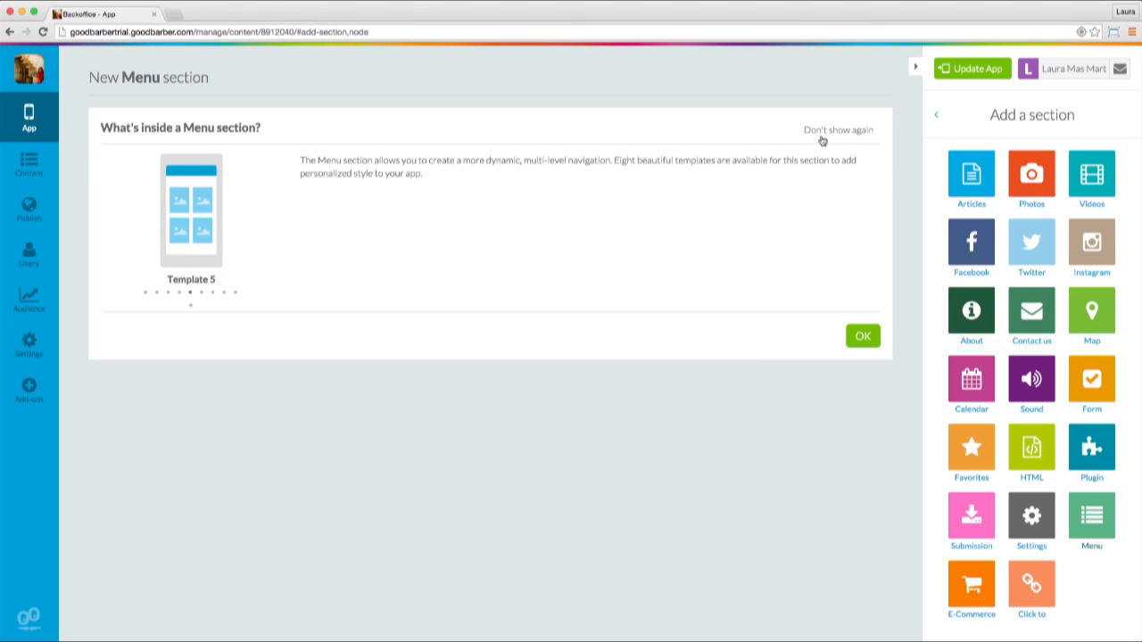
mouse_move(860, 336)
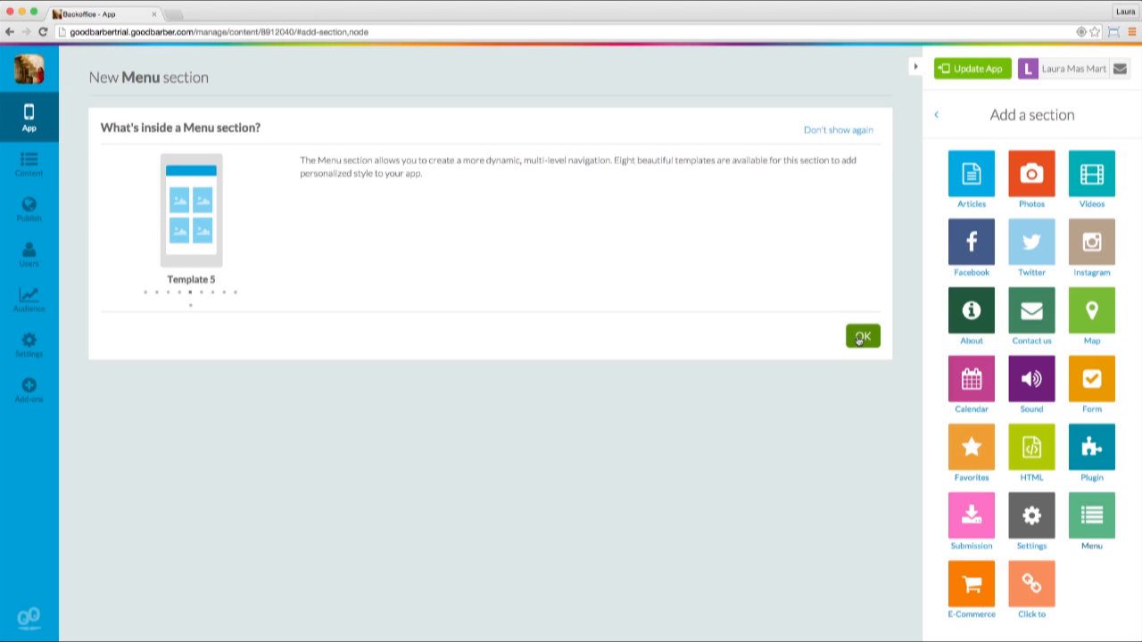
Step: Confirm Template 5, title the section 'Menú 1' and add it to the app
click(860, 336)
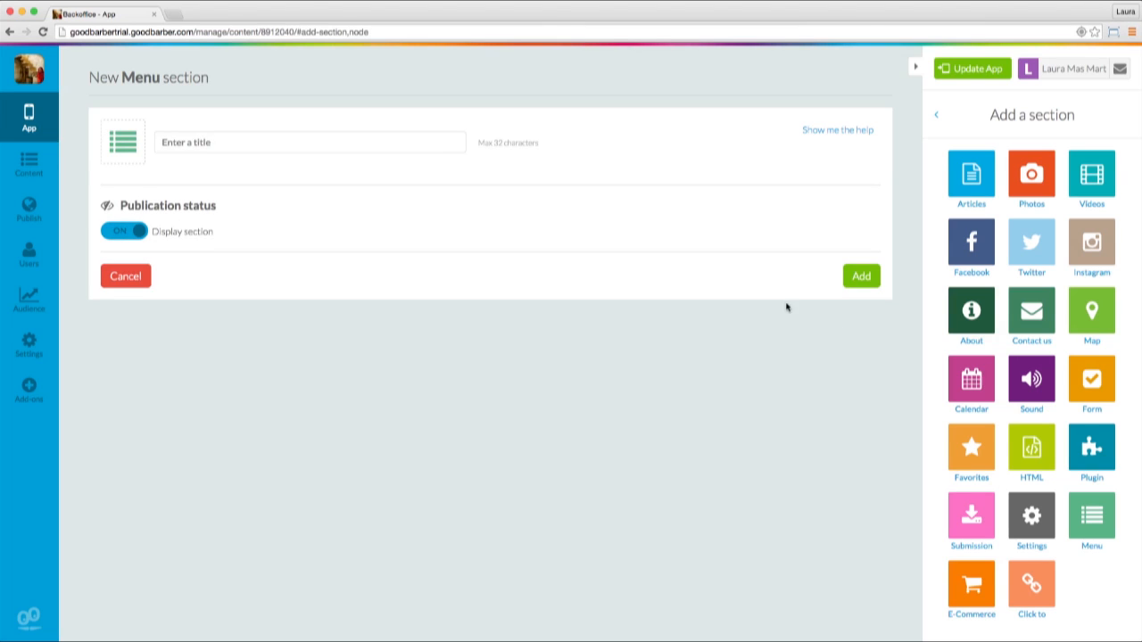
click(311, 143)
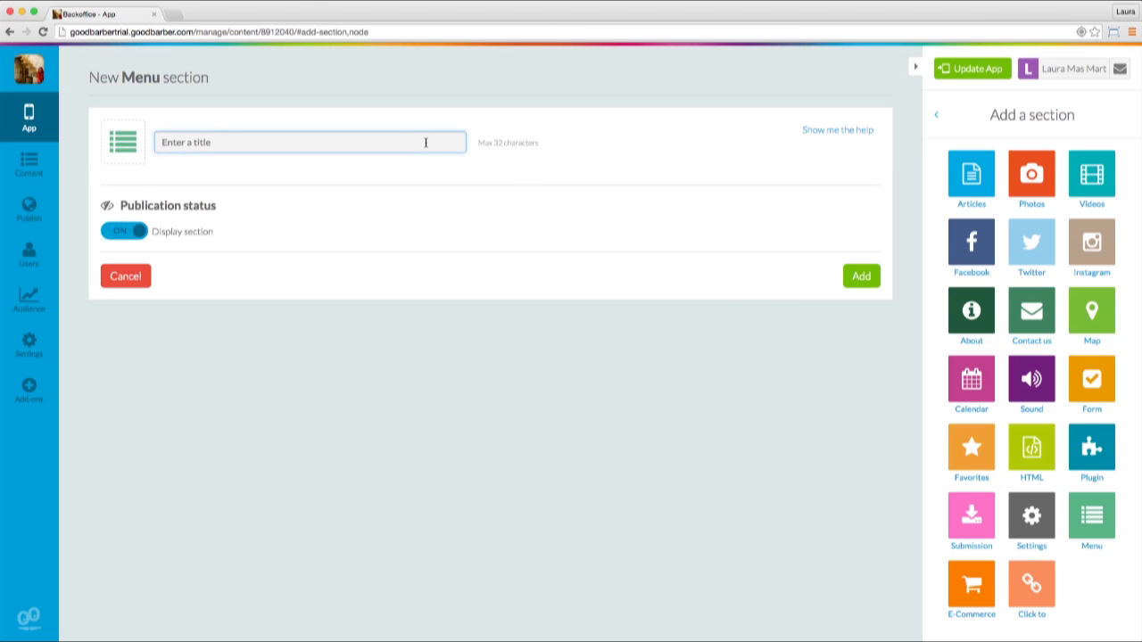
text(Menú 1)
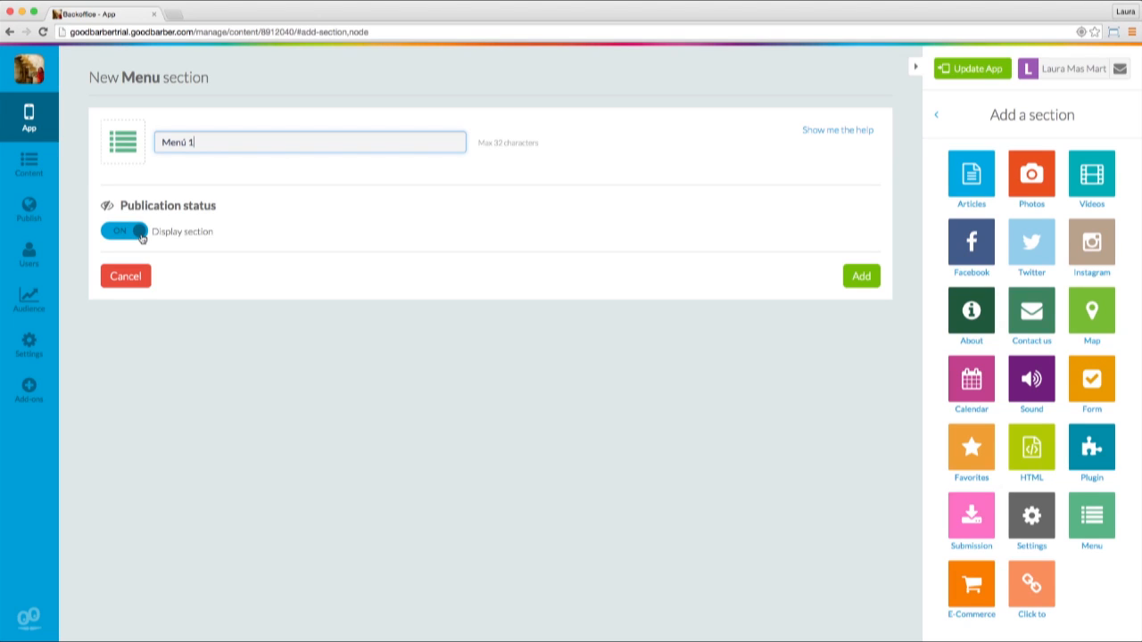
mouse_move(803, 323)
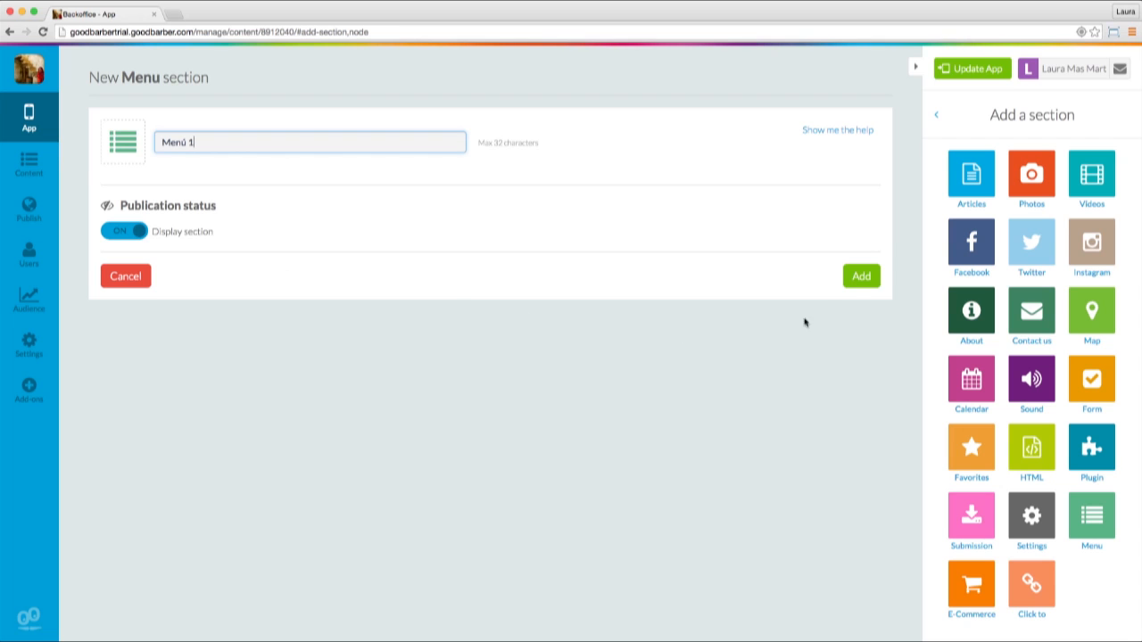
click(860, 274)
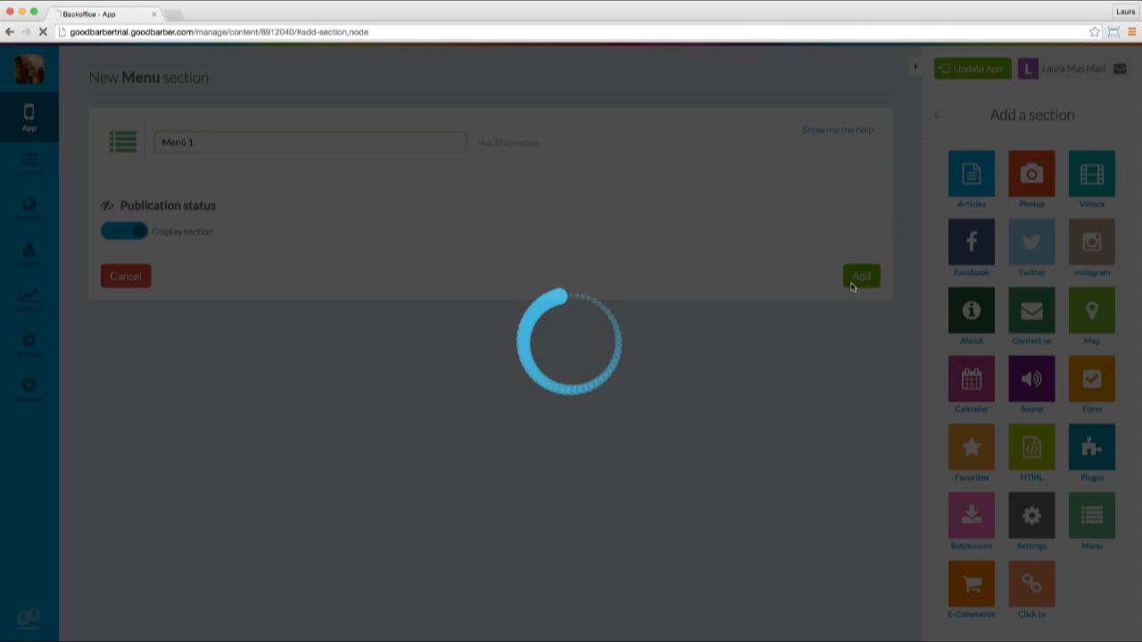
Step: Let the sections list reload with the new, still empty Menú 1 section
click(860, 275)
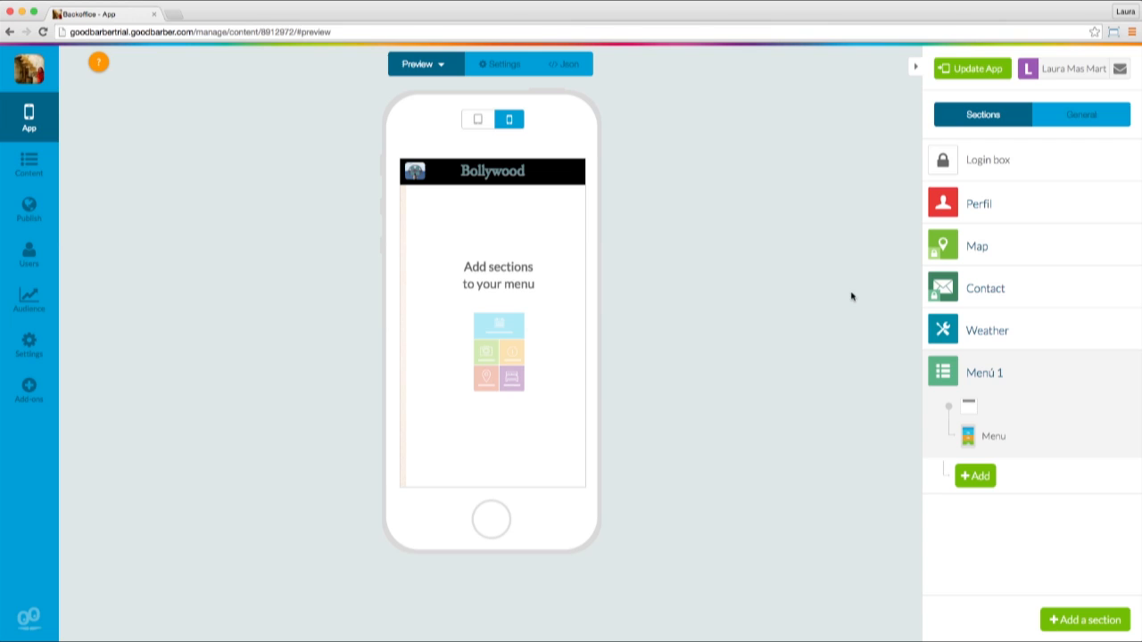
mouse_move(924, 381)
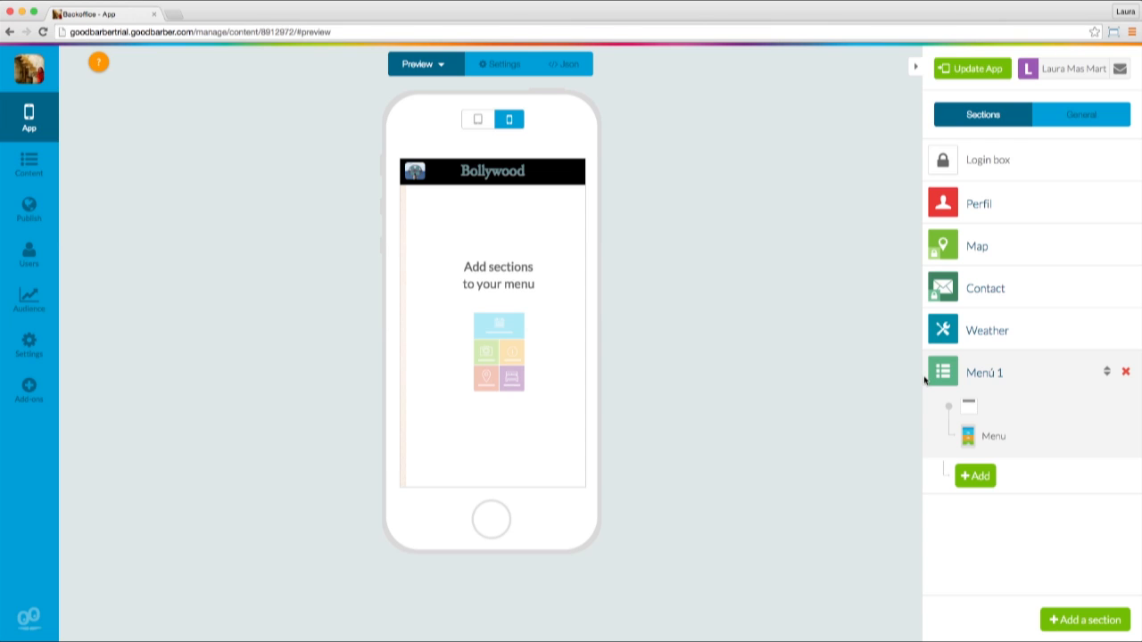
mouse_move(927, 396)
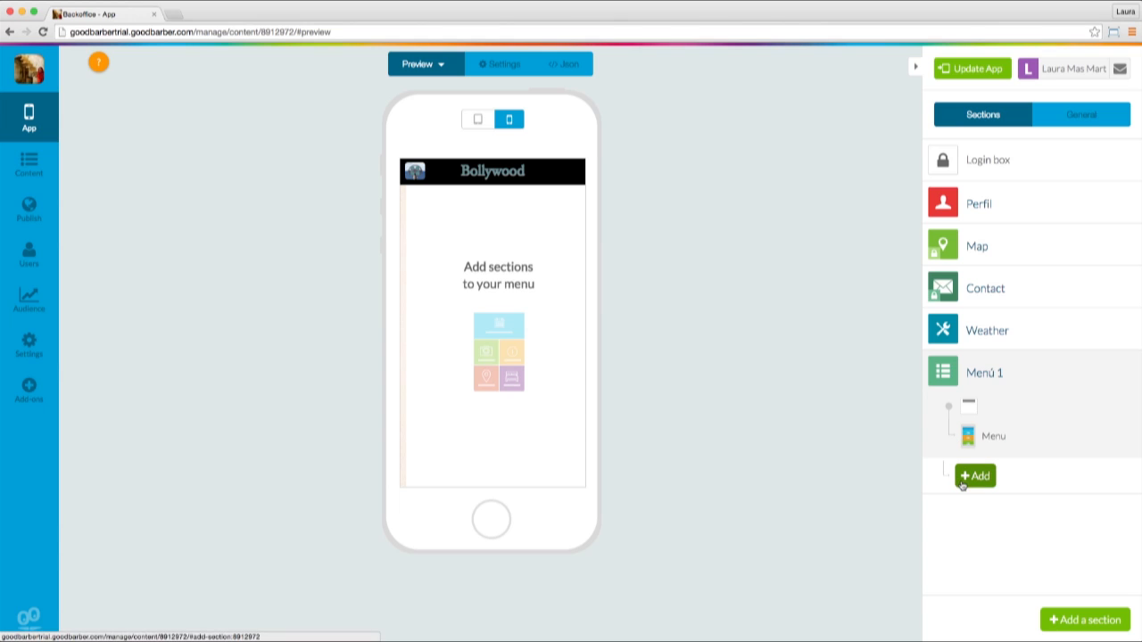
mouse_move(988, 453)
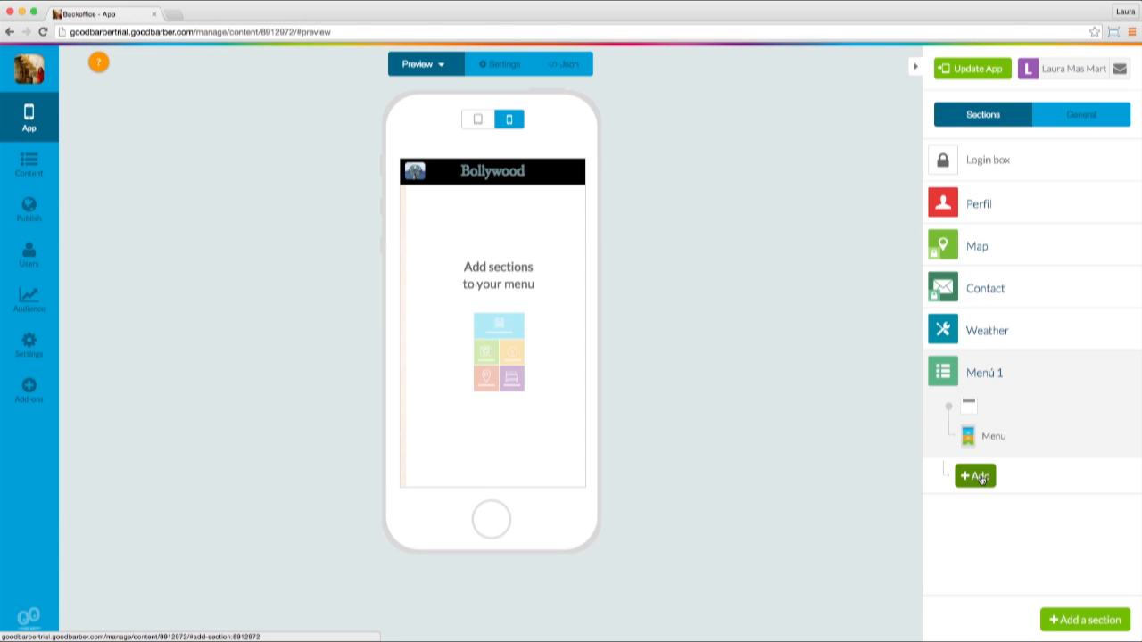
Step: Start an Articles section inside Menú 1 using Template 2
click(974, 475)
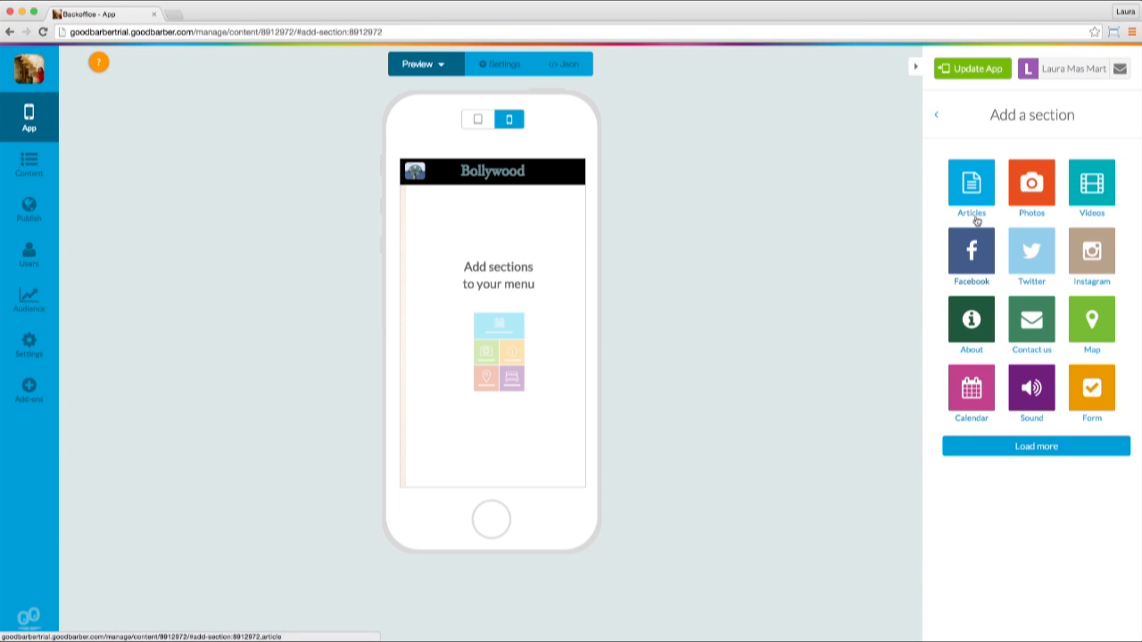
click(970, 187)
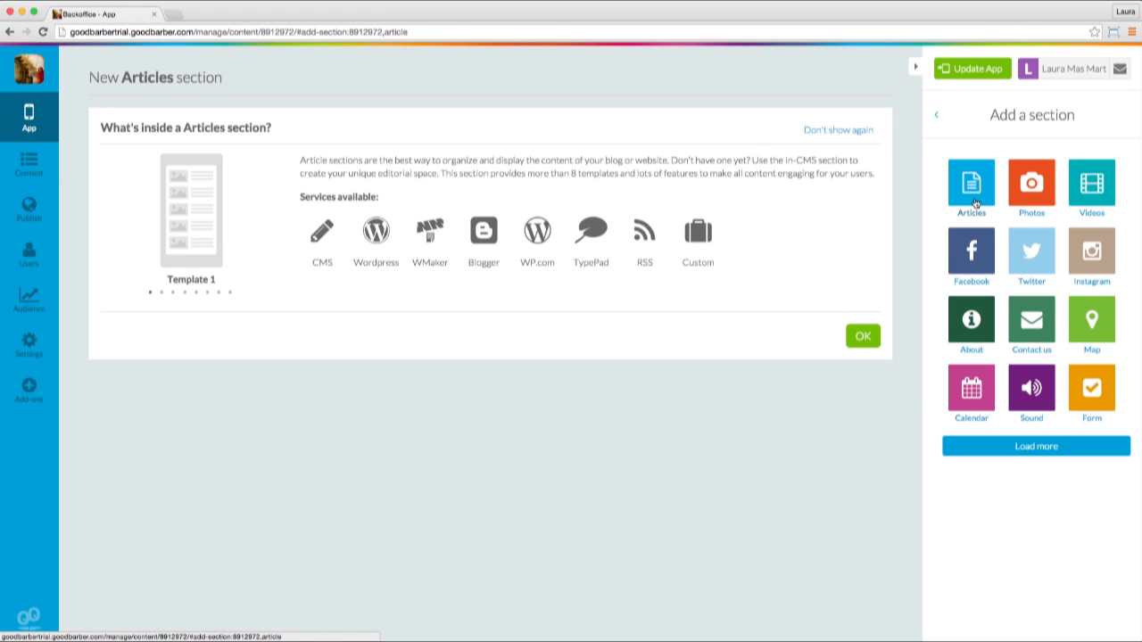
mouse_move(871, 224)
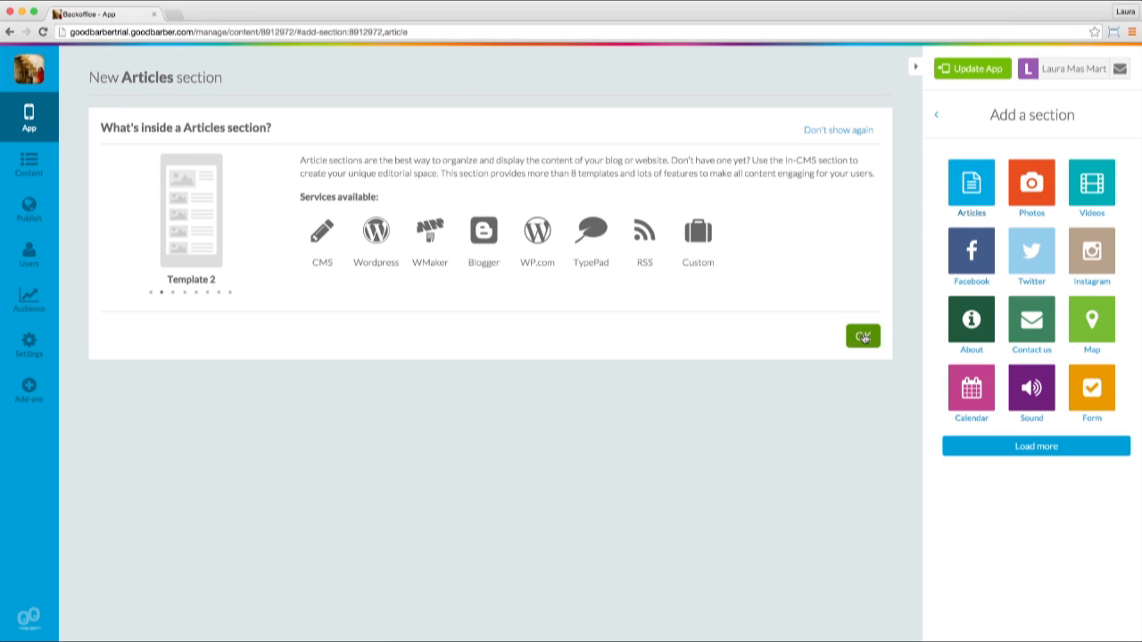
click(862, 335)
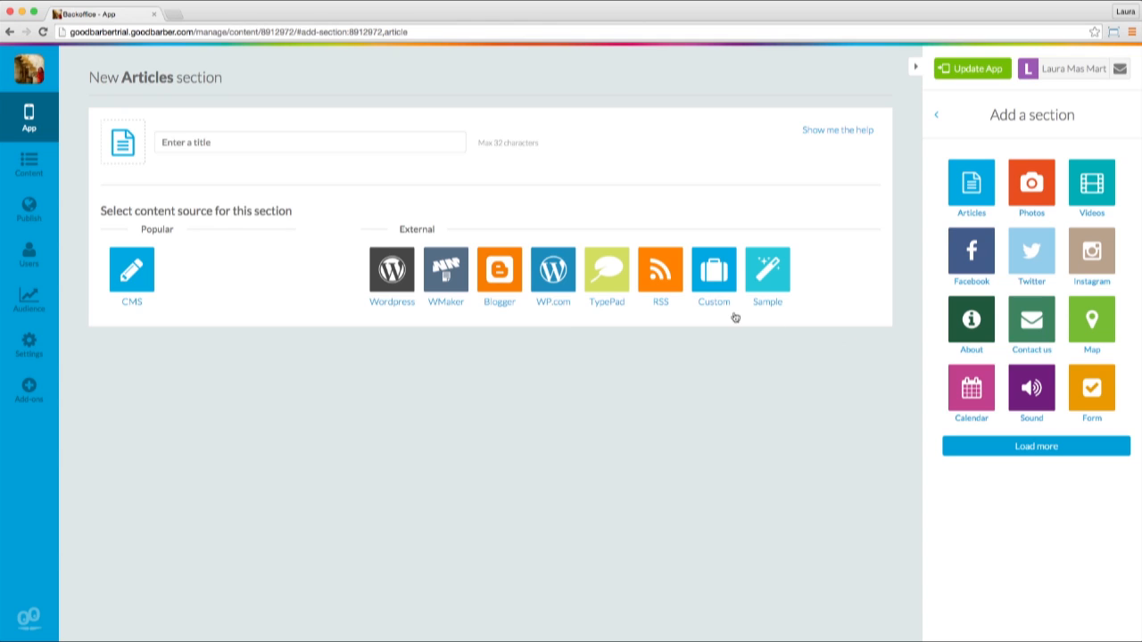
mouse_move(314, 221)
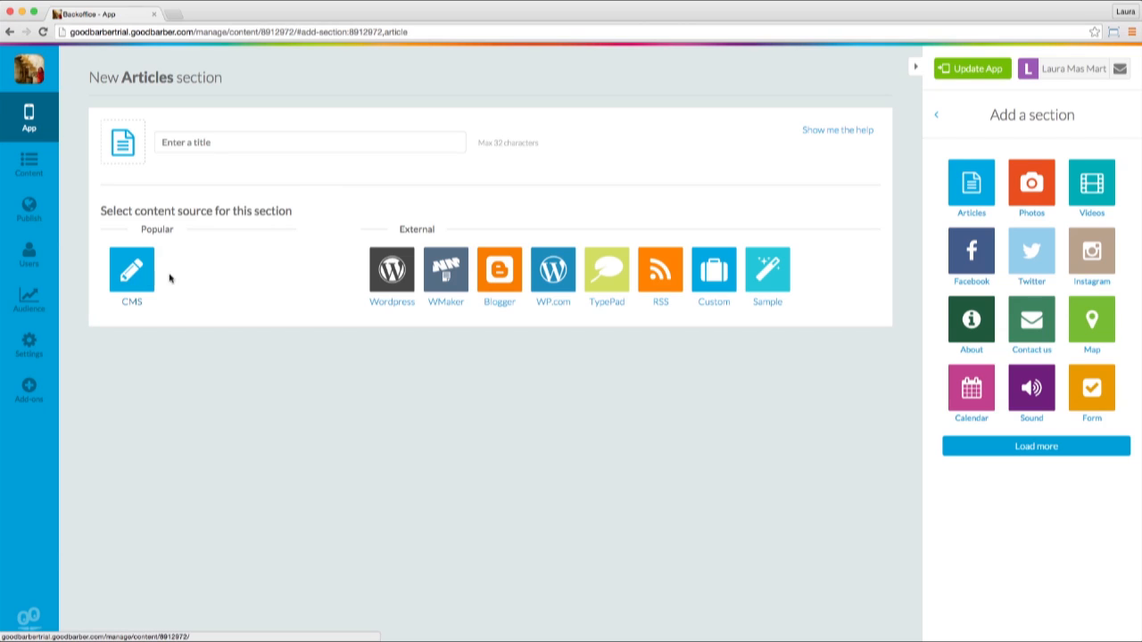
mouse_move(423, 243)
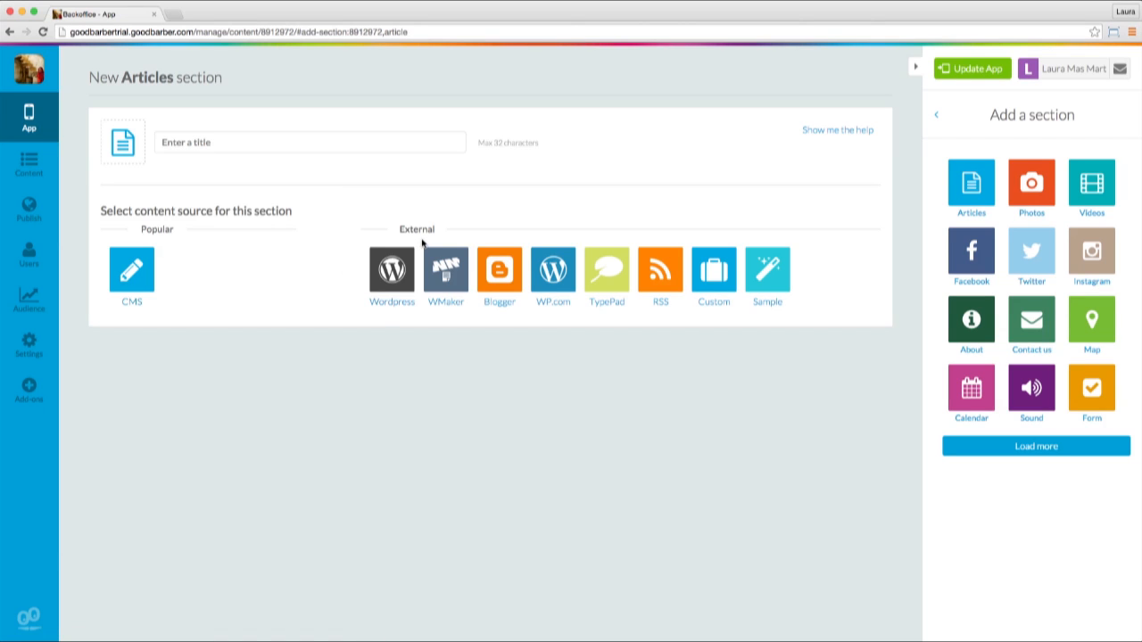
Step: Title the Articles section 'Text', use CMS as its content source, and add it
text(Text)
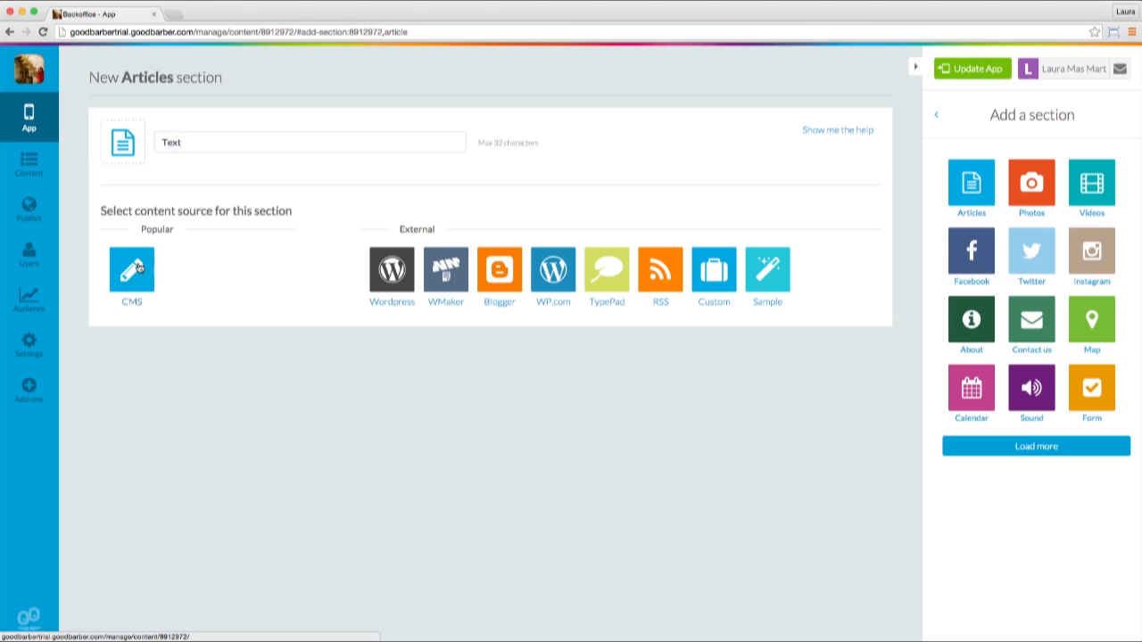
click(132, 269)
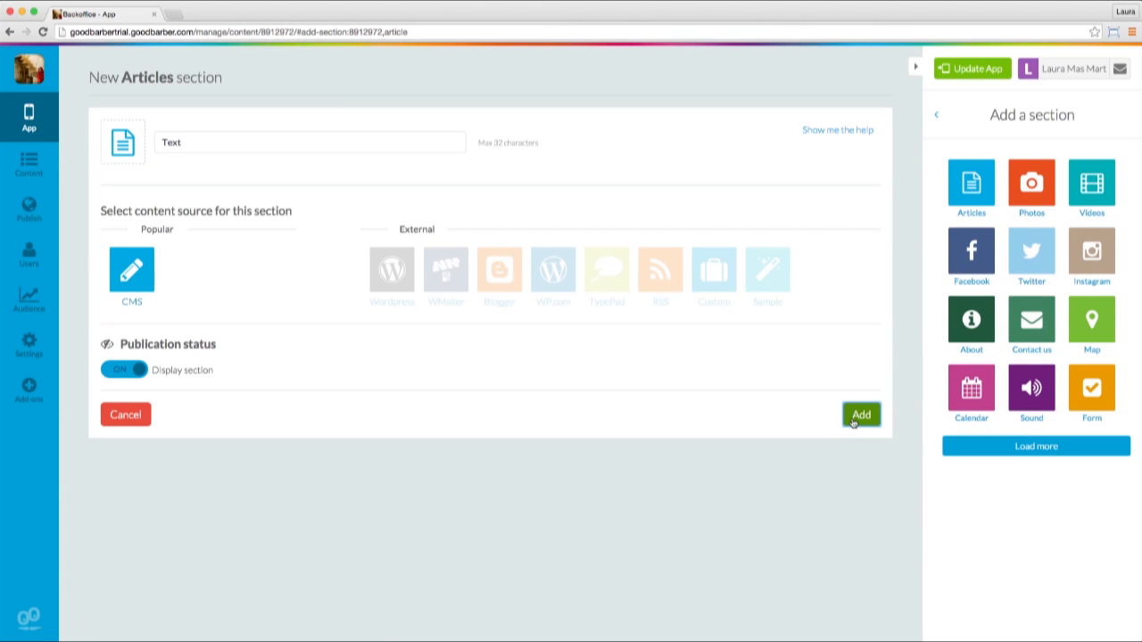
click(859, 414)
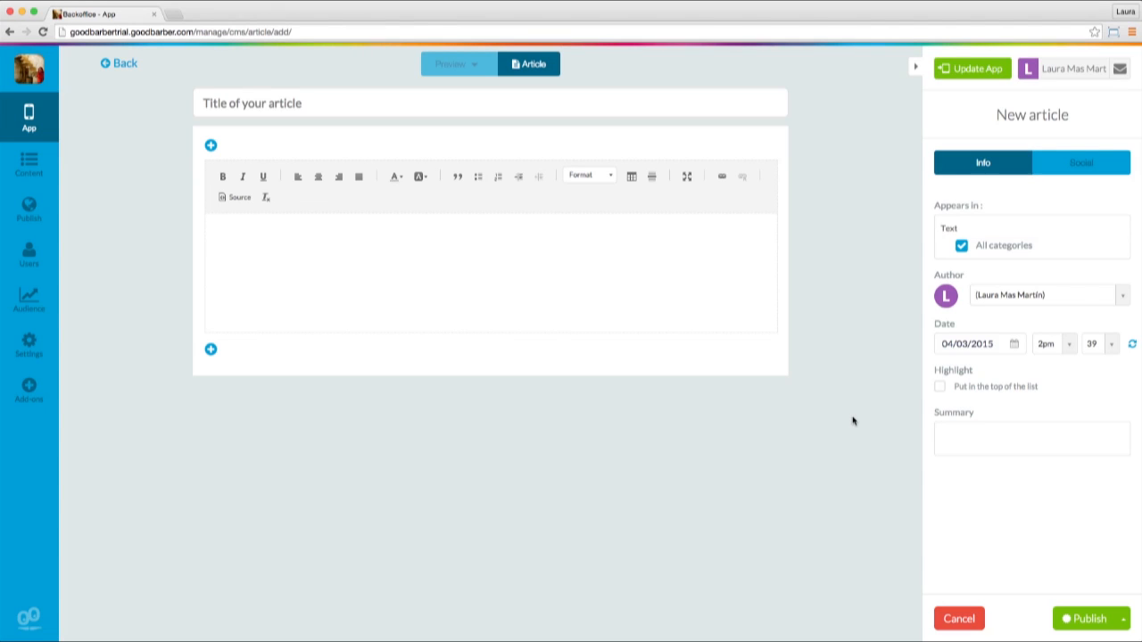
mouse_move(474, 150)
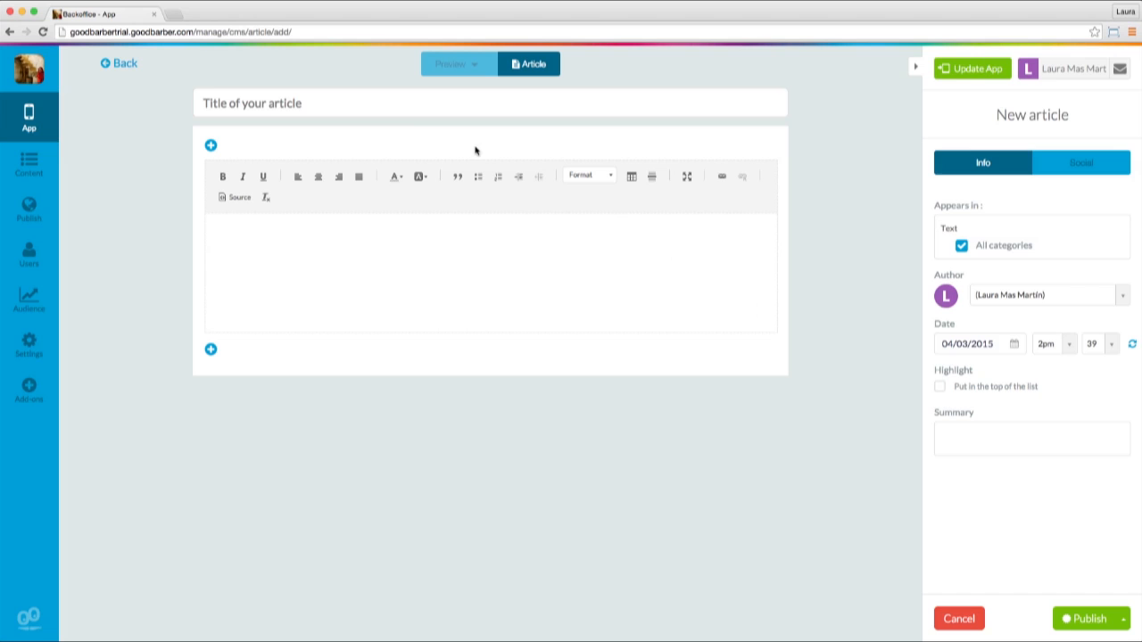
Step: Leave the article editor and return to the empty Text section under Menú 1
text(Text)
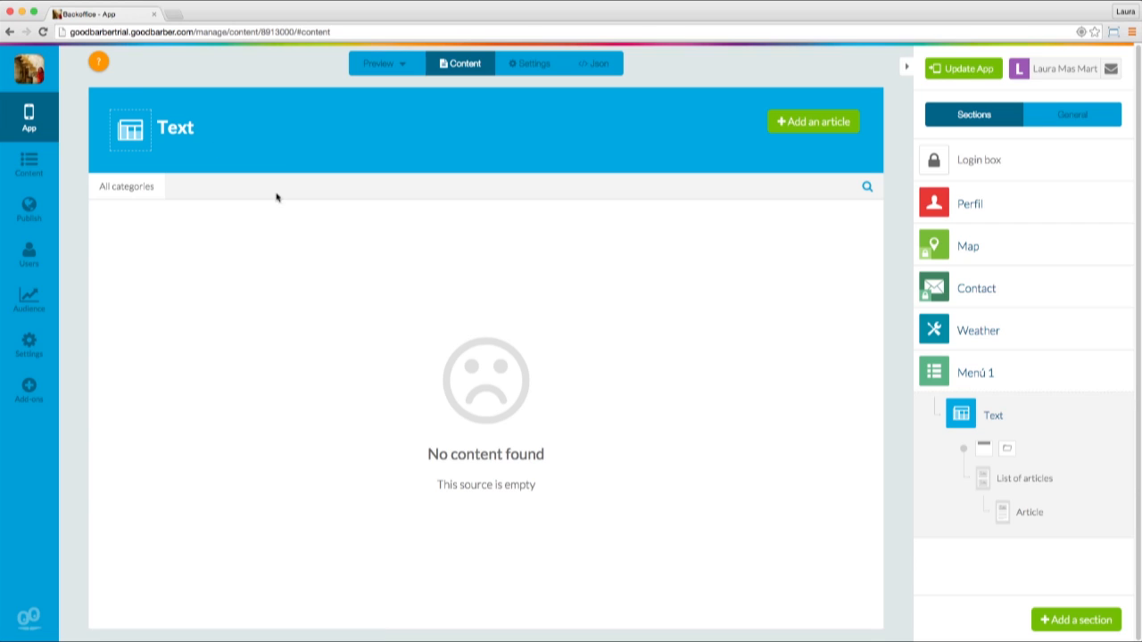
mouse_move(903, 396)
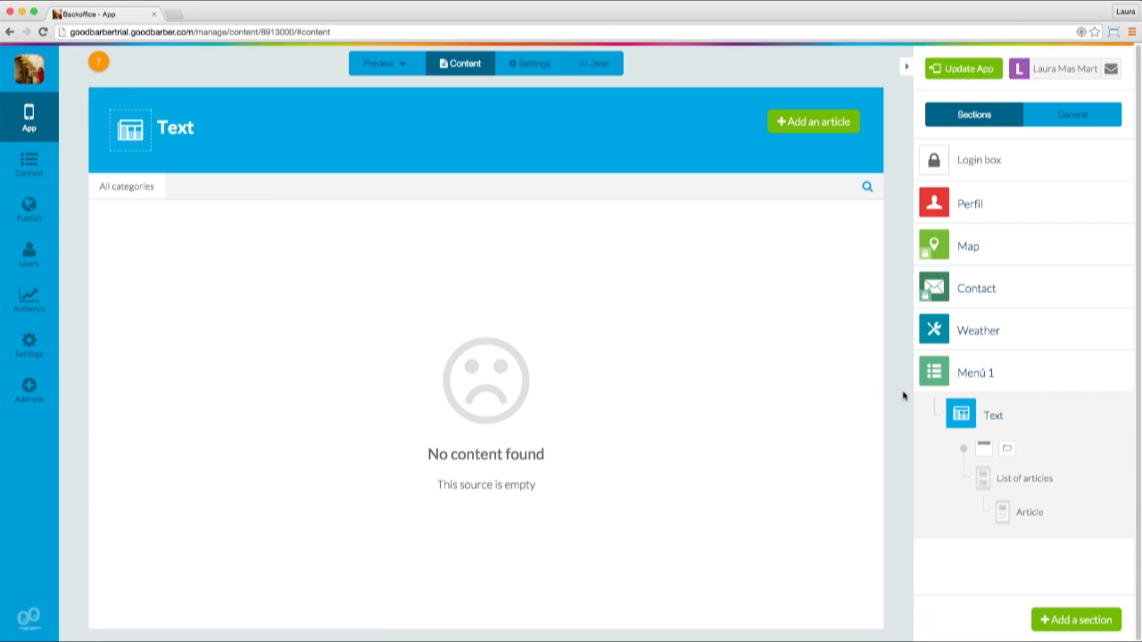
mouse_move(974, 372)
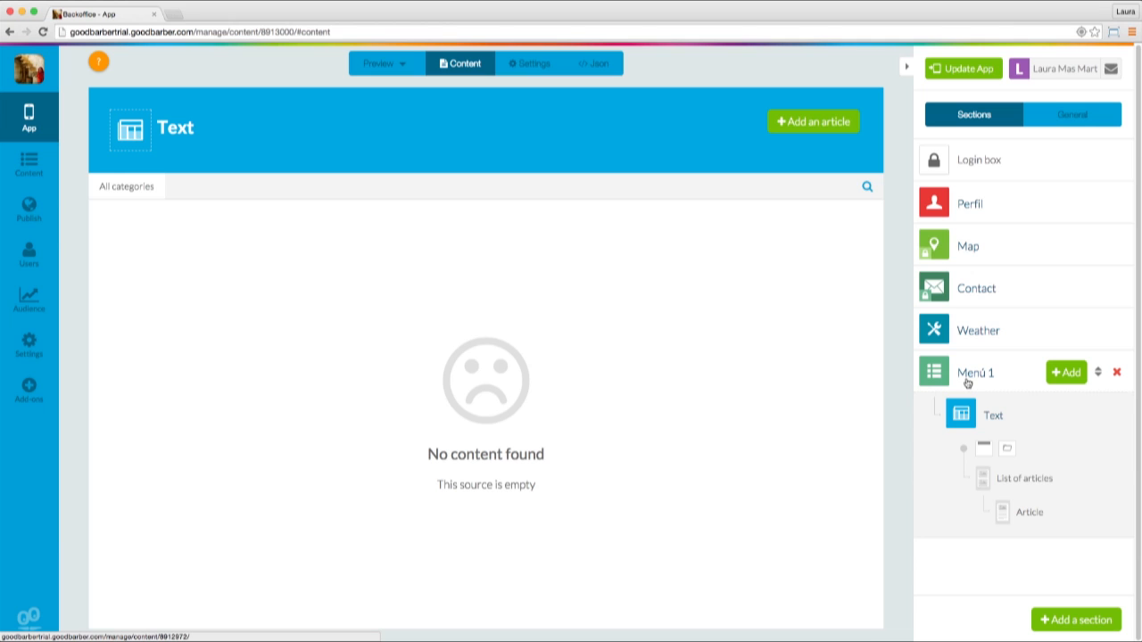
mouse_move(981, 378)
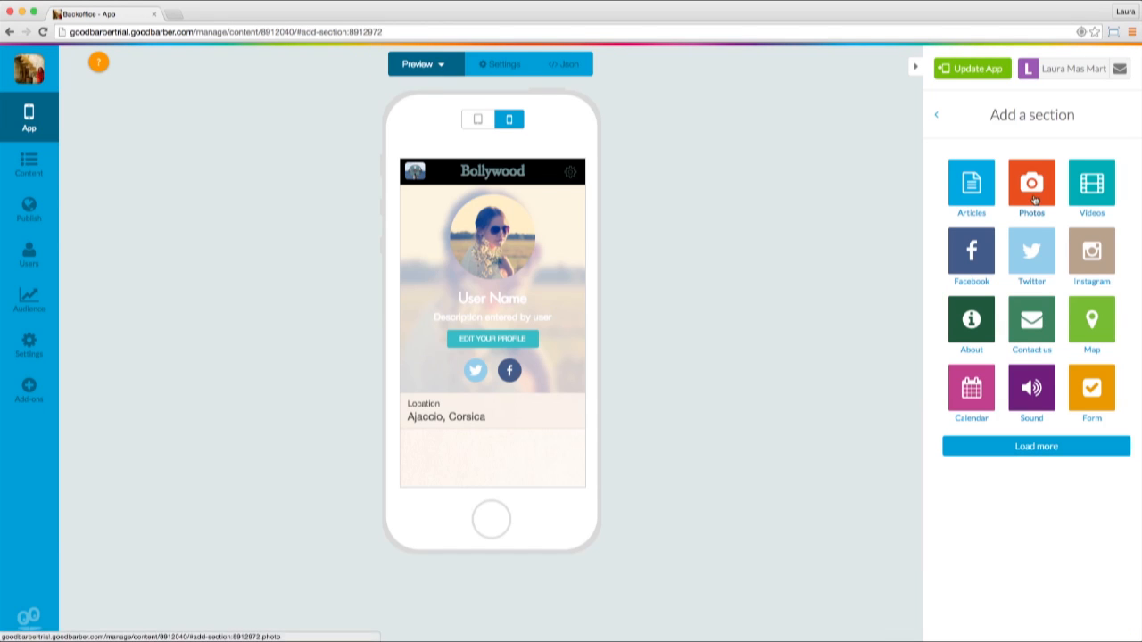
Step: Add a CMS-based Photos section titled 'Images' to the menu
click(1031, 182)
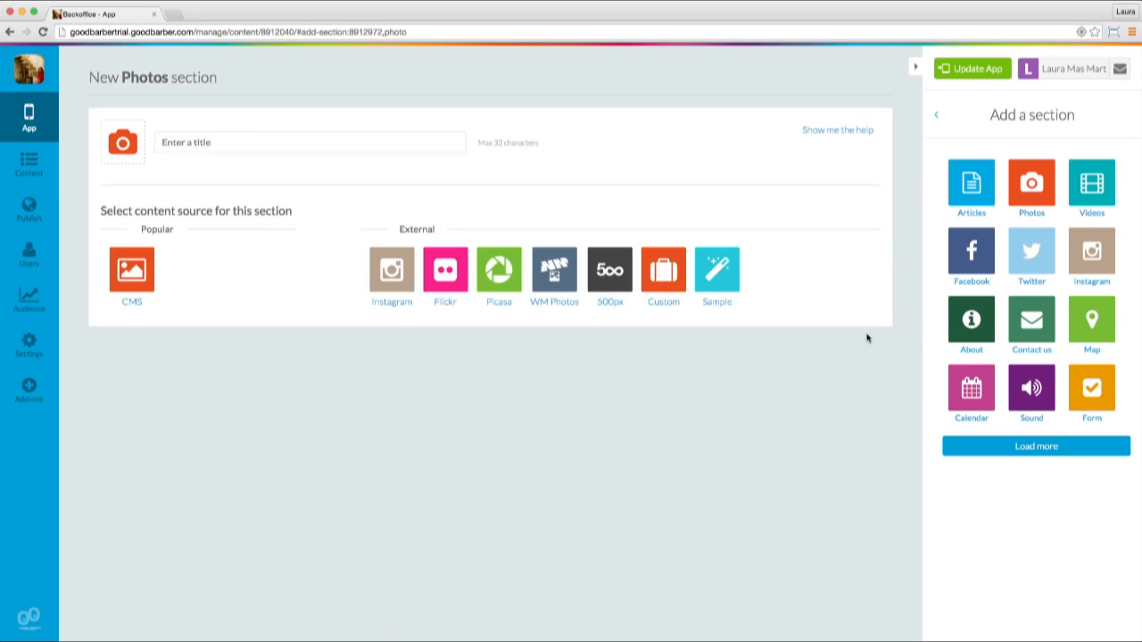
text(Ima)
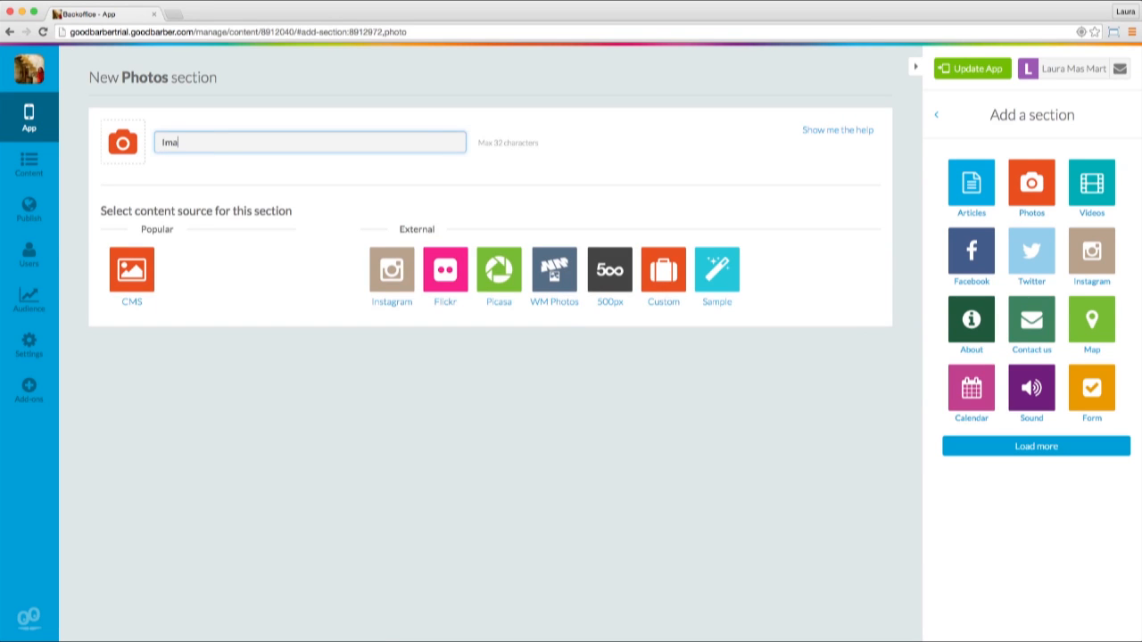
click(132, 271)
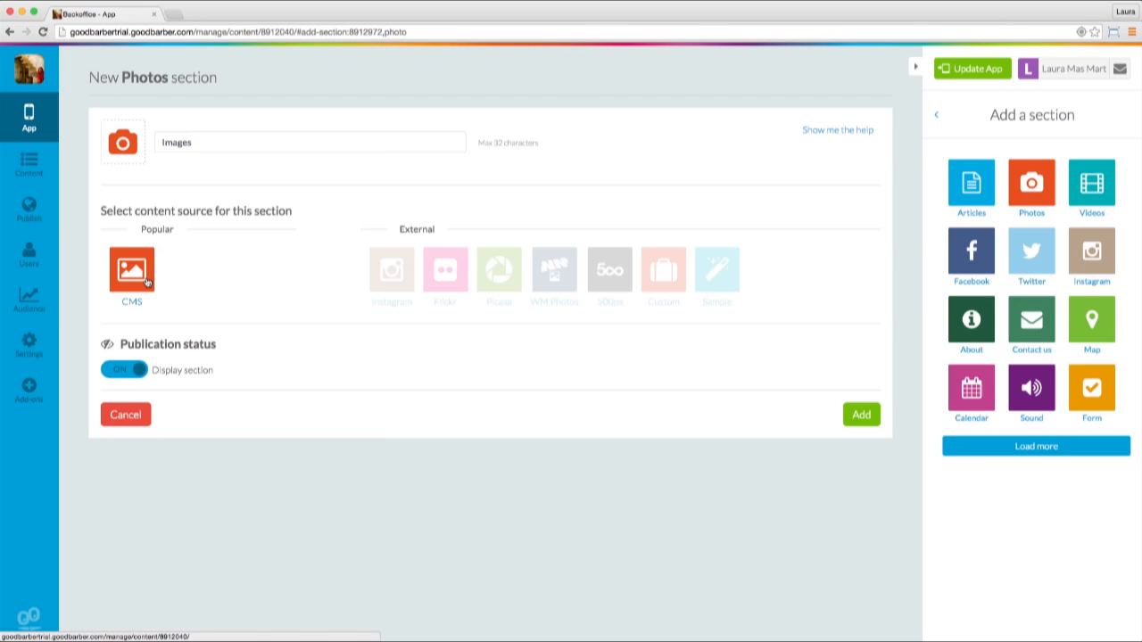
click(860, 414)
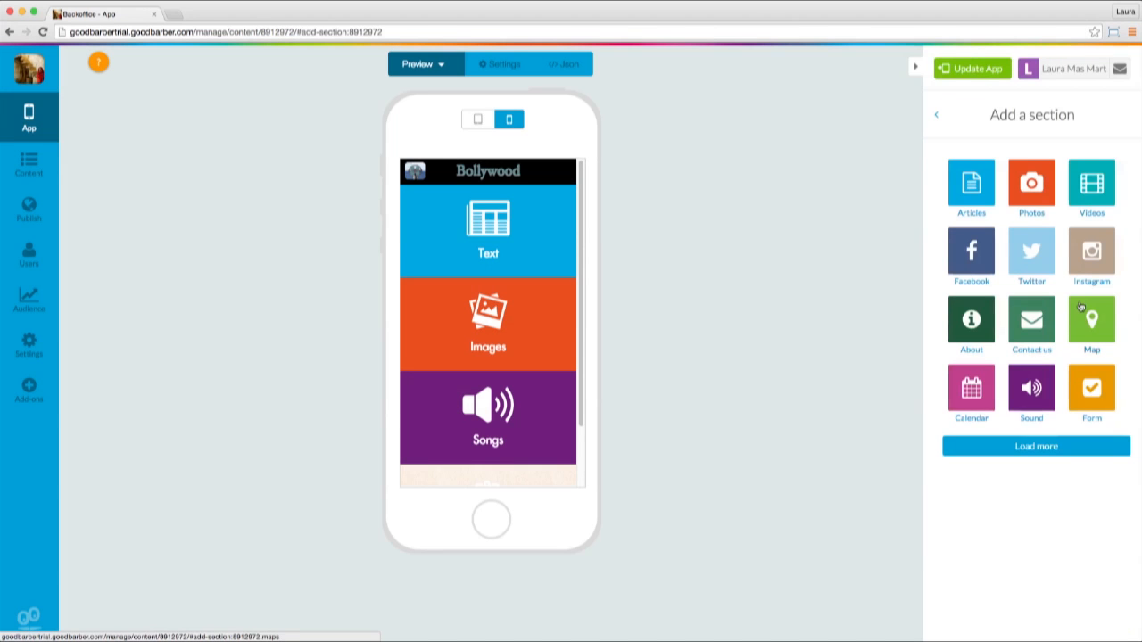
Step: Add a nested Menu section titled 'Menú 2' inside Menú 1
click(1035, 446)
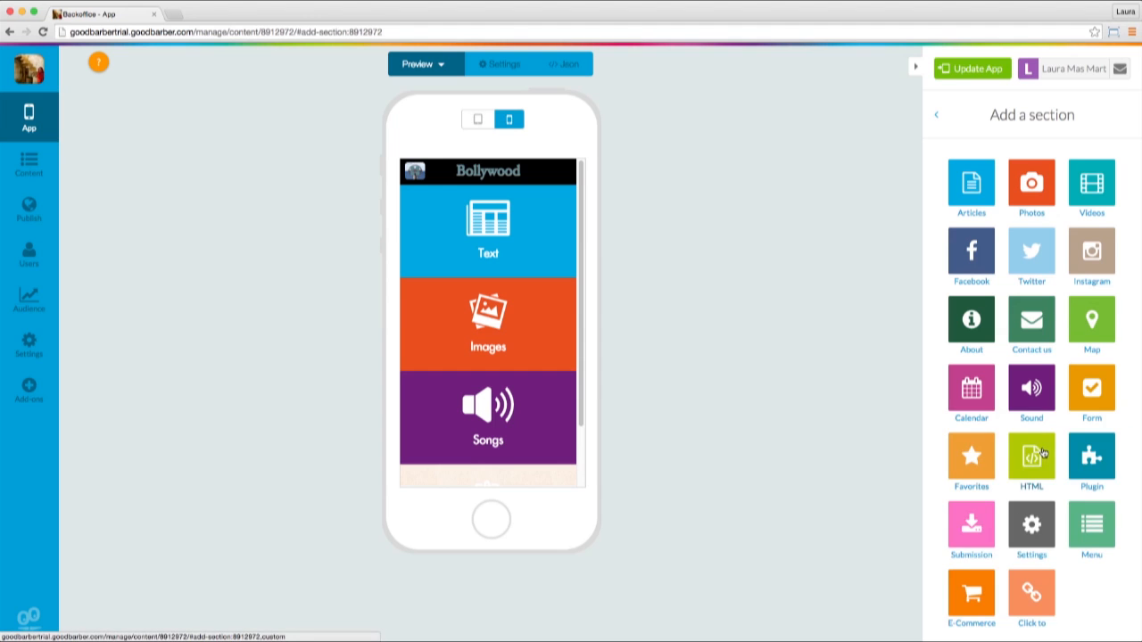
click(1092, 526)
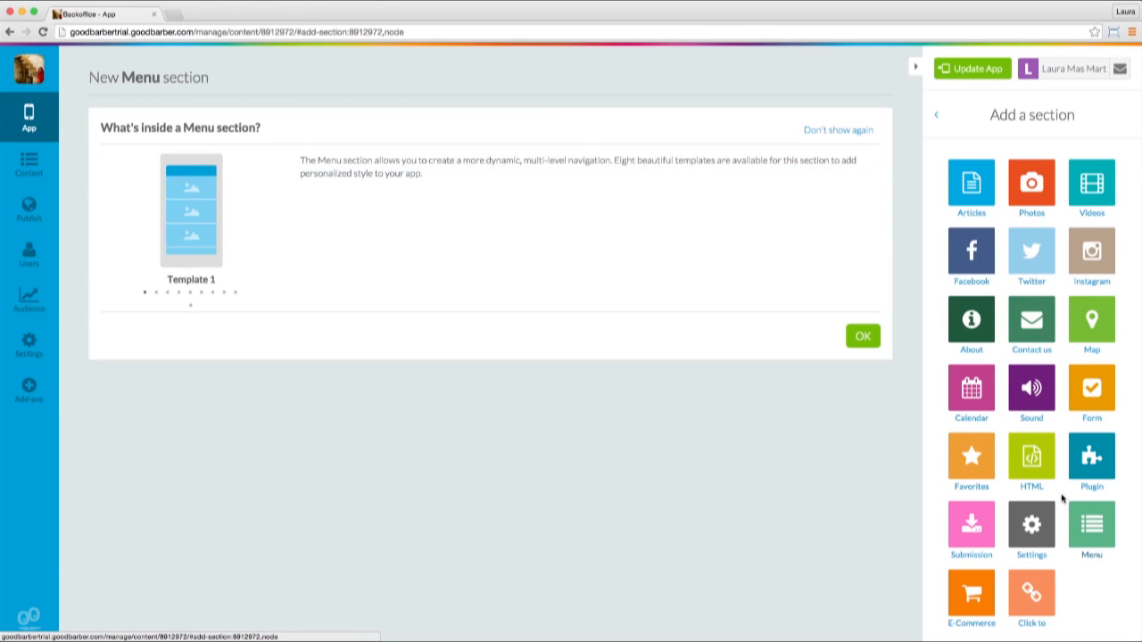
click(862, 335)
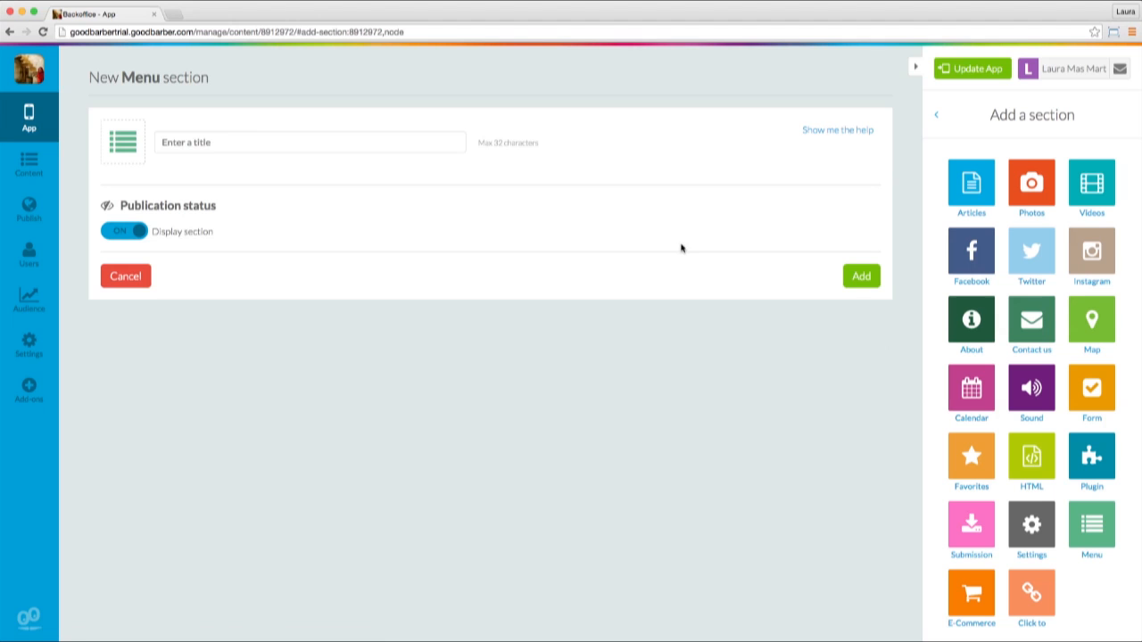
text(Menu)
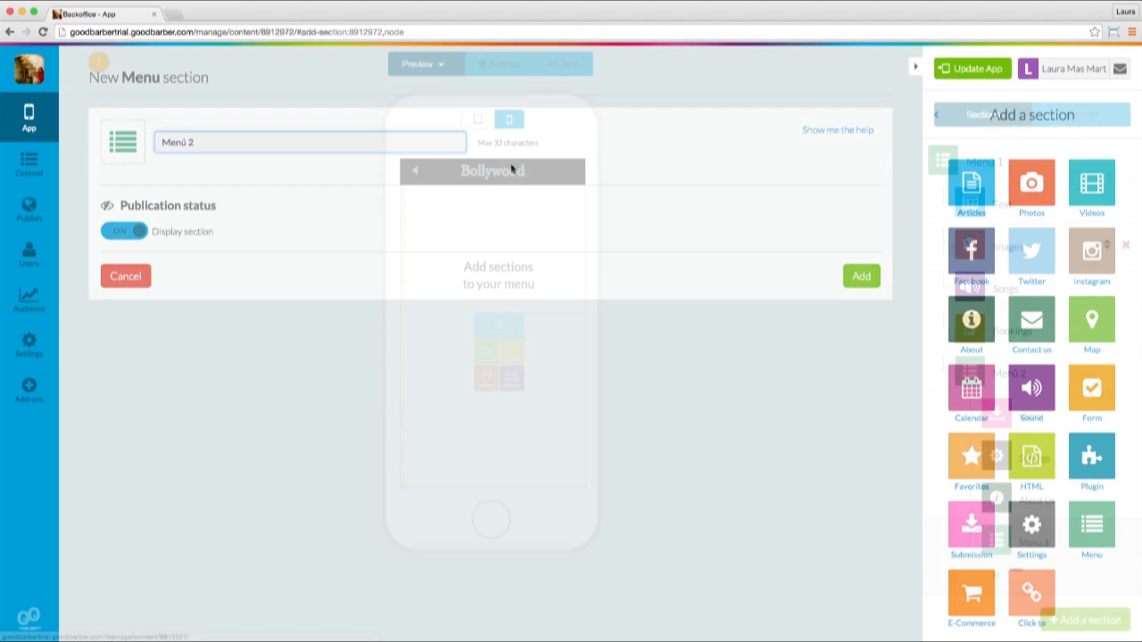
click(860, 275)
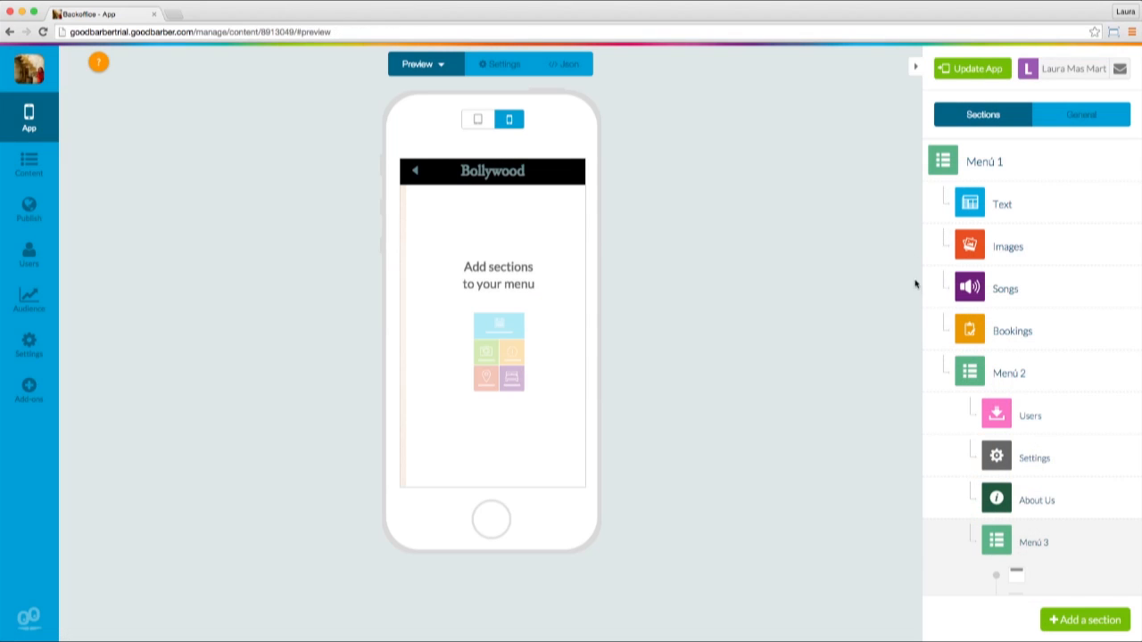
mouse_move(1036, 500)
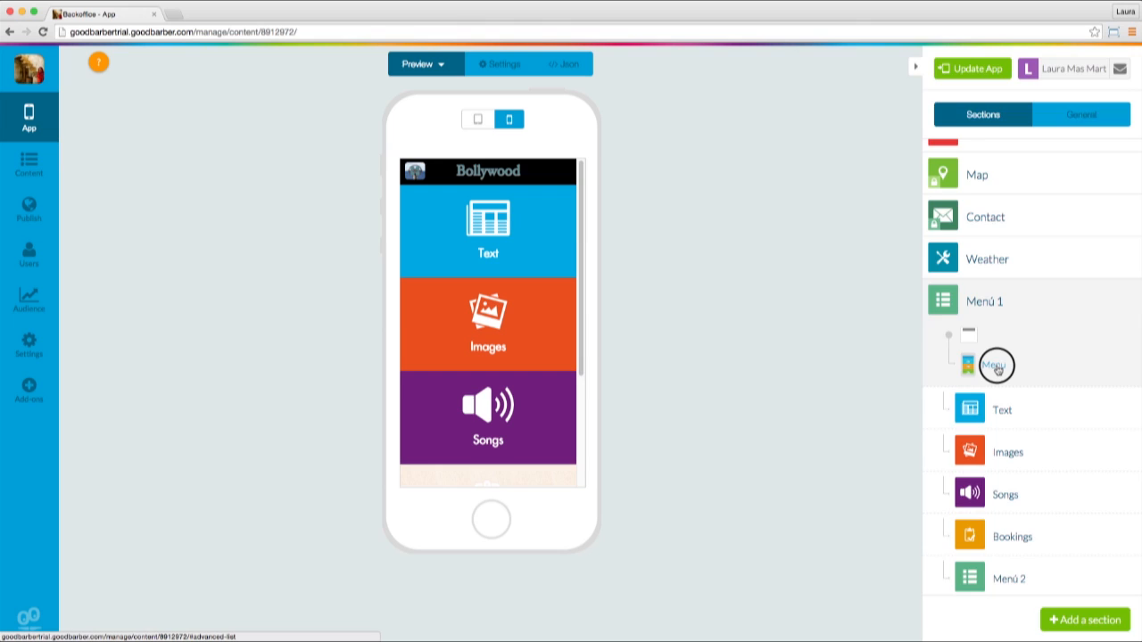
click(996, 364)
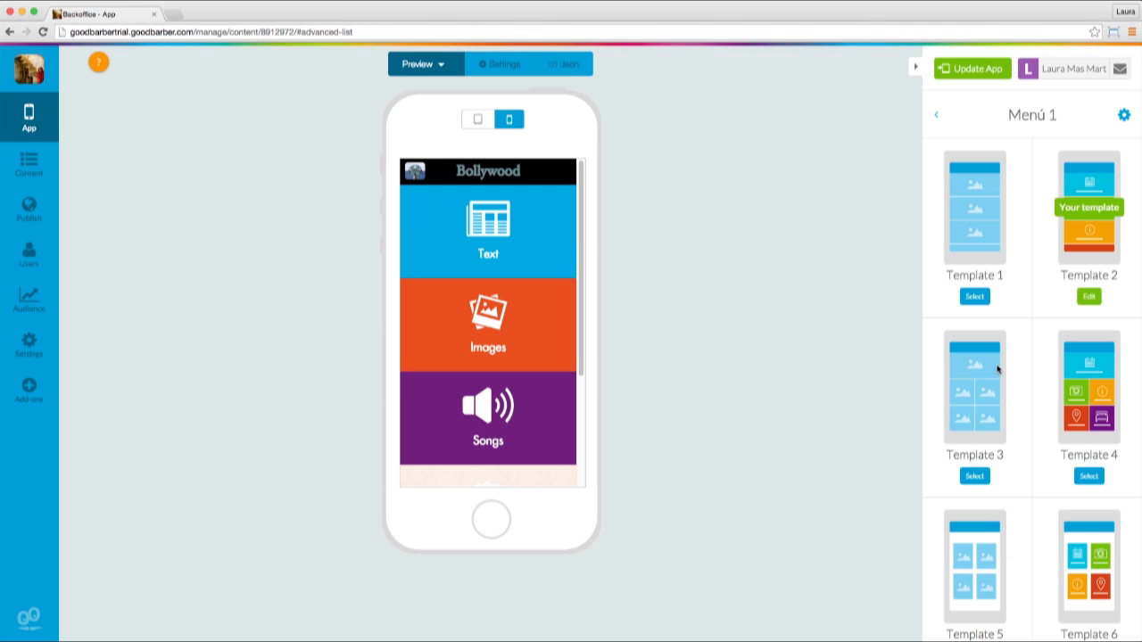
scroll(down, 3)
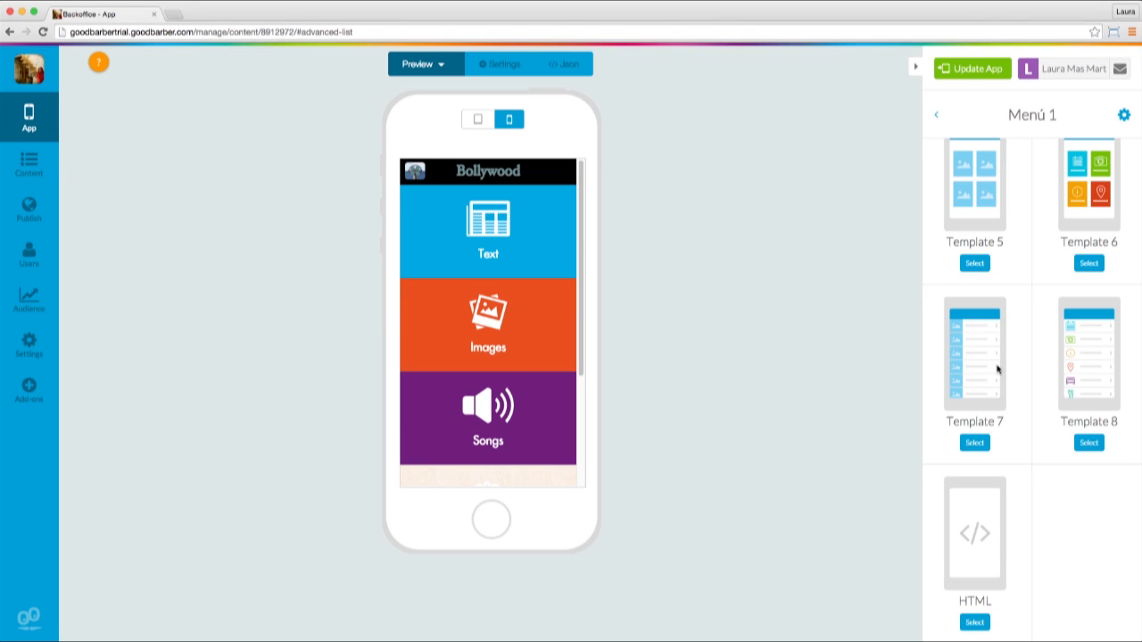
mouse_move(985, 507)
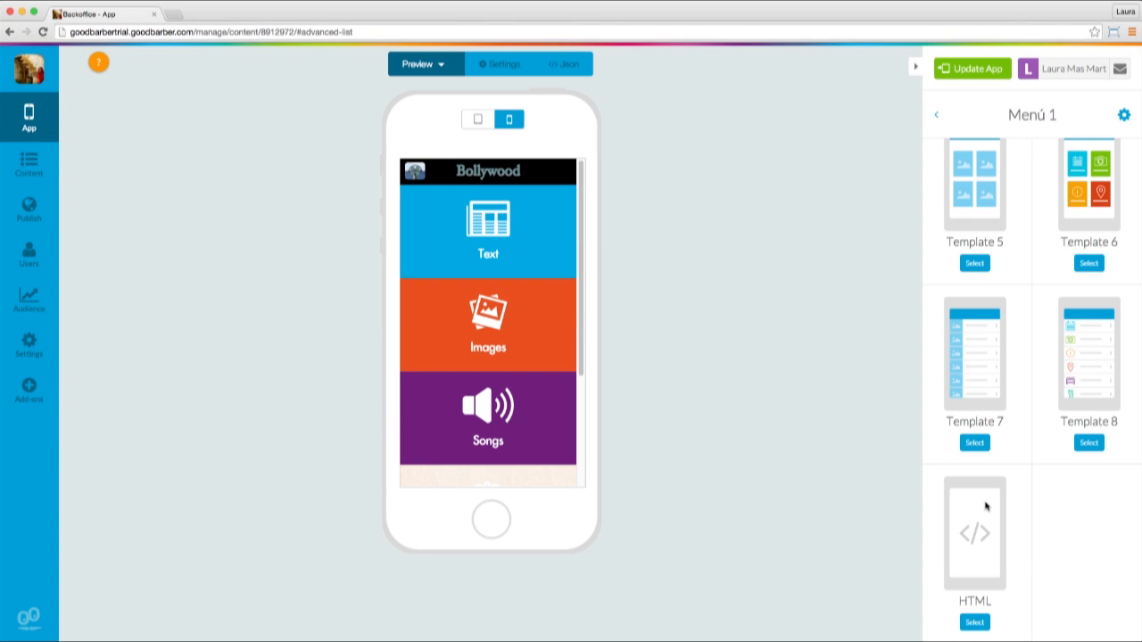
scroll(up, 3)
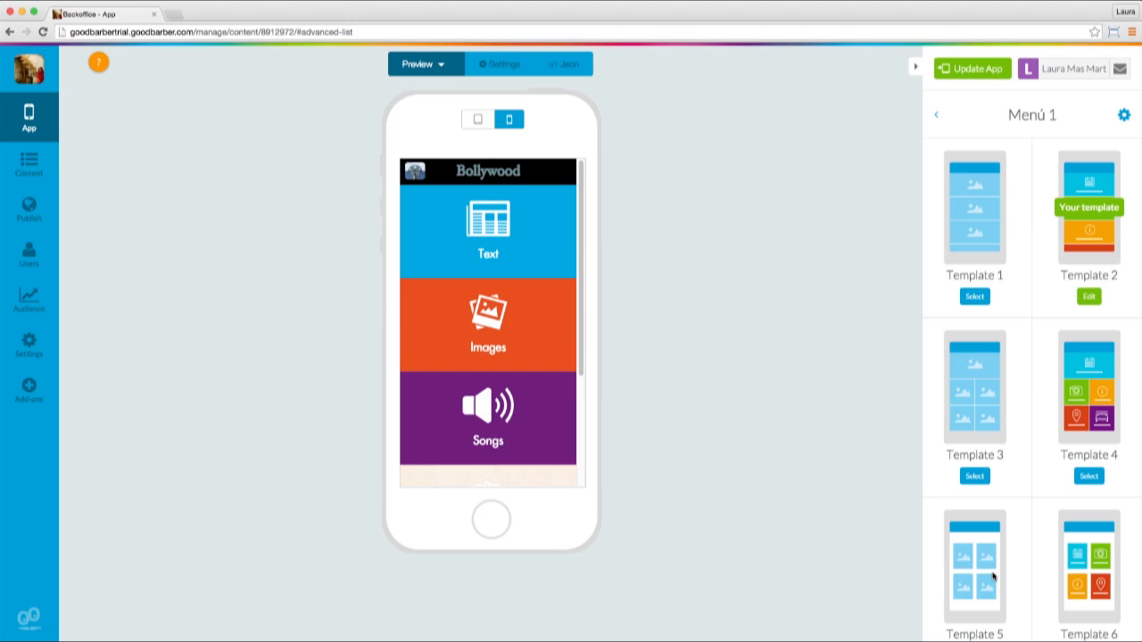
mouse_move(1042, 311)
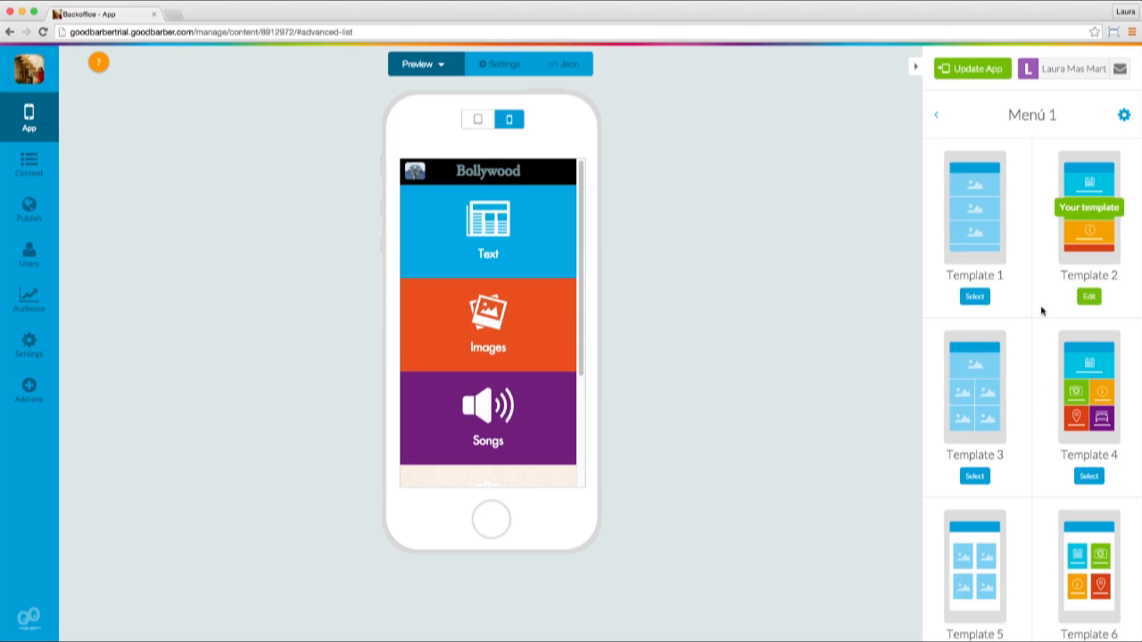
mouse_move(1000, 204)
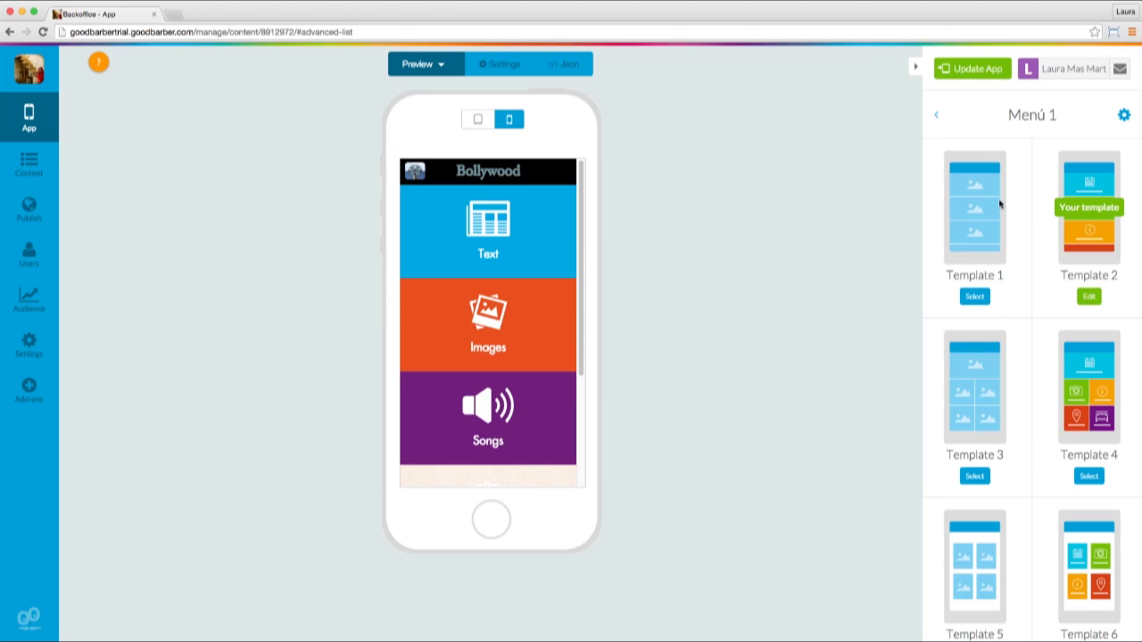
mouse_move(985, 241)
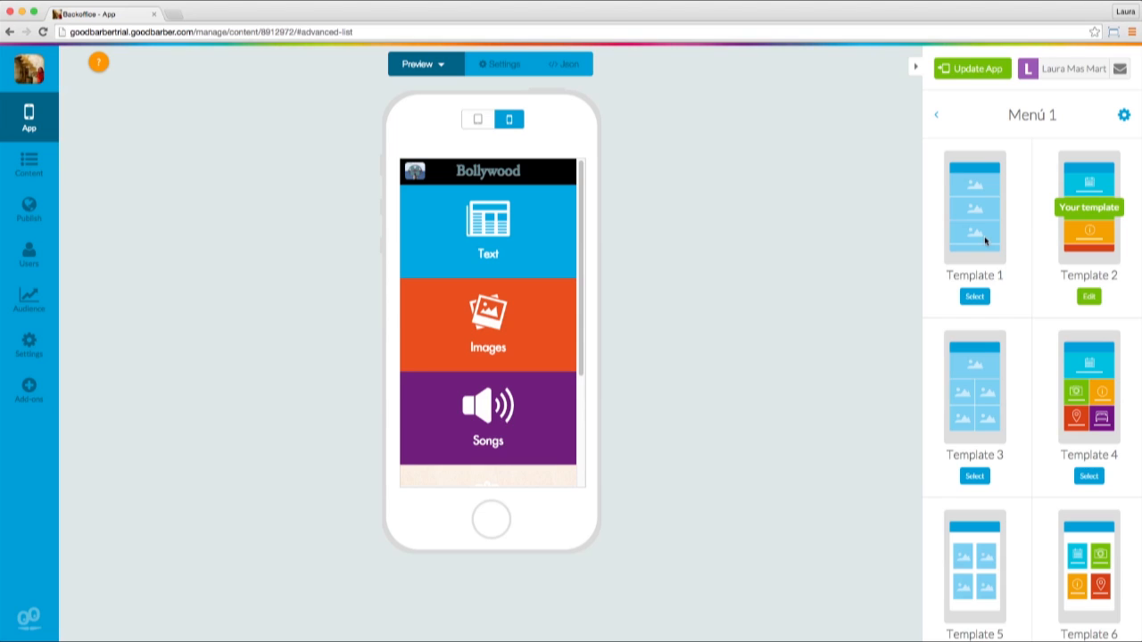
mouse_move(1003, 307)
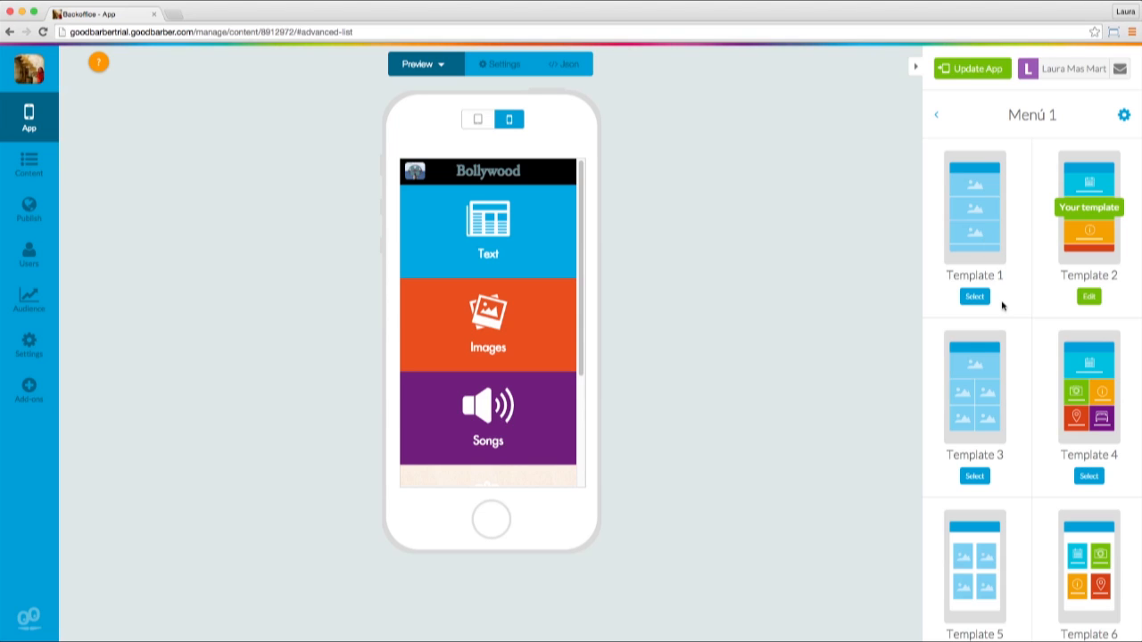
mouse_move(1083, 372)
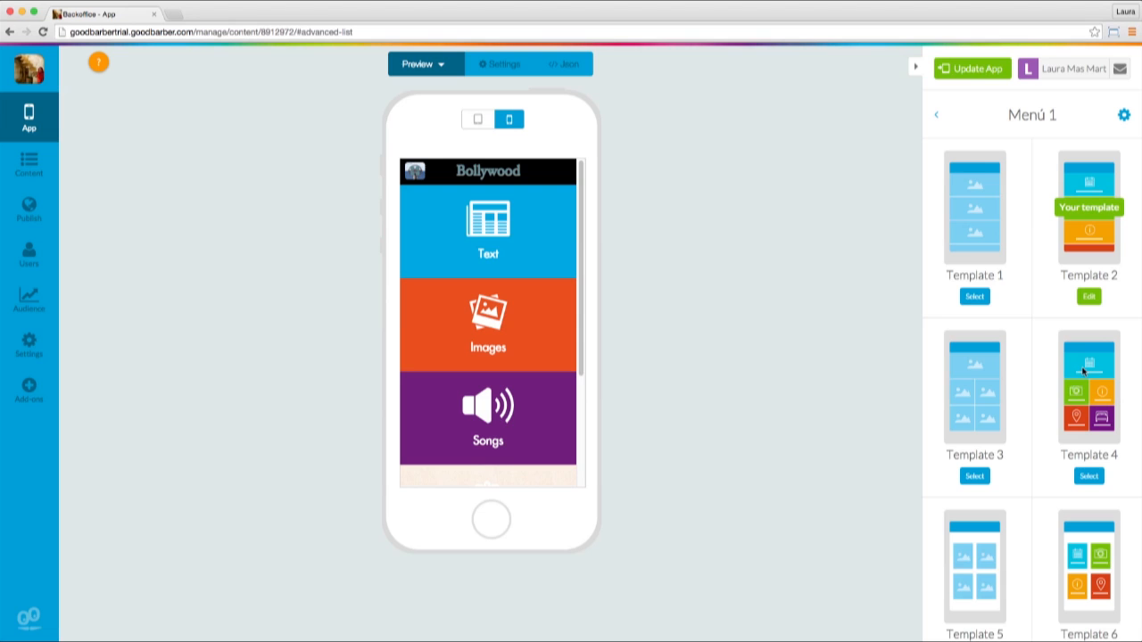
mouse_move(1077, 425)
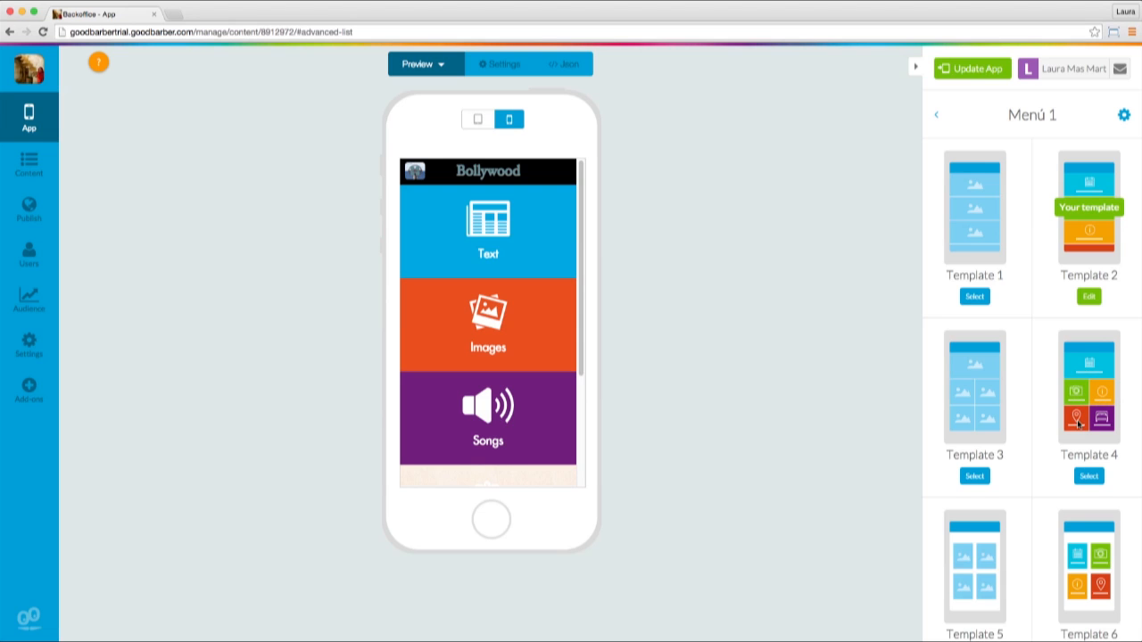
scroll(down, 3)
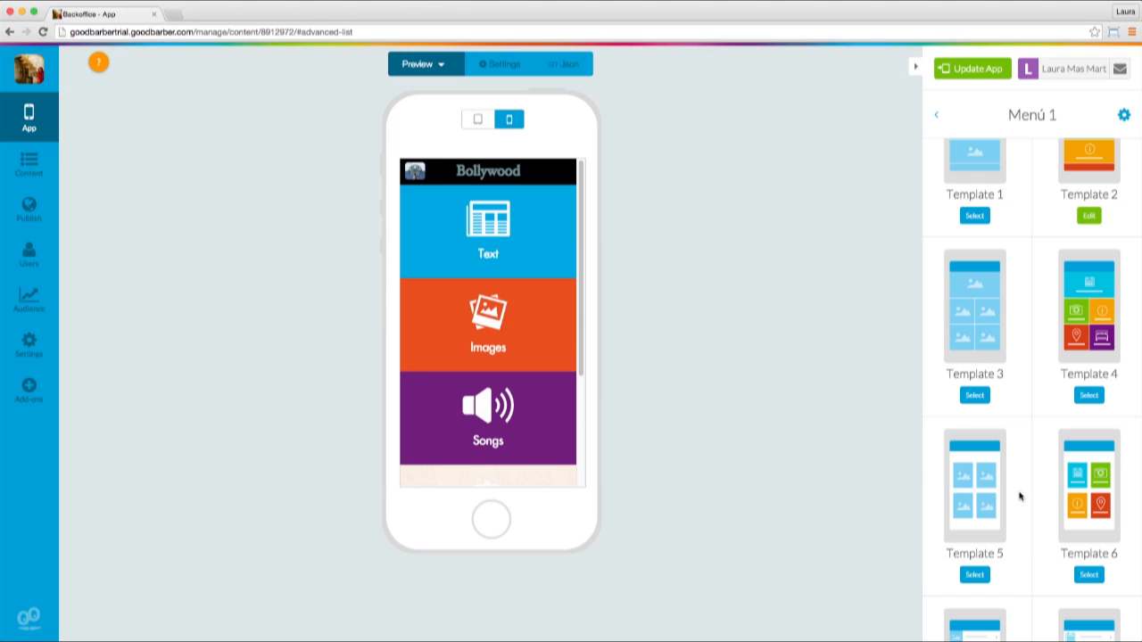
mouse_move(1084, 492)
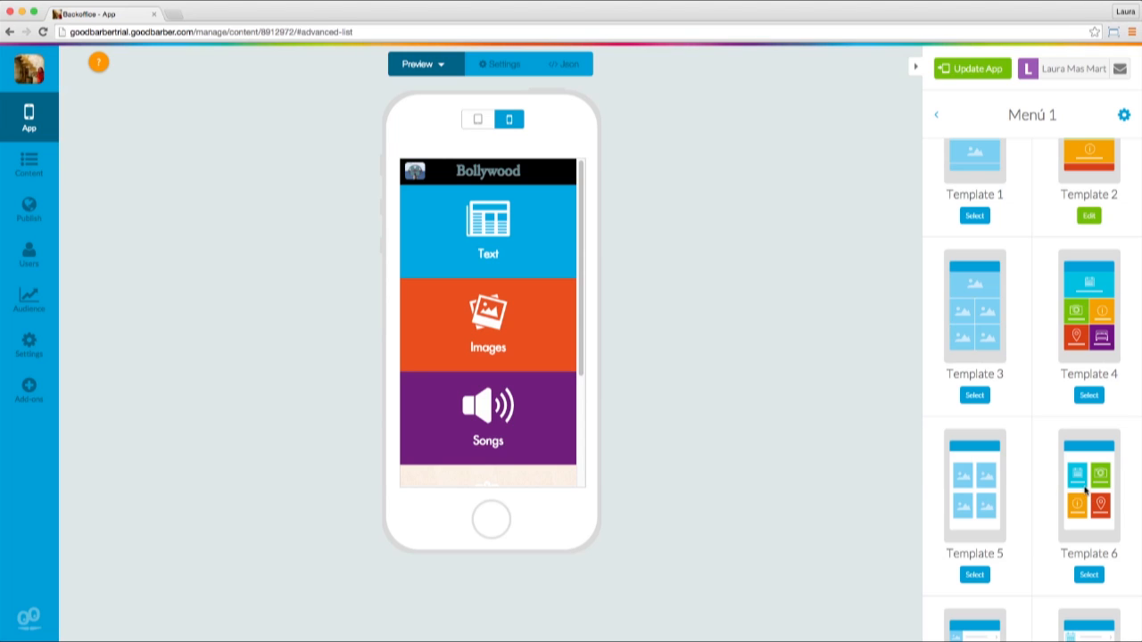
mouse_move(1081, 492)
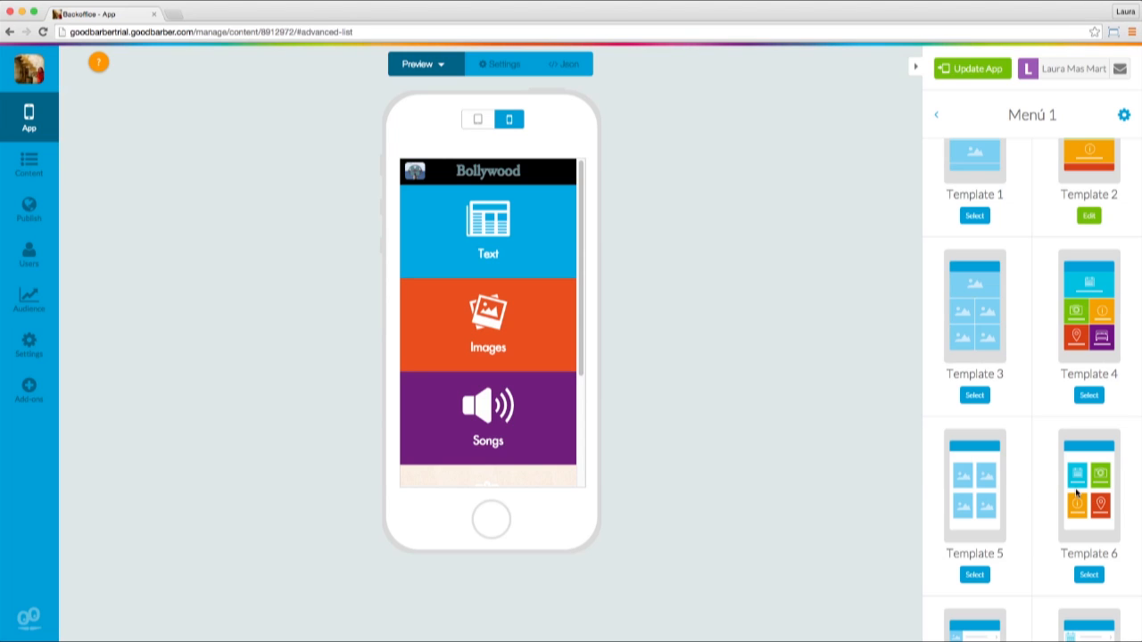
scroll(down, 3)
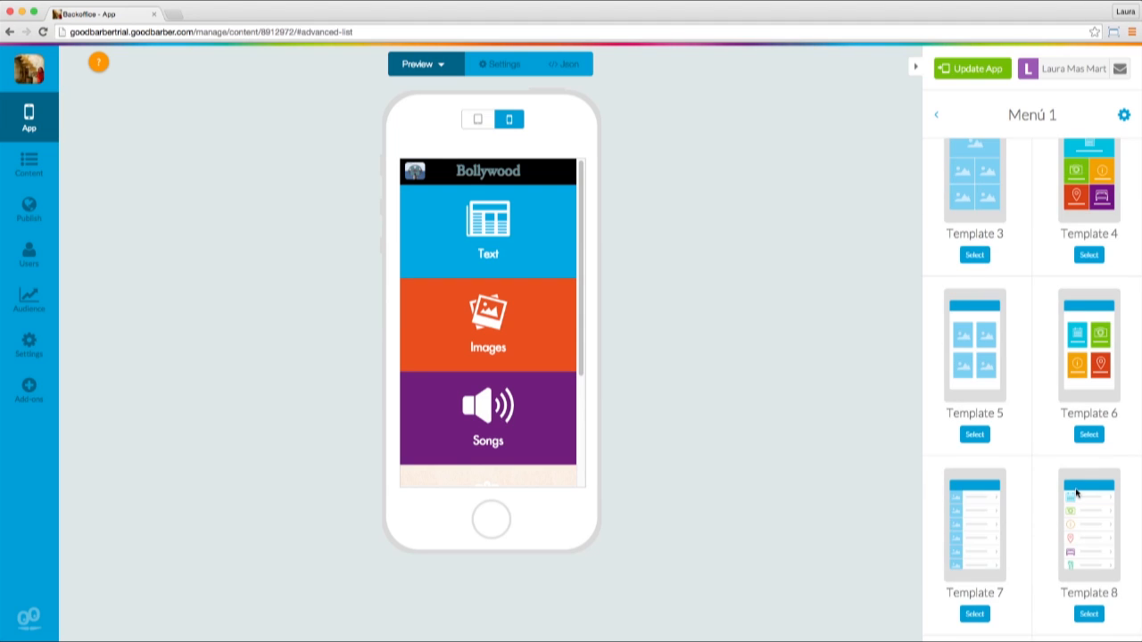
scroll(down, 3)
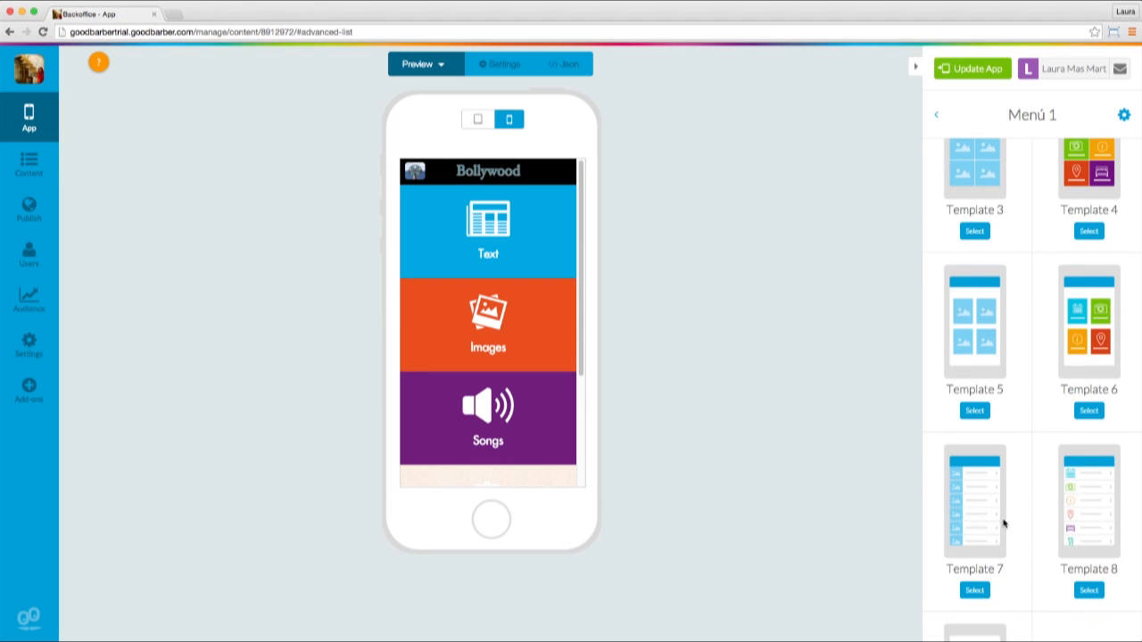
mouse_move(1081, 521)
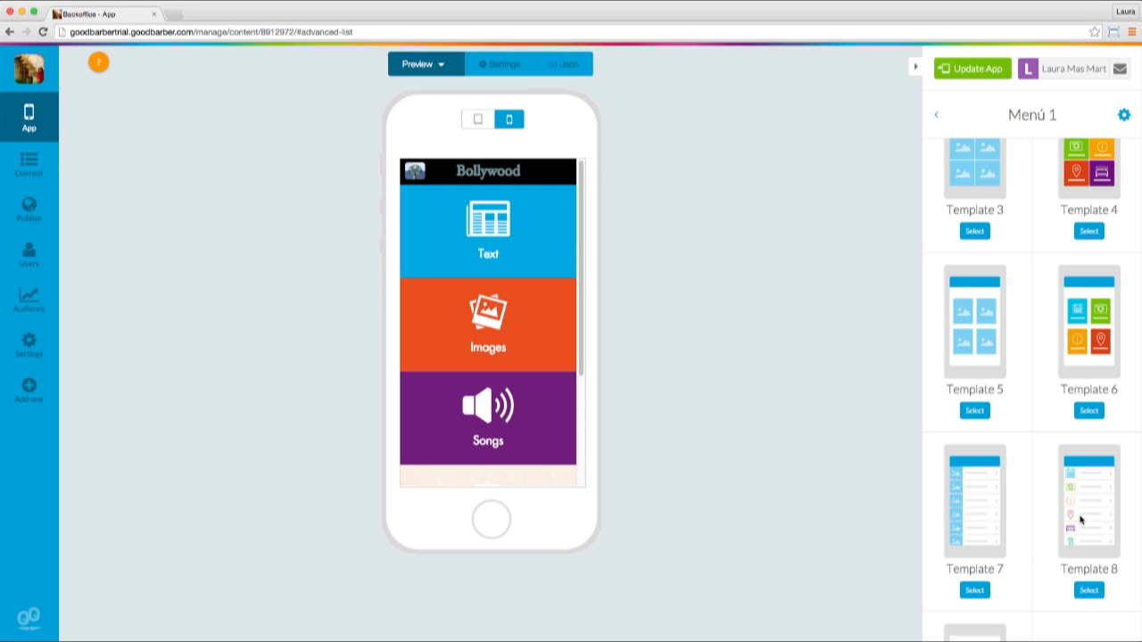
mouse_move(999, 427)
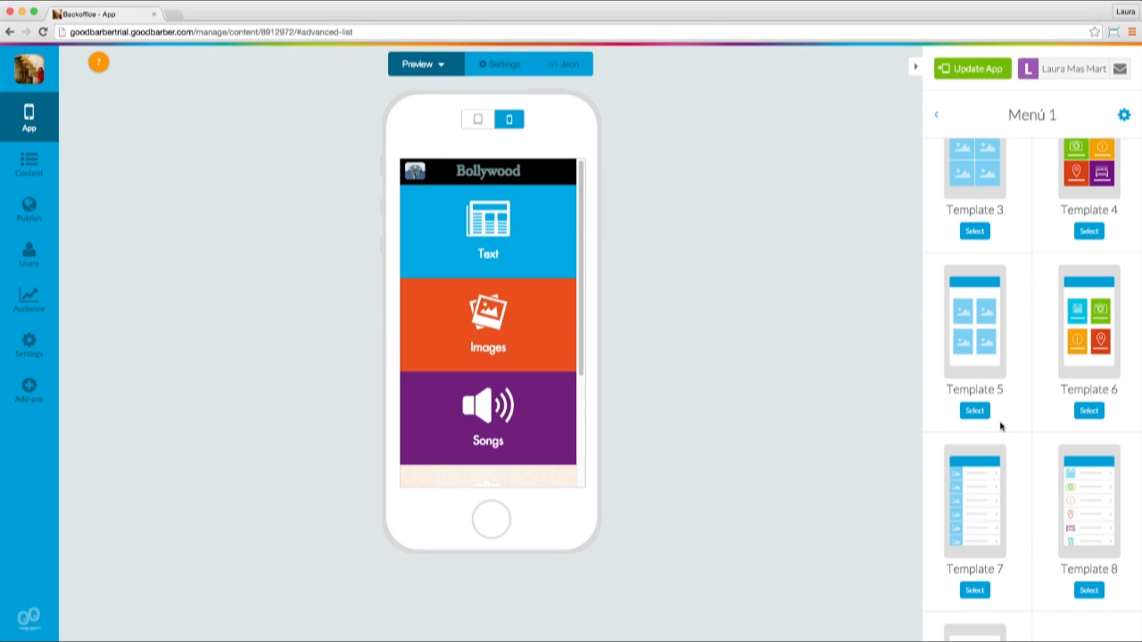
scroll(up, 3)
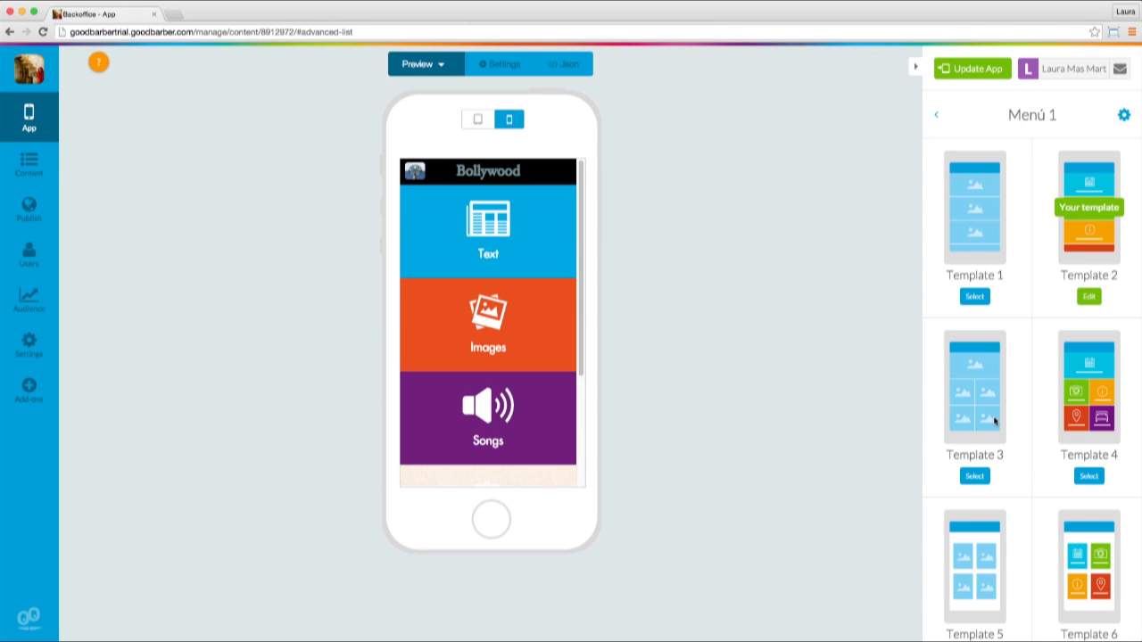
mouse_move(994, 410)
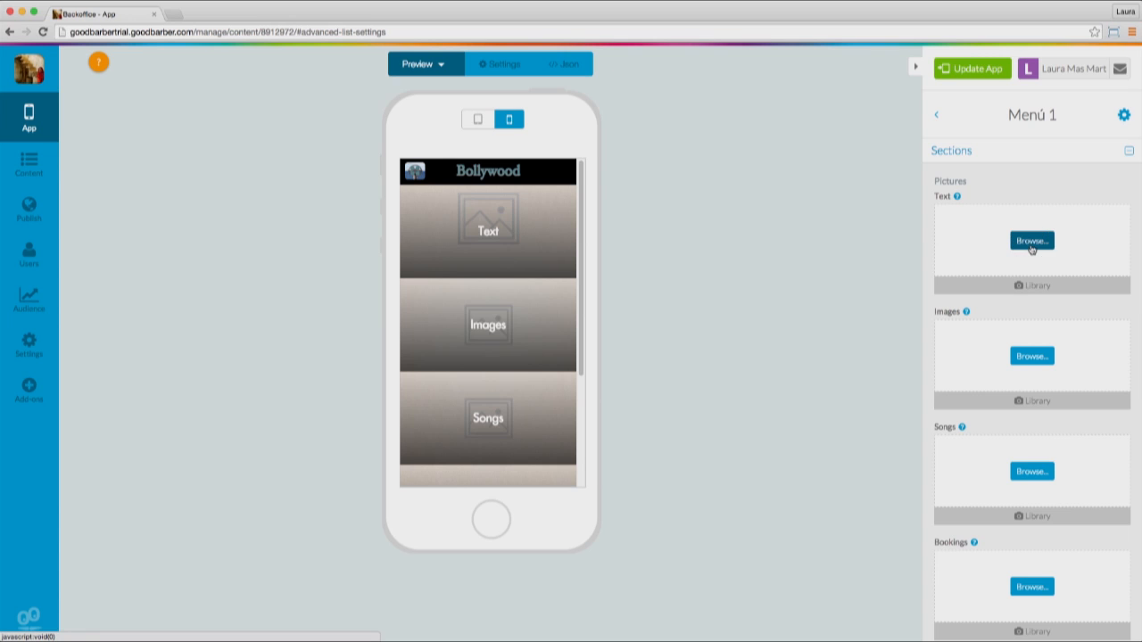
Step: Bring up the picture chooser for the Text section and look through the files
click(1031, 240)
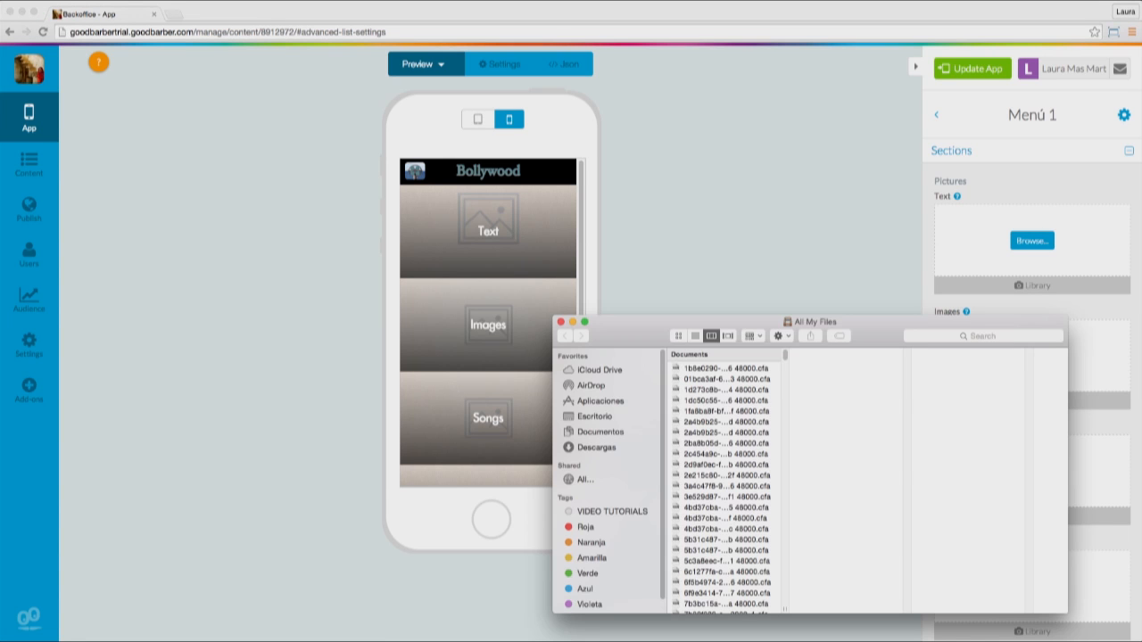
scroll(down, 3)
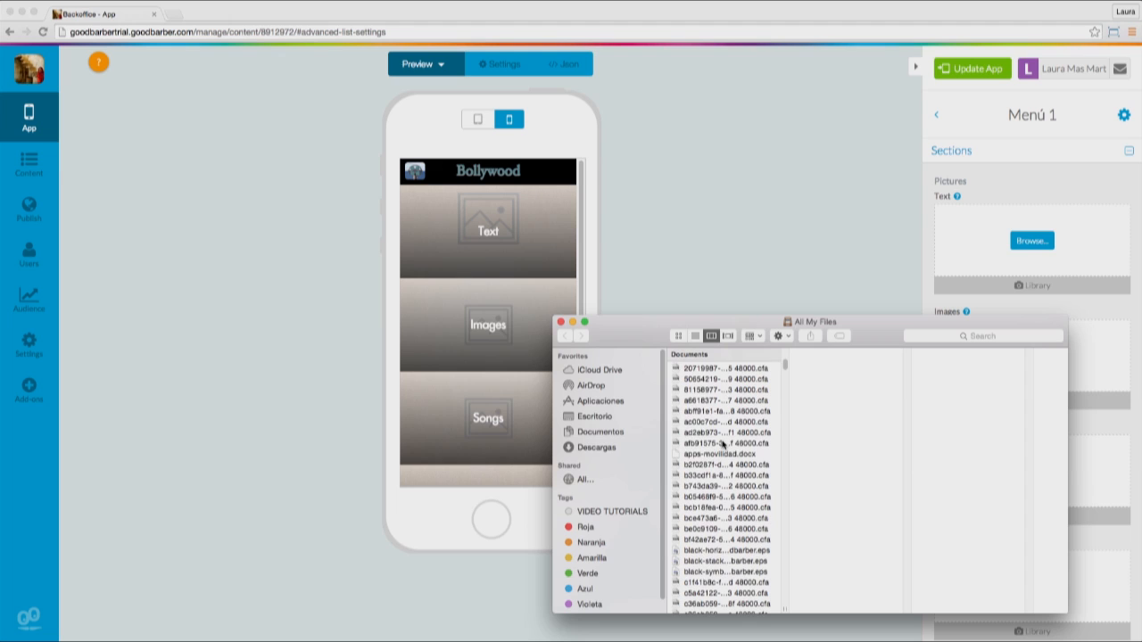
scroll(down, 3)
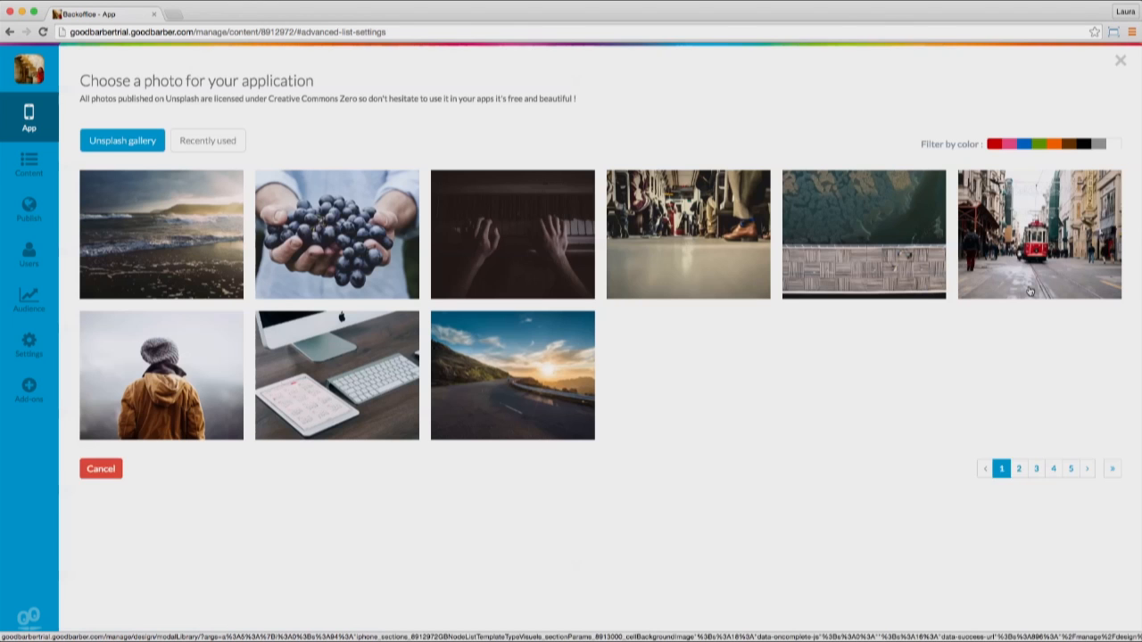
Step: Filter the Library photo gallery by red, then blue, then orange tones
click(207, 139)
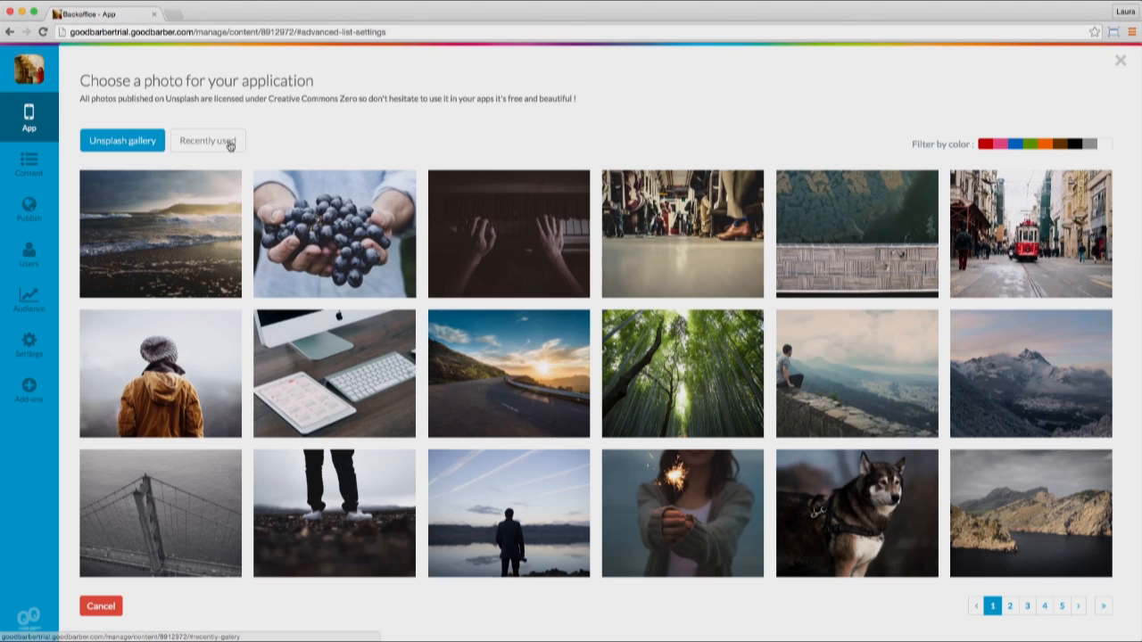
mouse_move(384, 149)
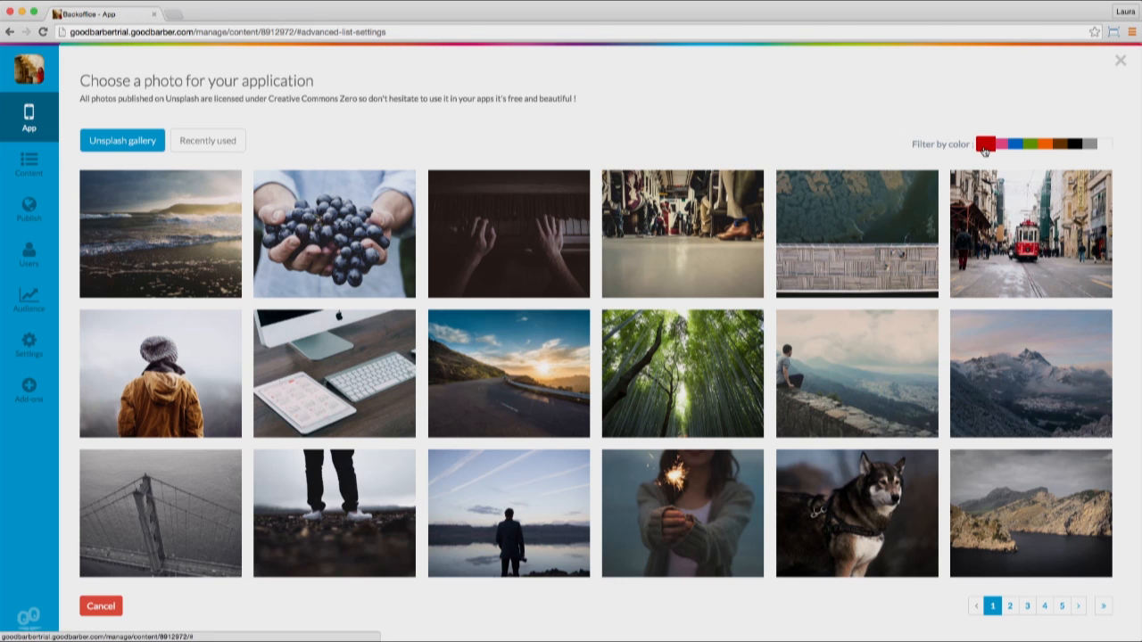
click(988, 143)
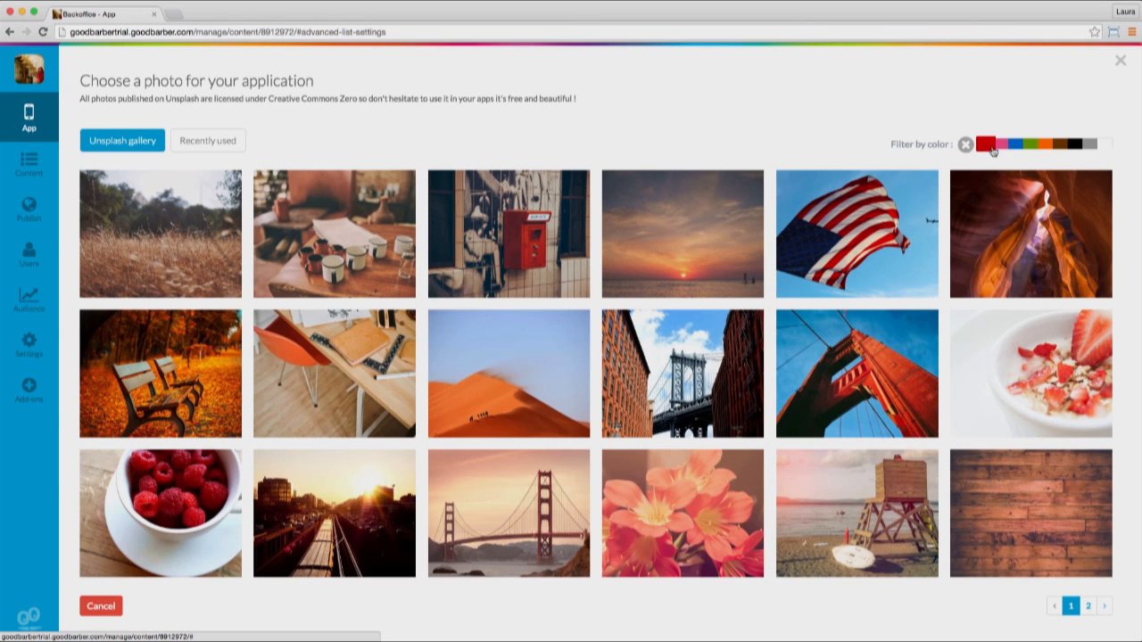
click(1021, 142)
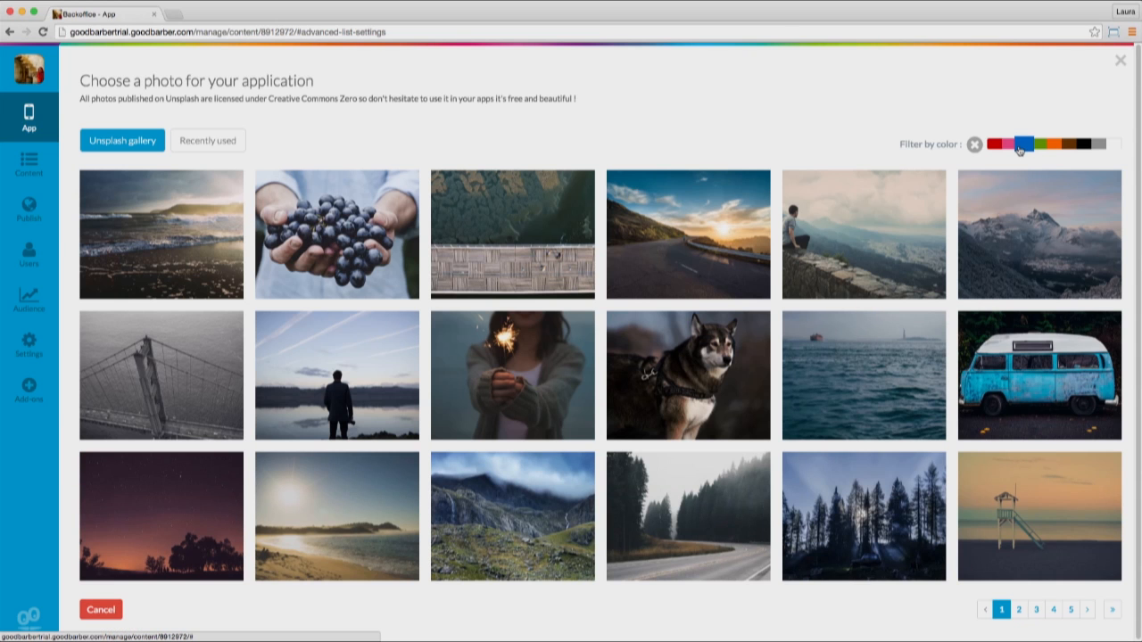
click(1053, 143)
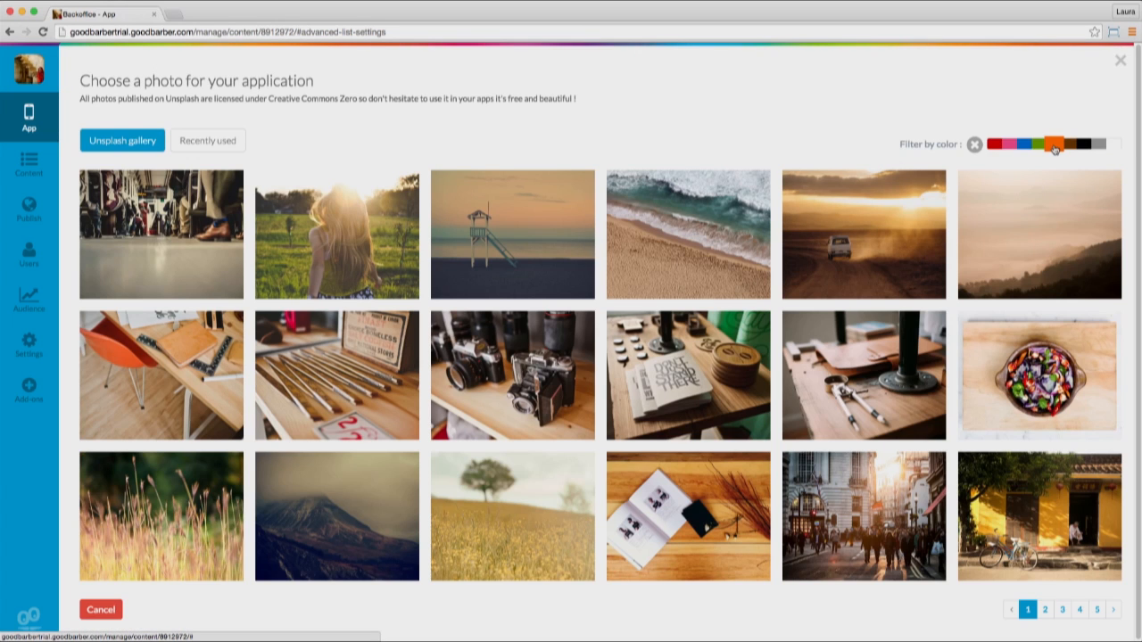
mouse_move(996, 279)
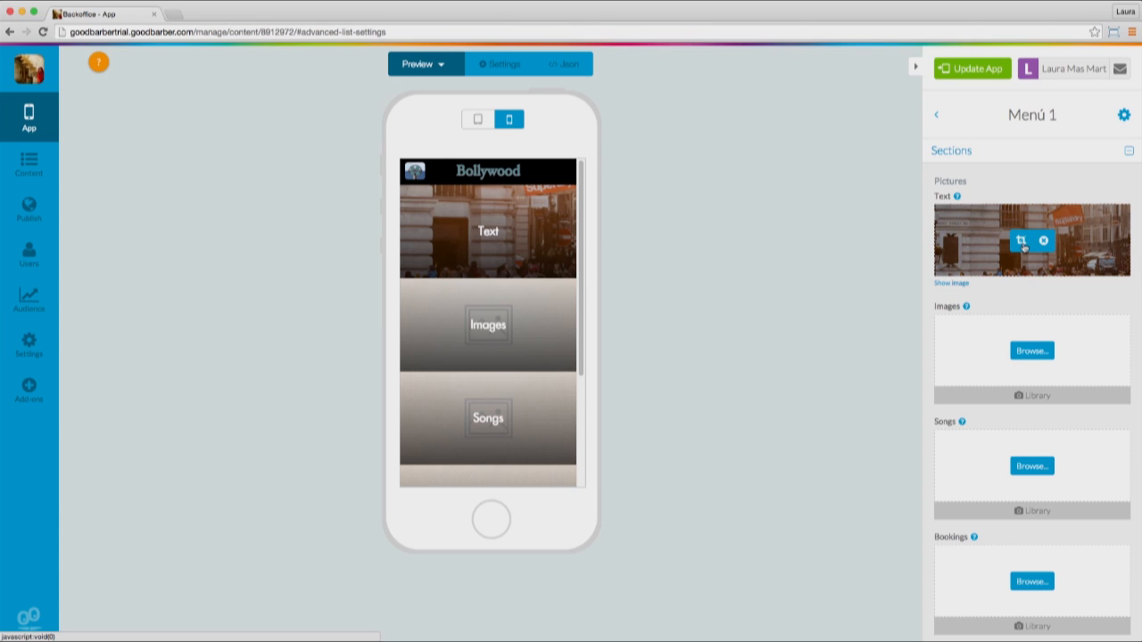
Step: Crop the city street photo, try Black & White, keep full colour, and save it as the Text picture
click(1021, 241)
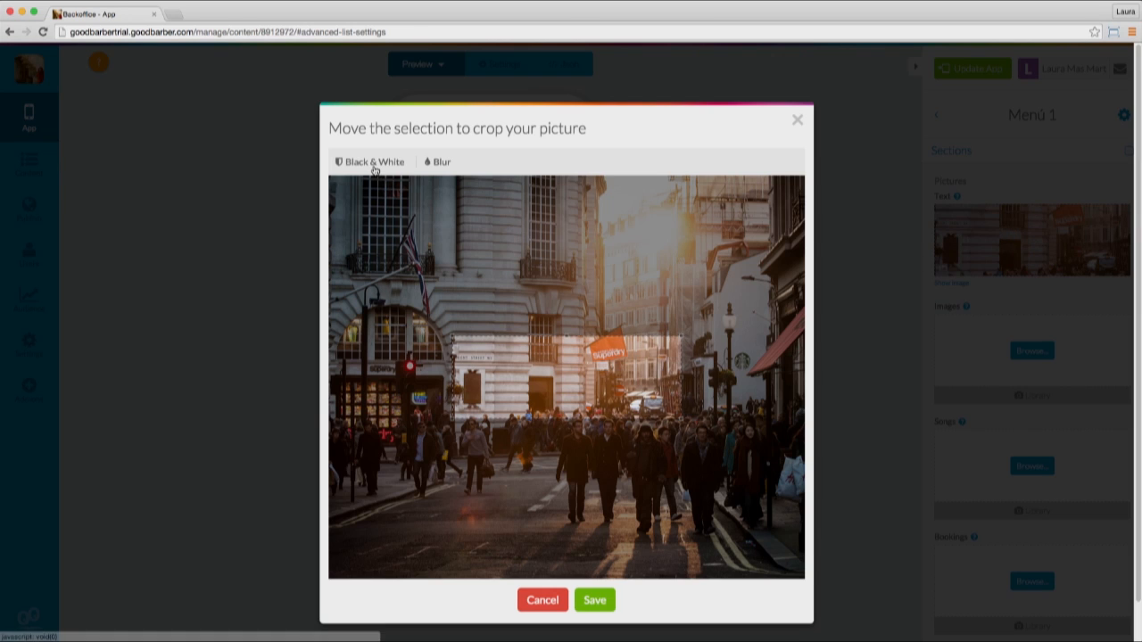
click(370, 161)
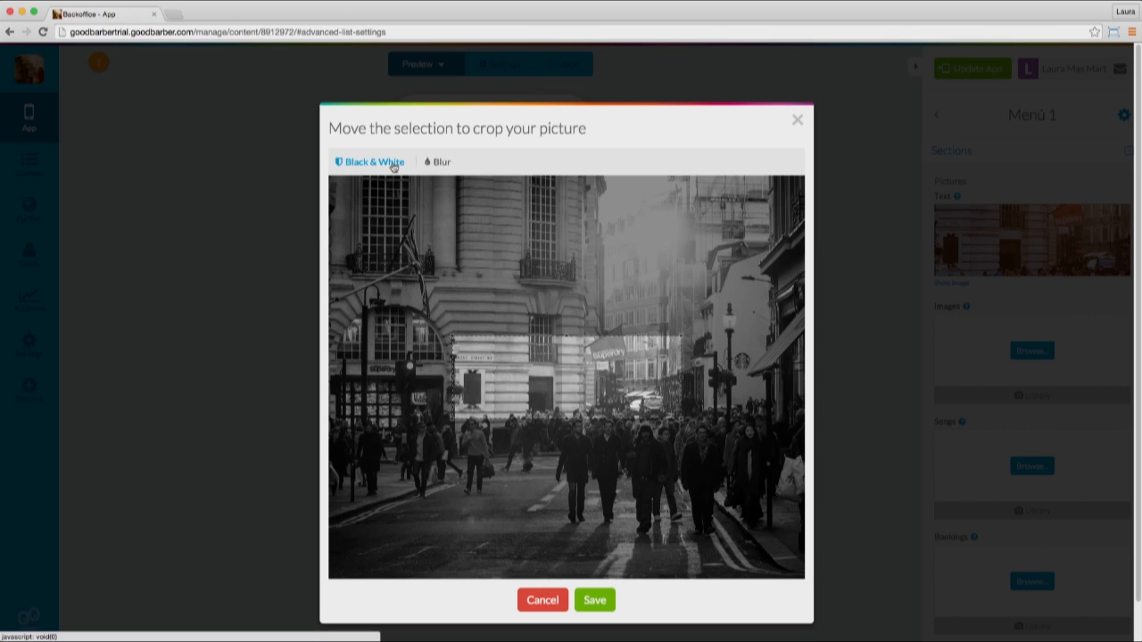
click(369, 160)
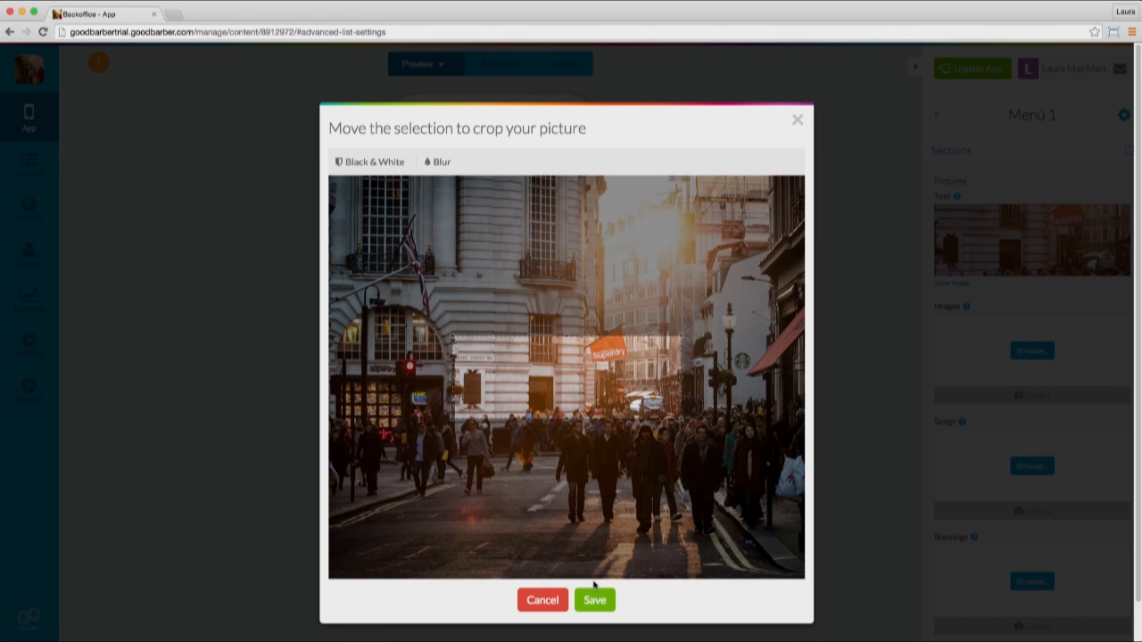
click(594, 600)
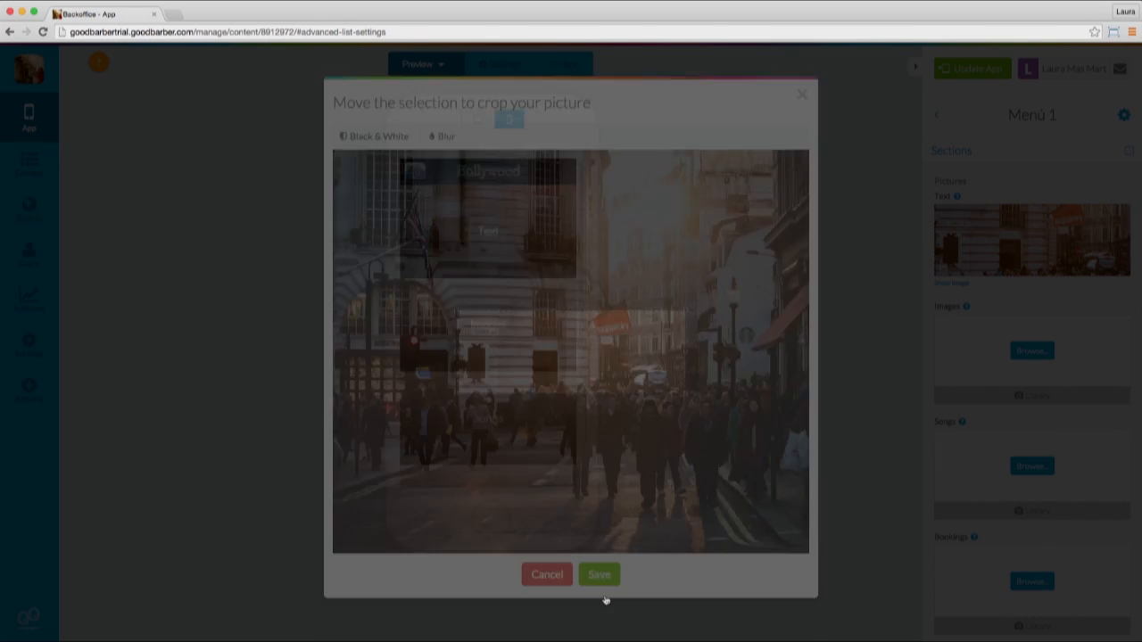
Step: Return to Menú 1's layout template list and browse through the available templates
click(600, 574)
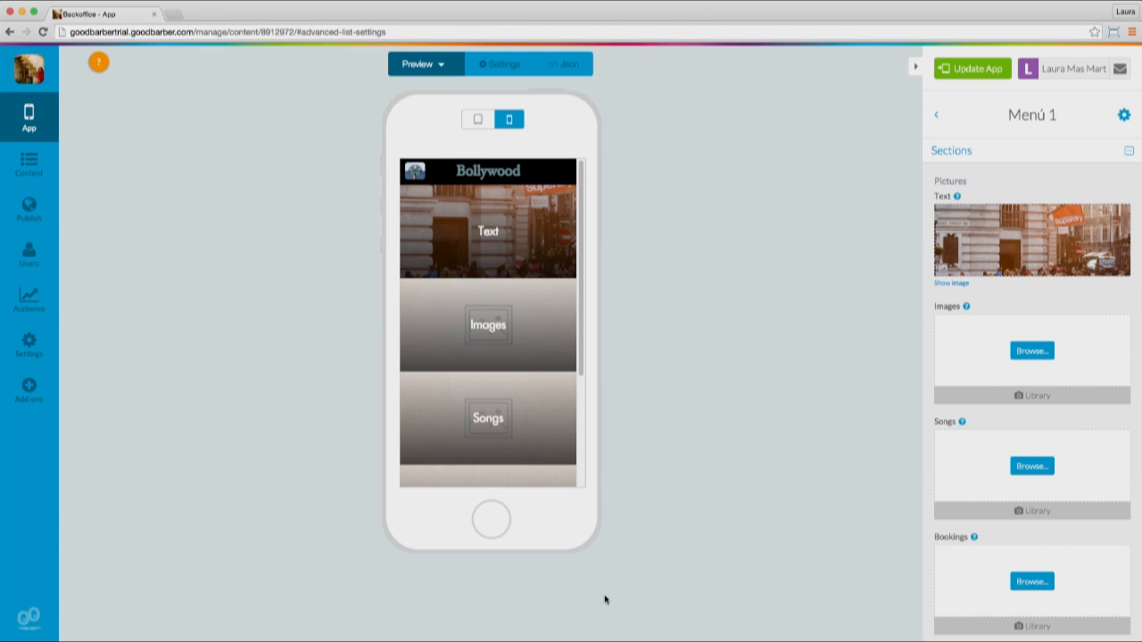
mouse_move(664, 574)
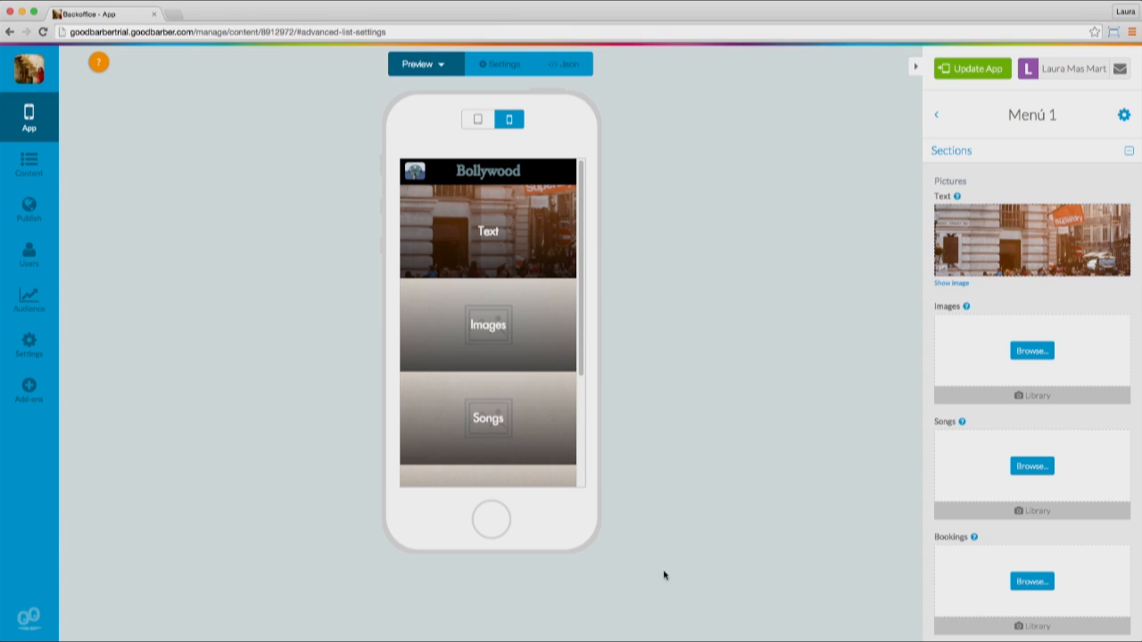
mouse_move(915, 141)
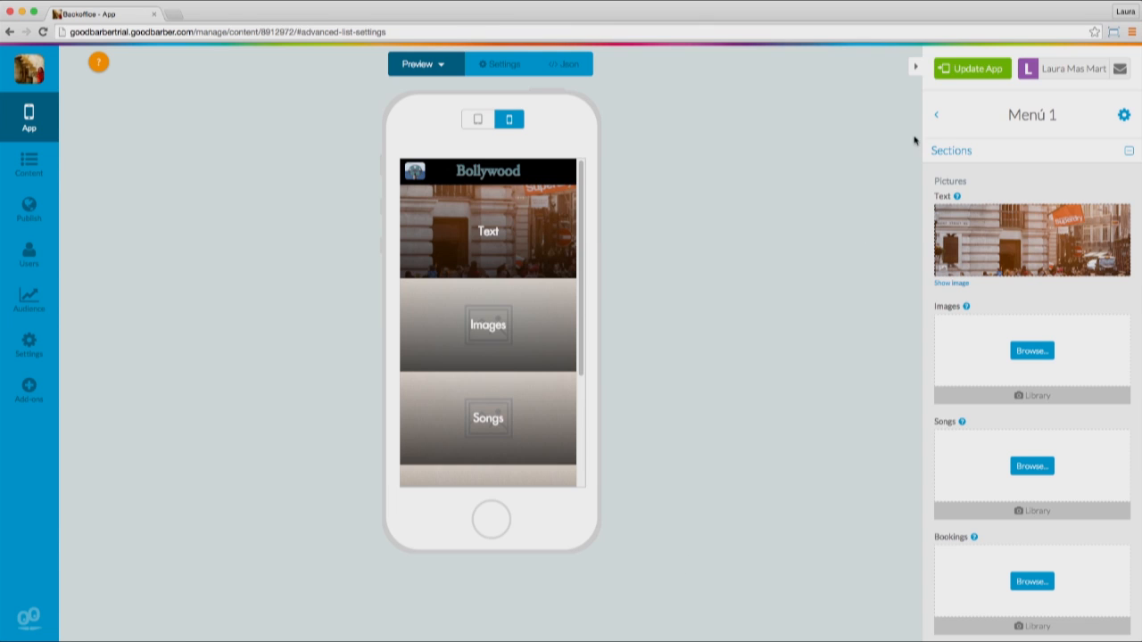
click(935, 114)
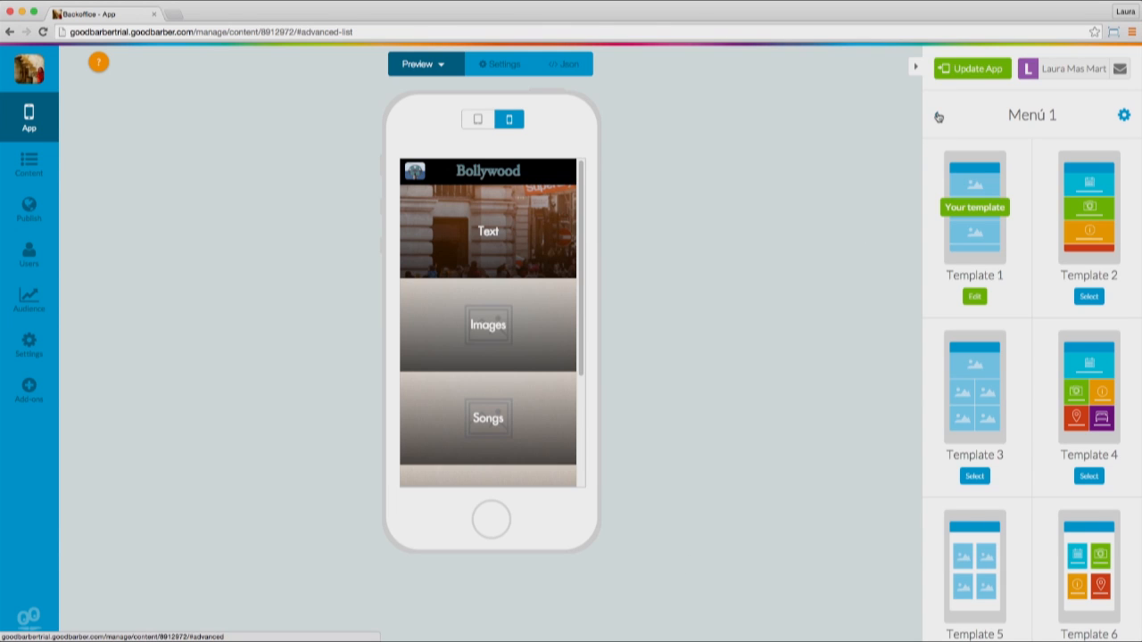
mouse_move(1022, 147)
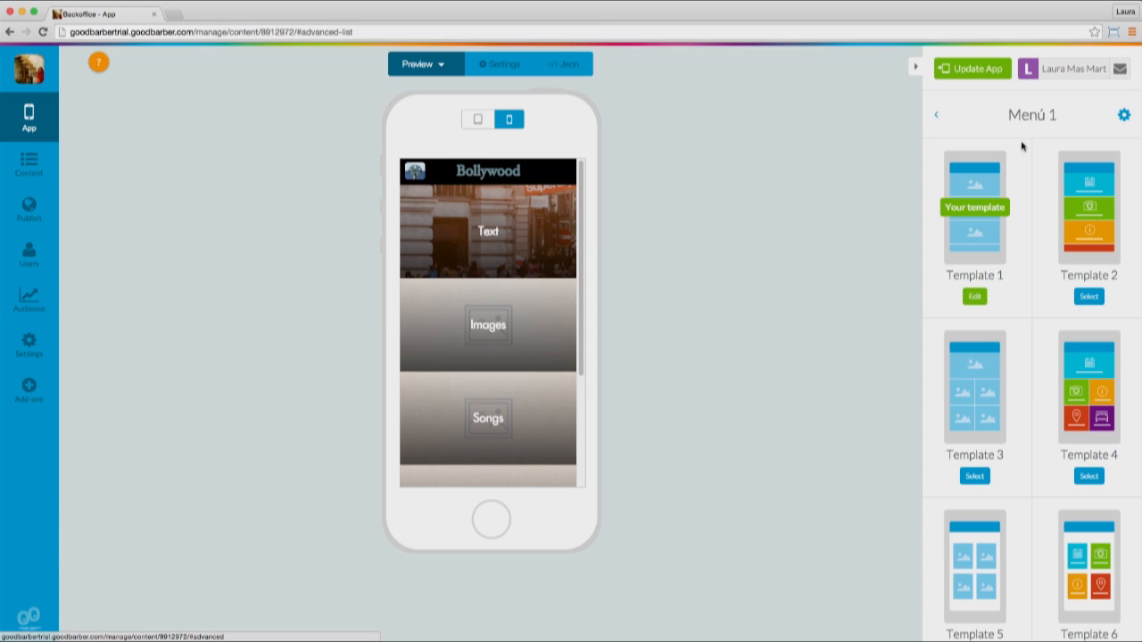
scroll(down, 3)
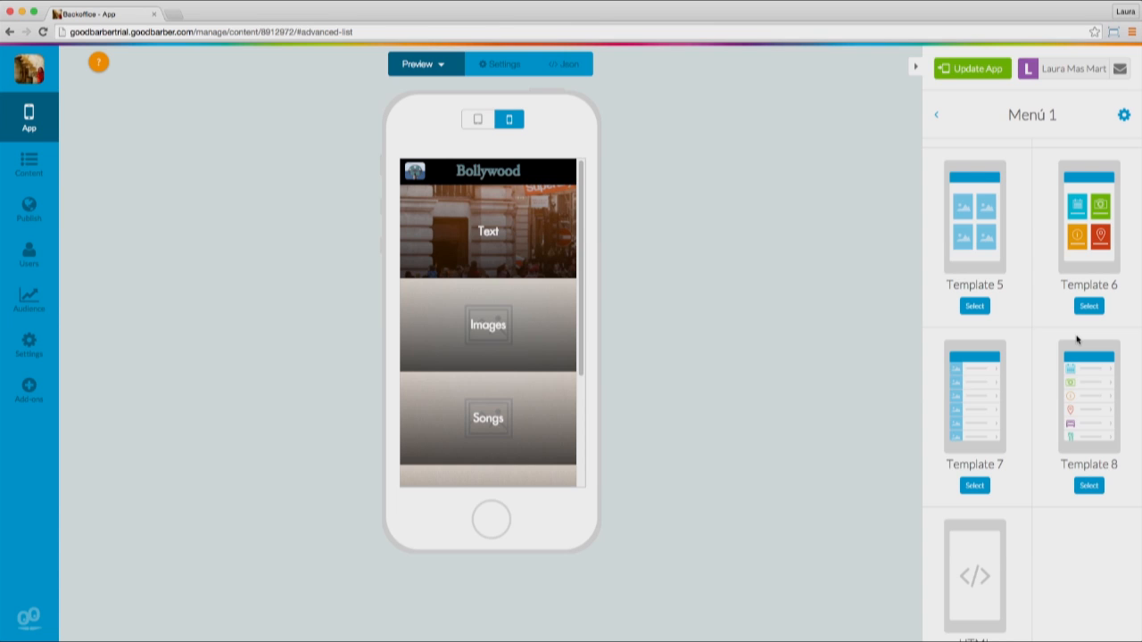
scroll(up, 3)
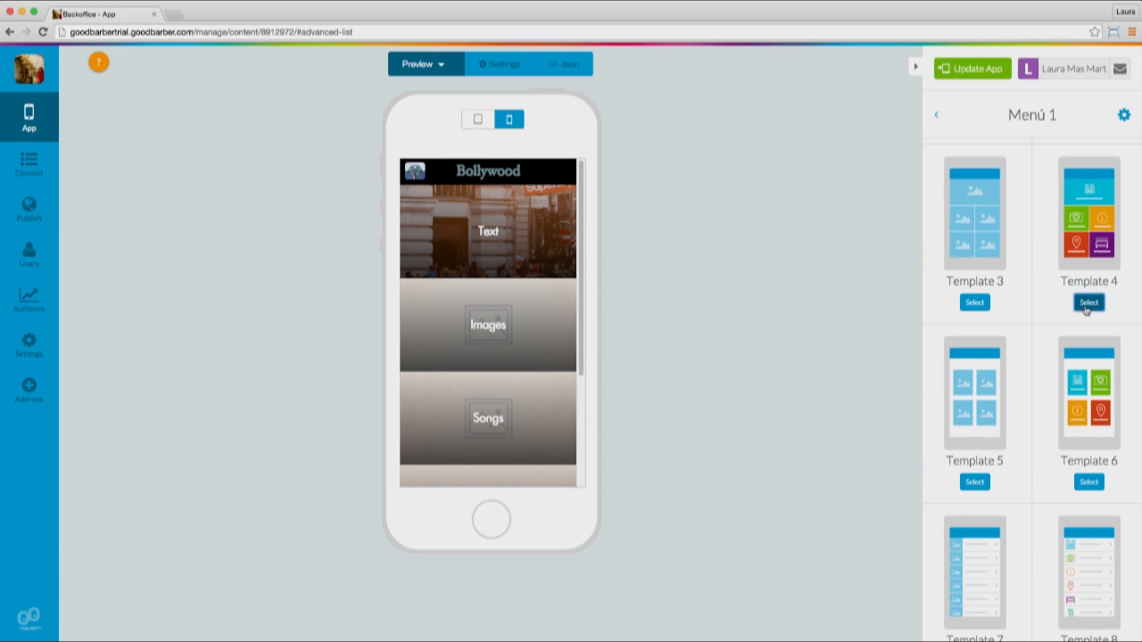
Step: Apply the coloured icon-grid Template 4 to Menú 1 and start choosing an icon for Text
click(1088, 303)
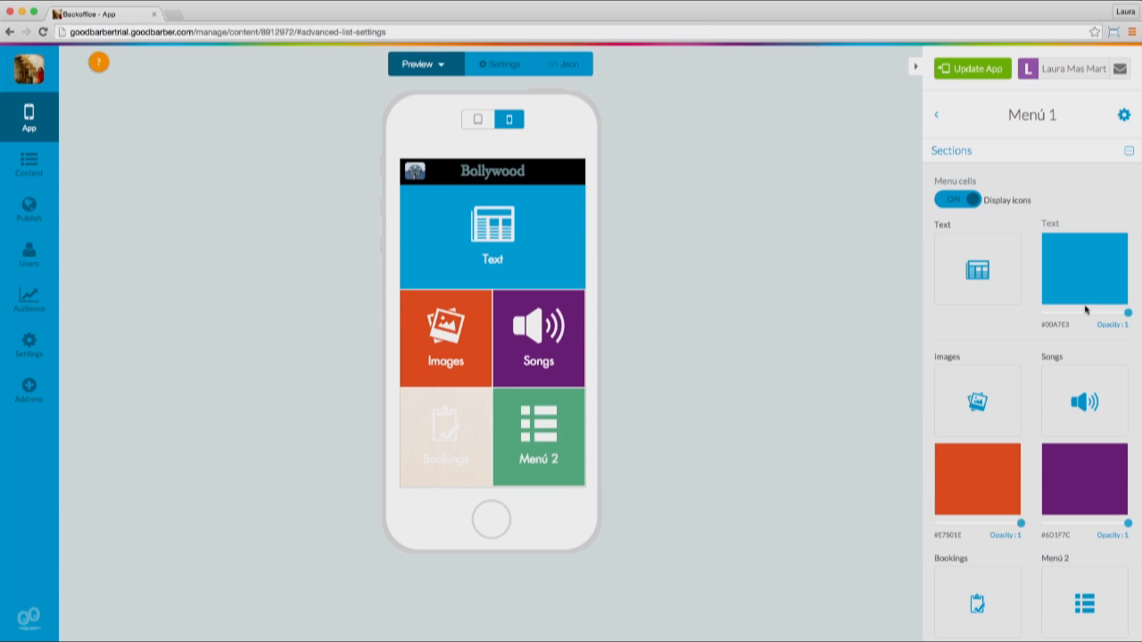
click(977, 271)
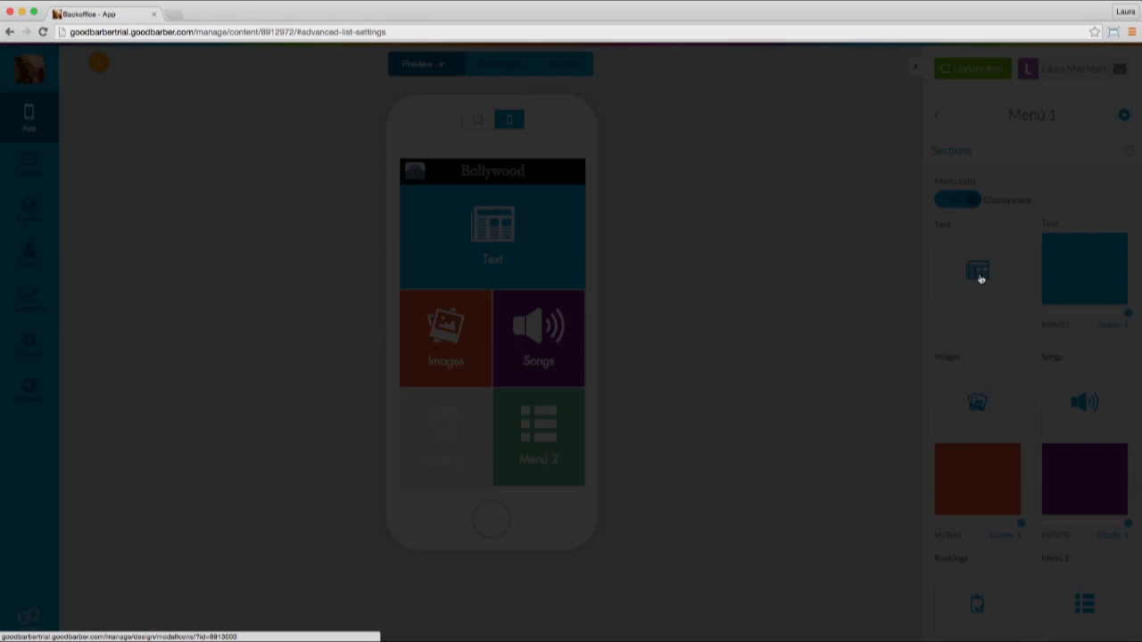
click(978, 272)
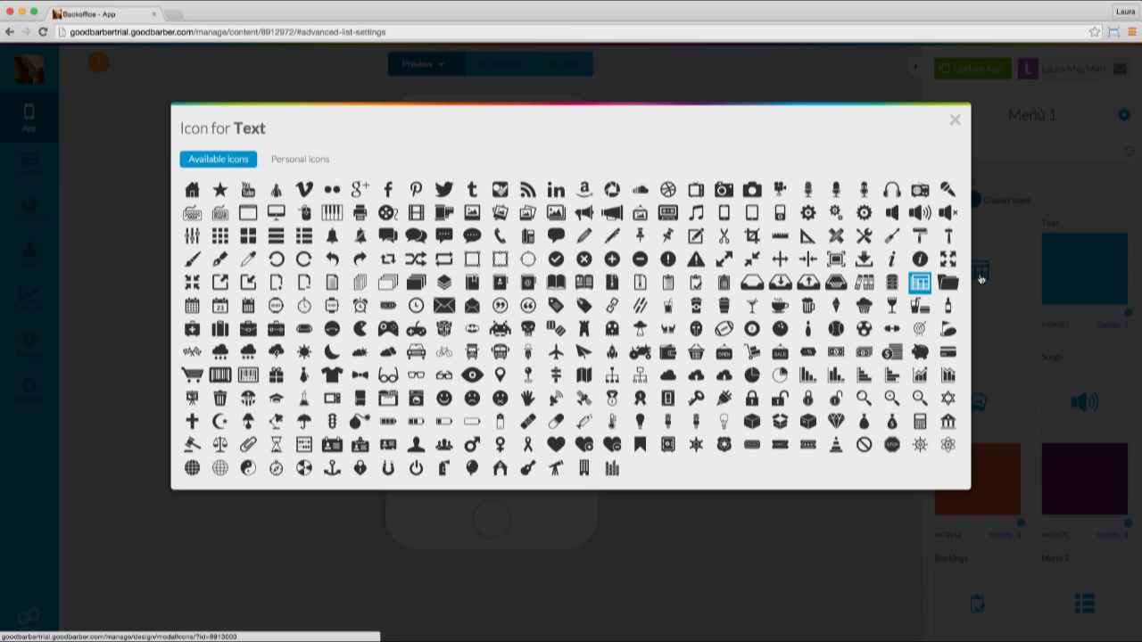
click(499, 259)
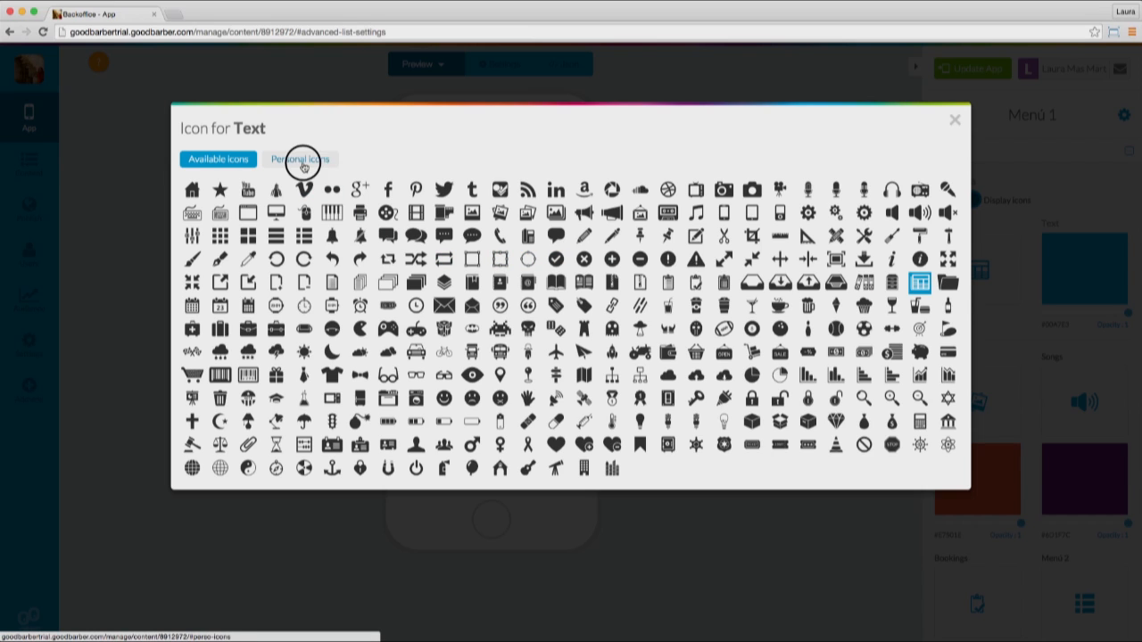
Step: Look at Personal icons and the upload option, then dismiss the icon dialog unchanged
click(300, 159)
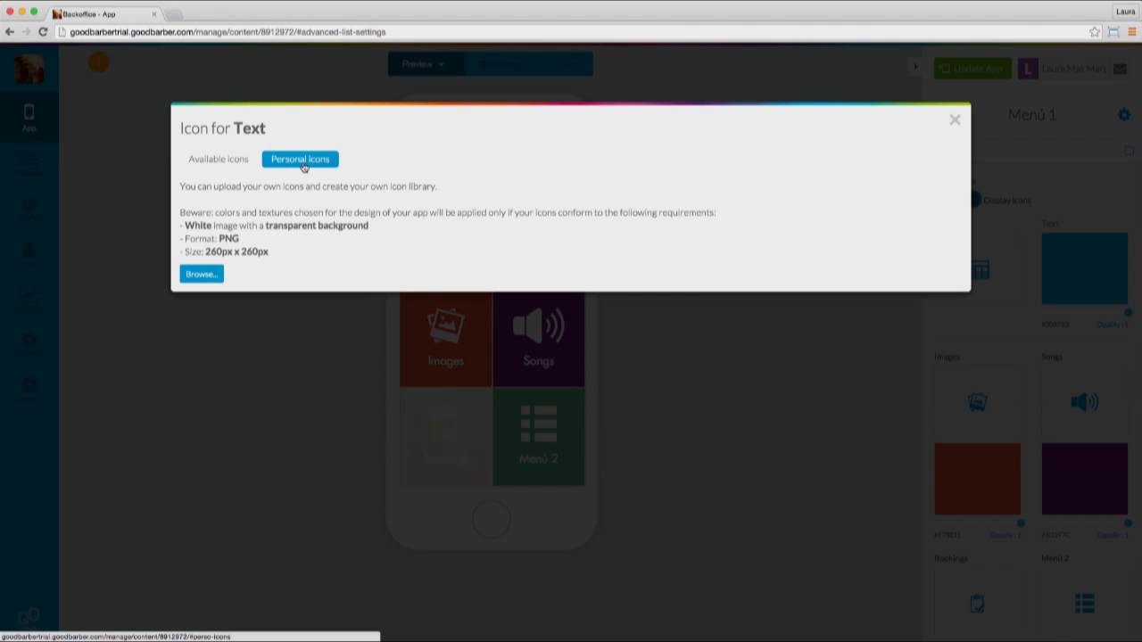
mouse_move(275, 239)
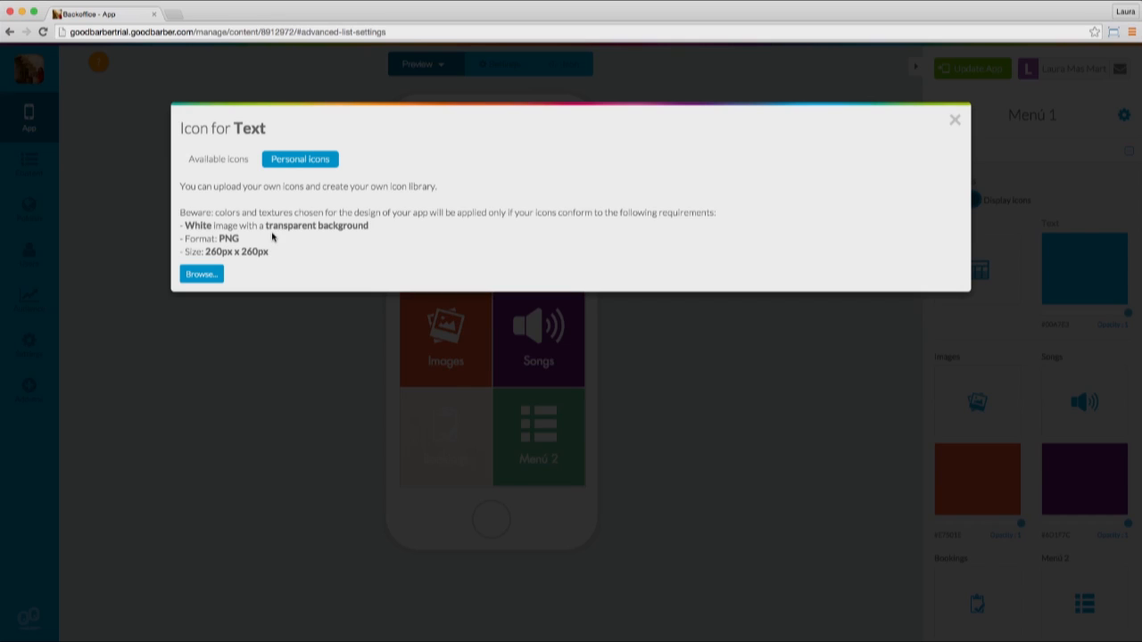
mouse_move(253, 248)
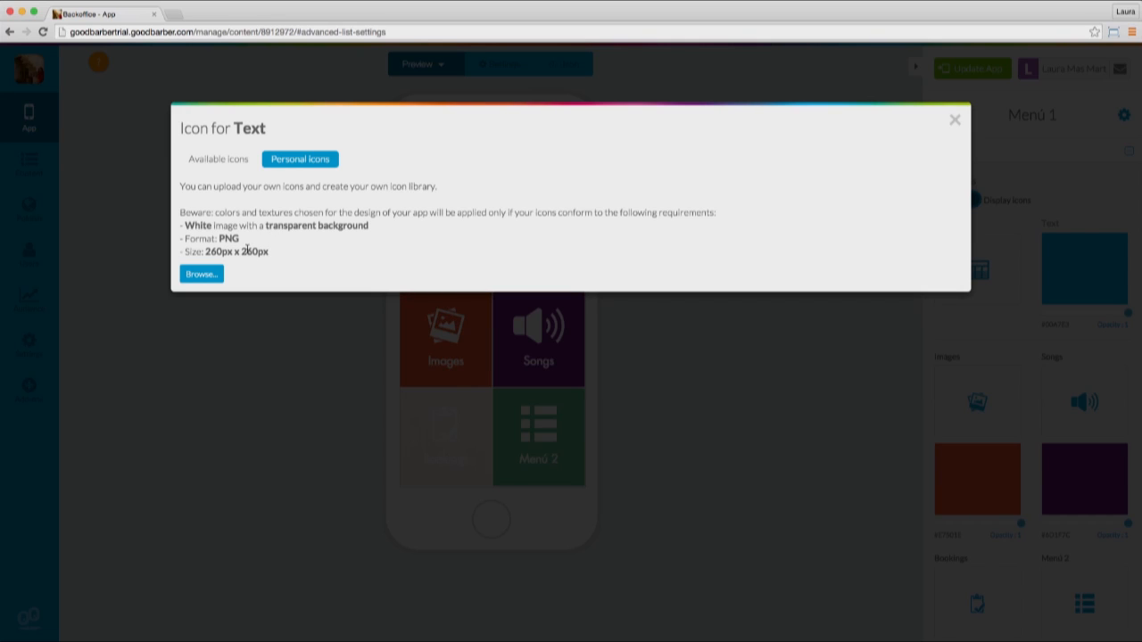
mouse_move(243, 268)
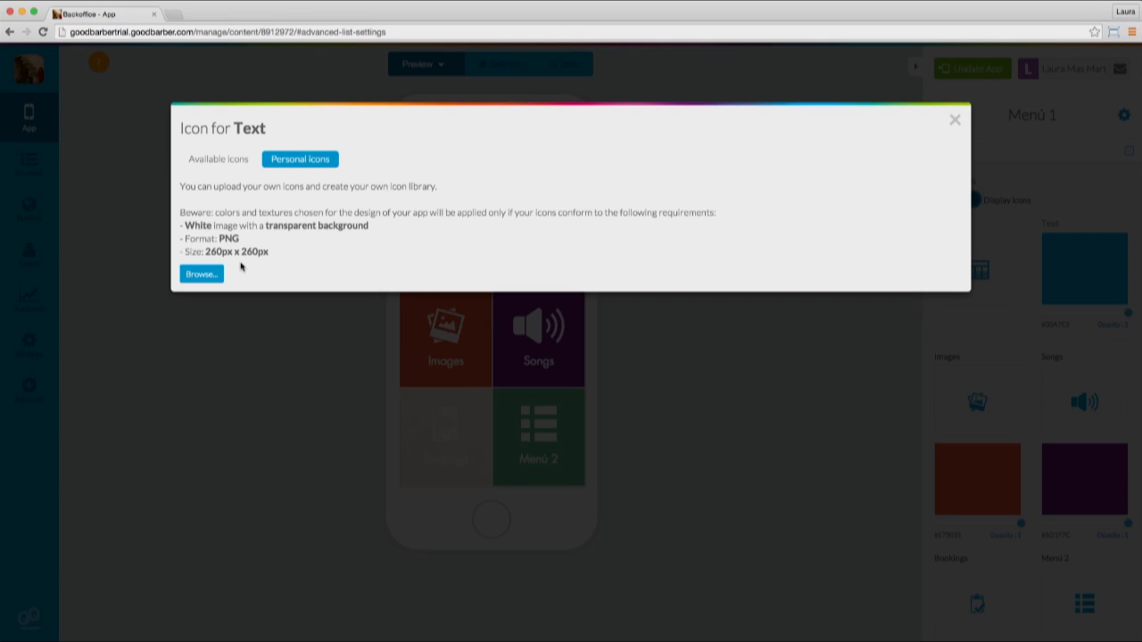
click(200, 274)
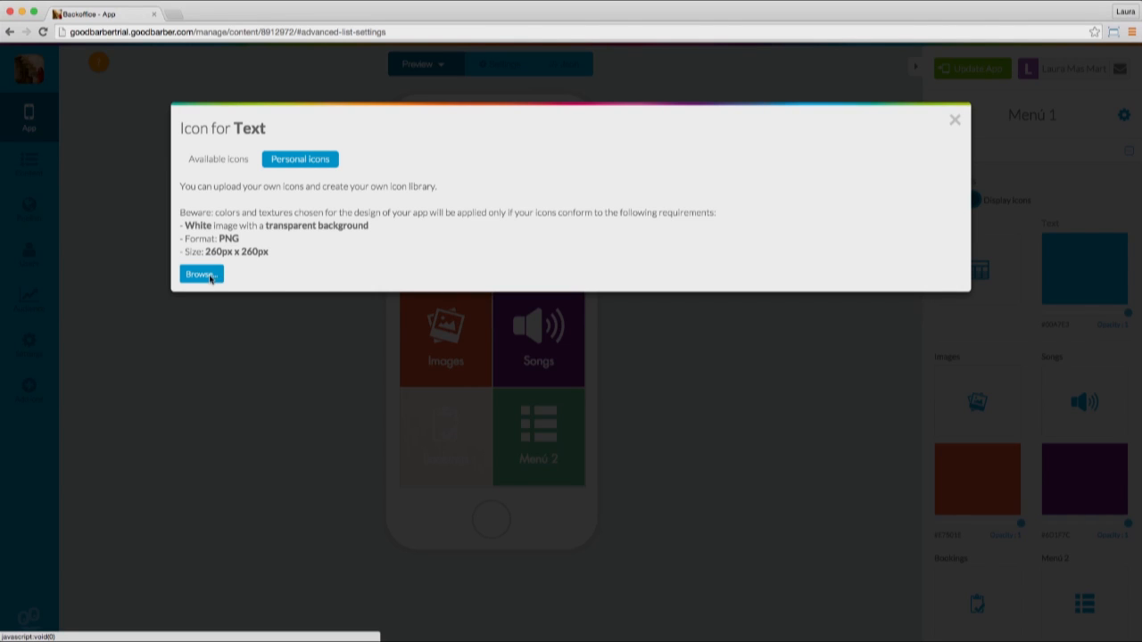
mouse_move(876, 187)
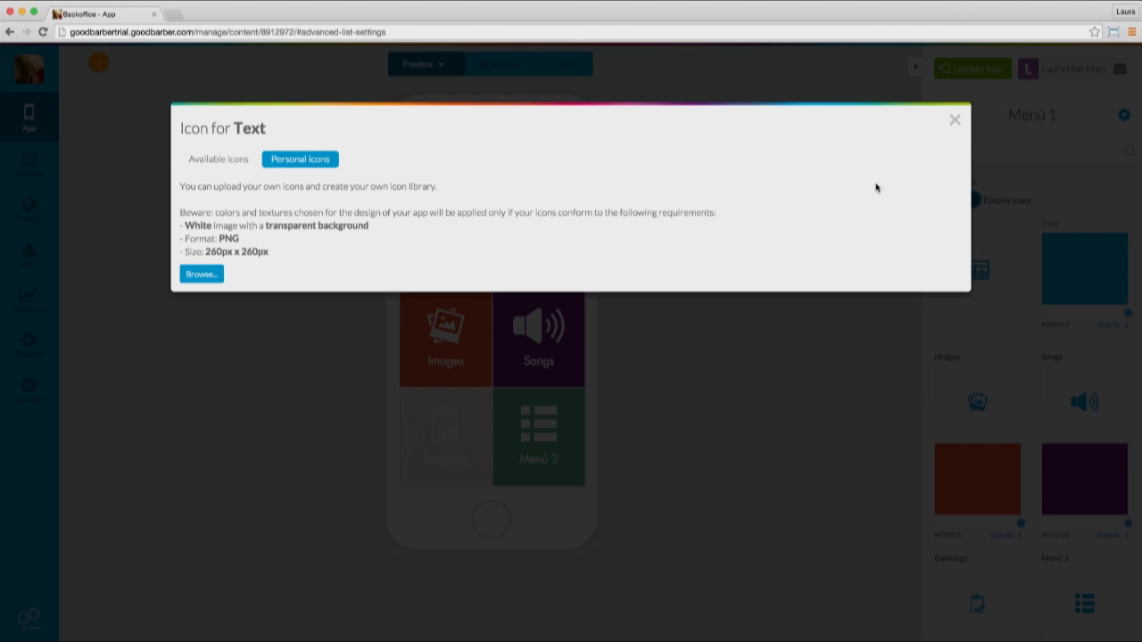
click(954, 120)
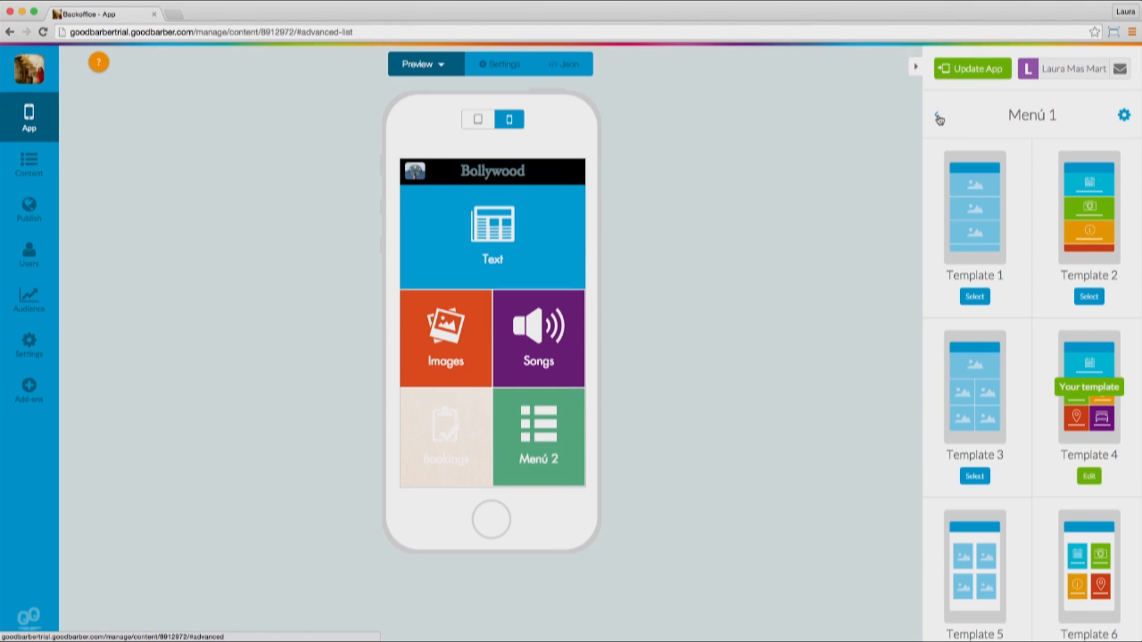
Step: Apply the picture-tile Template 5 layout to Menú 1
scroll(down, 3)
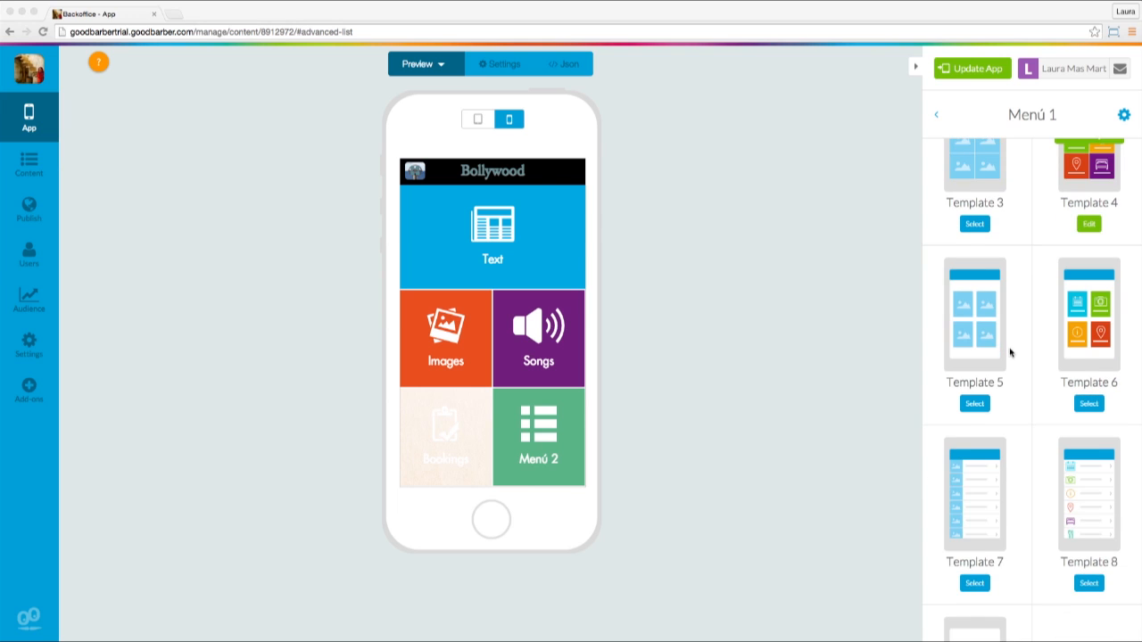
click(974, 403)
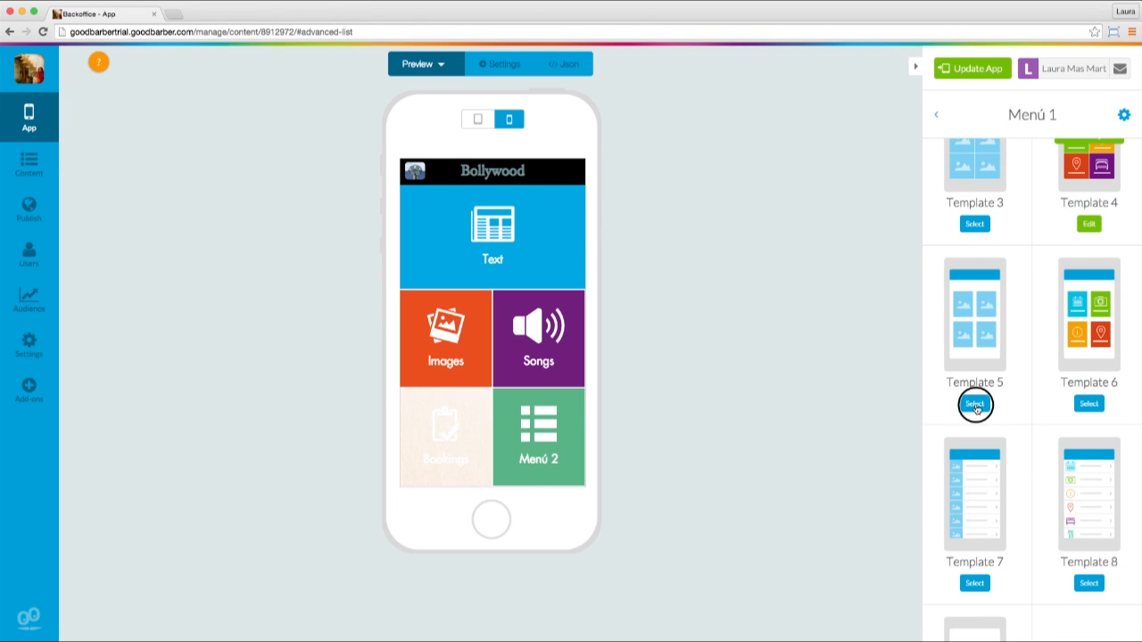
click(974, 403)
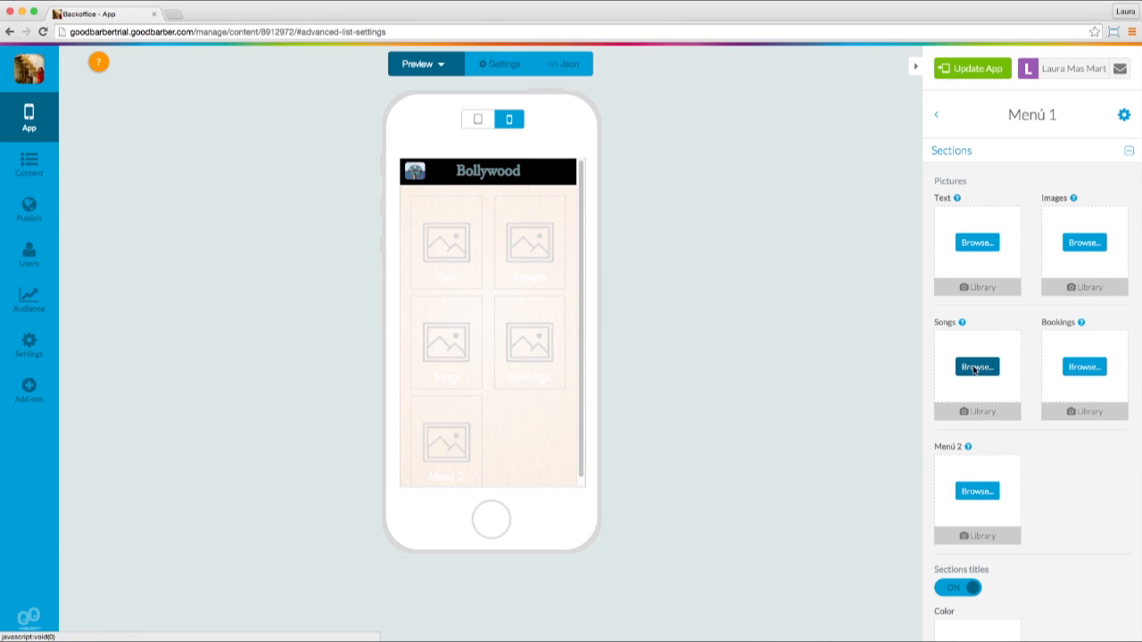
mouse_move(977, 411)
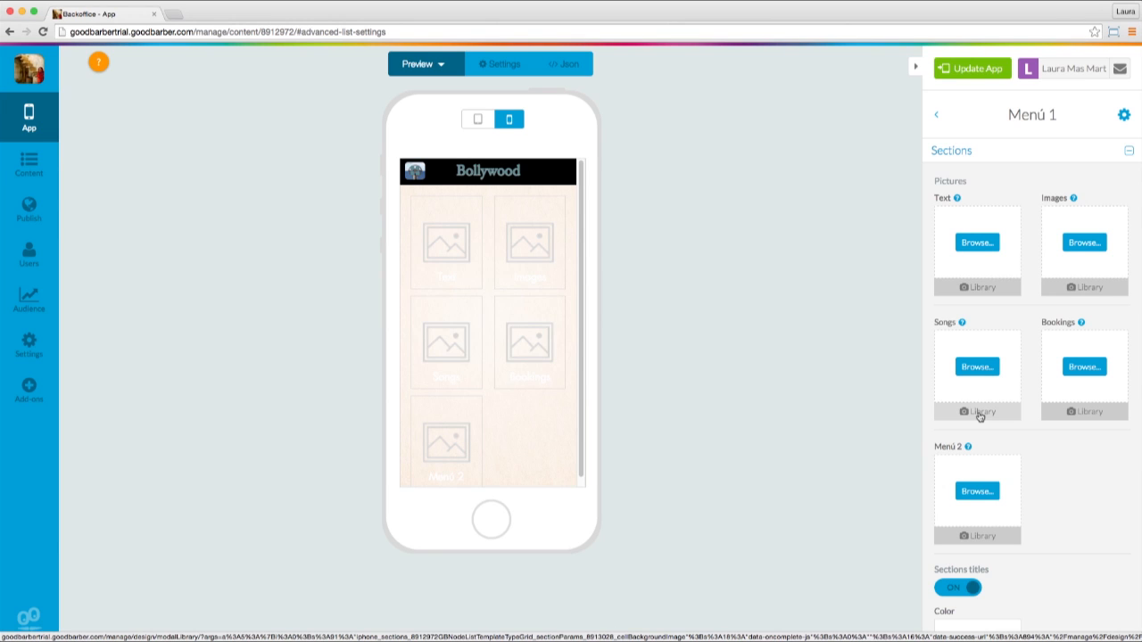
scroll(down, 3)
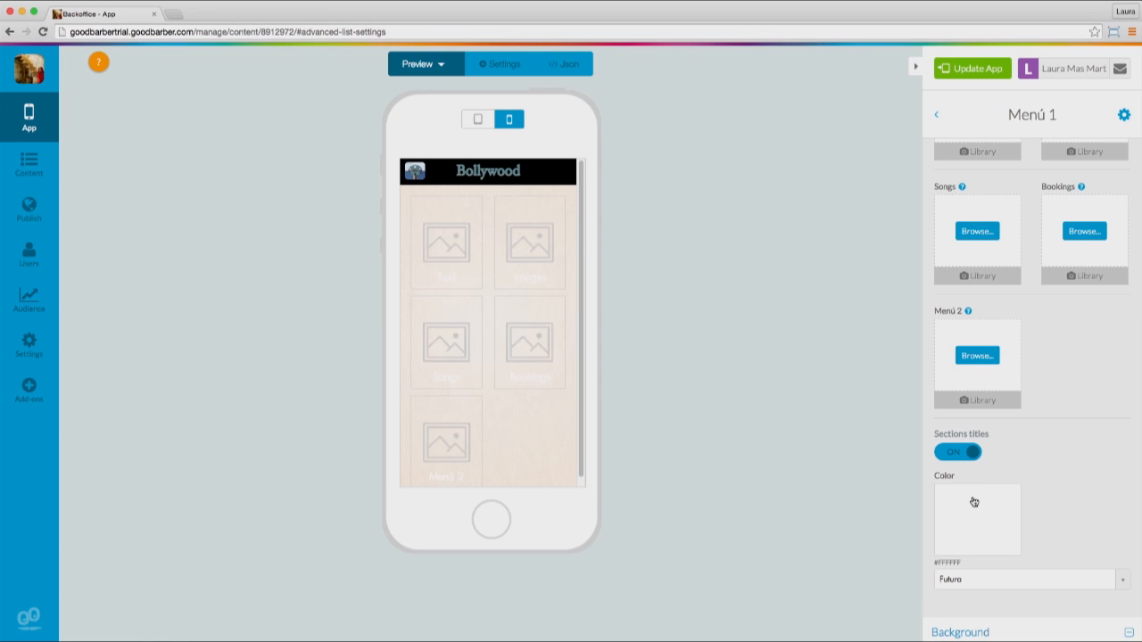
Step: Set the section title colour to magenta, then turn section titles off
click(976, 520)
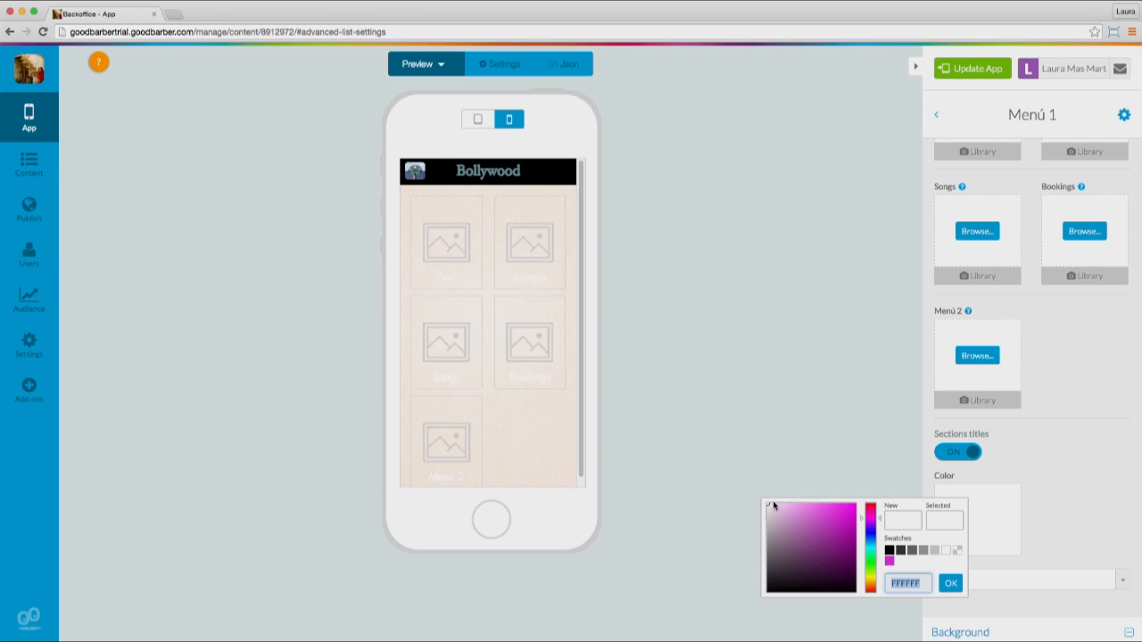
click(832, 519)
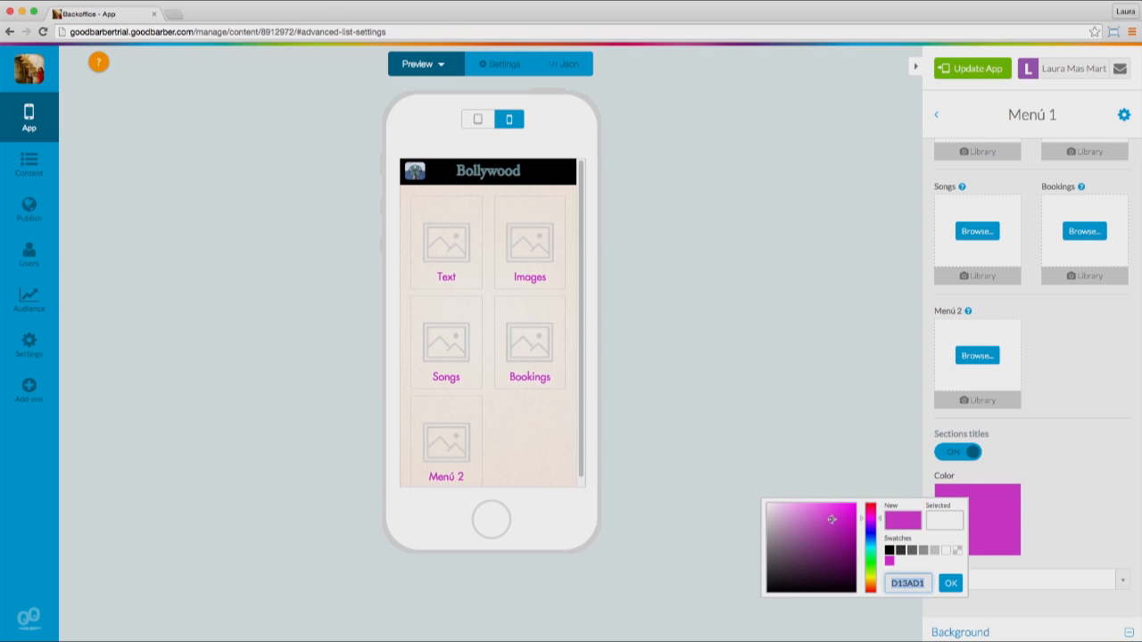
click(949, 582)
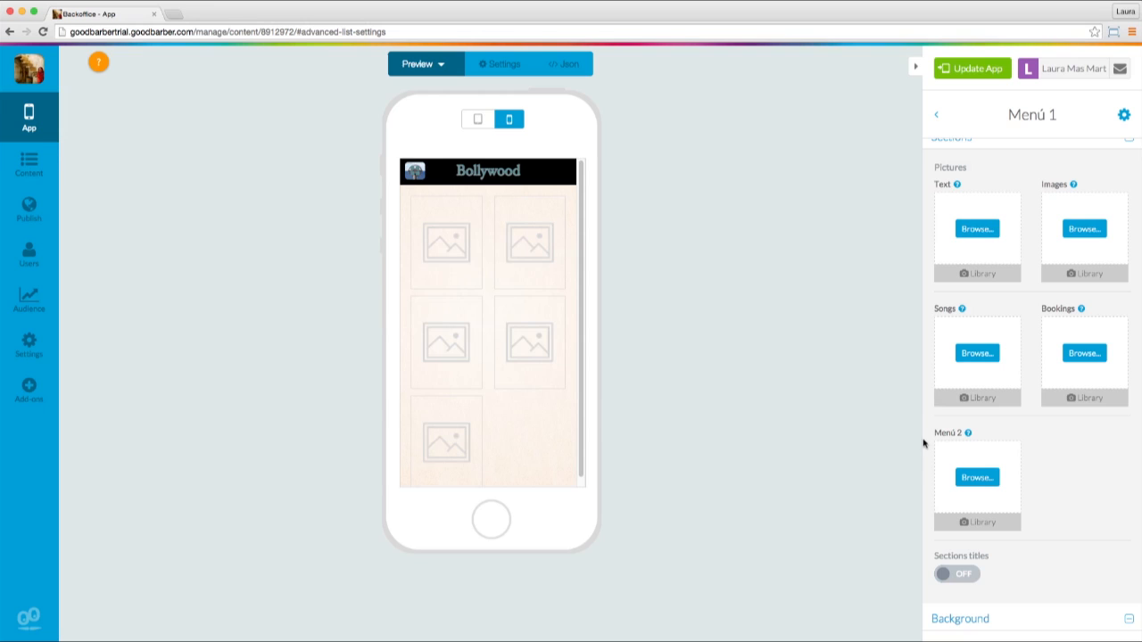
mouse_move(972, 114)
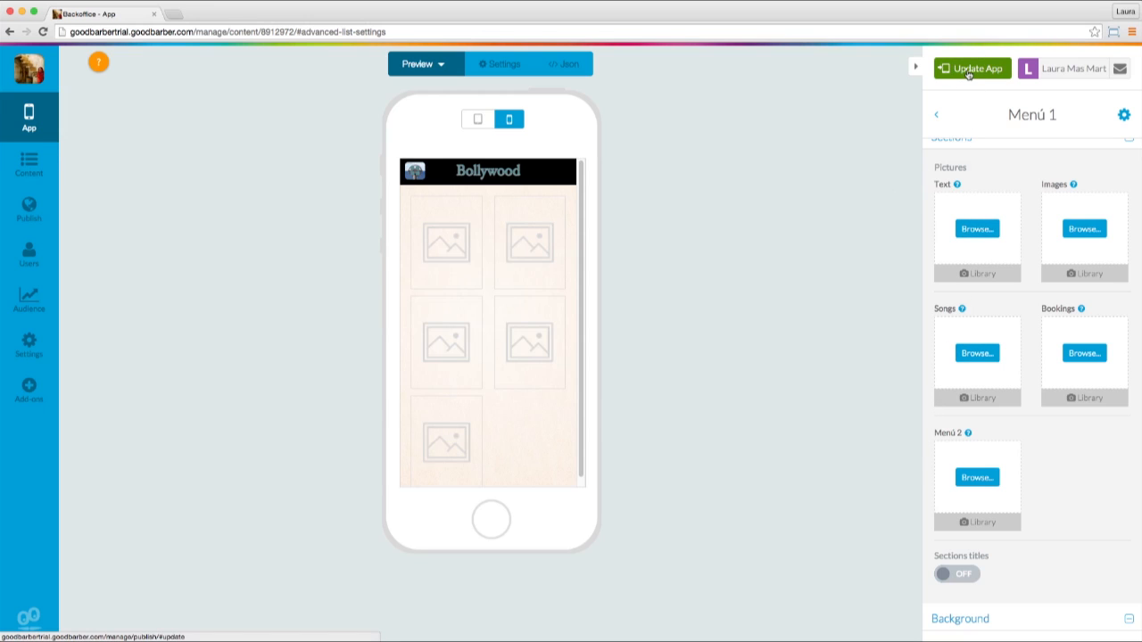
Step: Publish the pending modifications via Update App and confirm the update
click(971, 68)
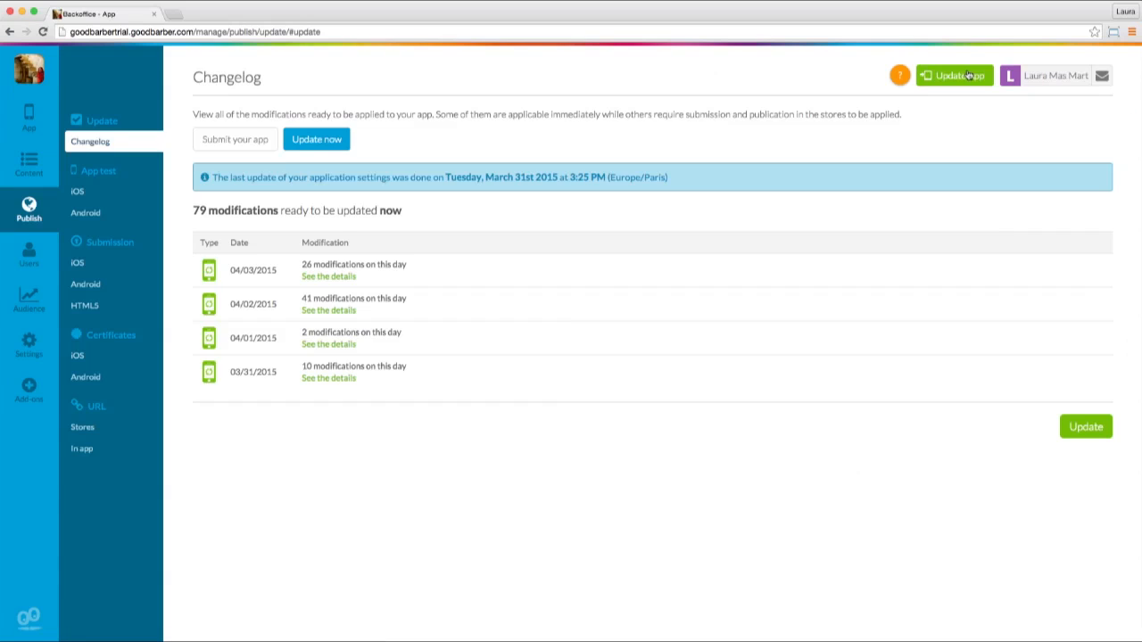
mouse_move(1031, 253)
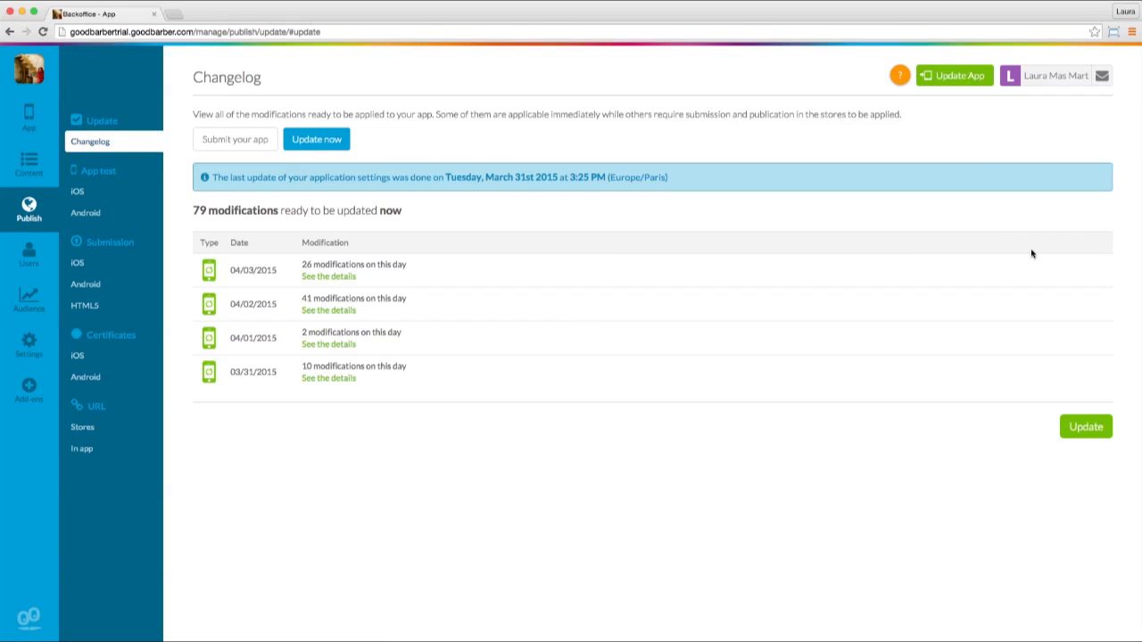
click(1085, 426)
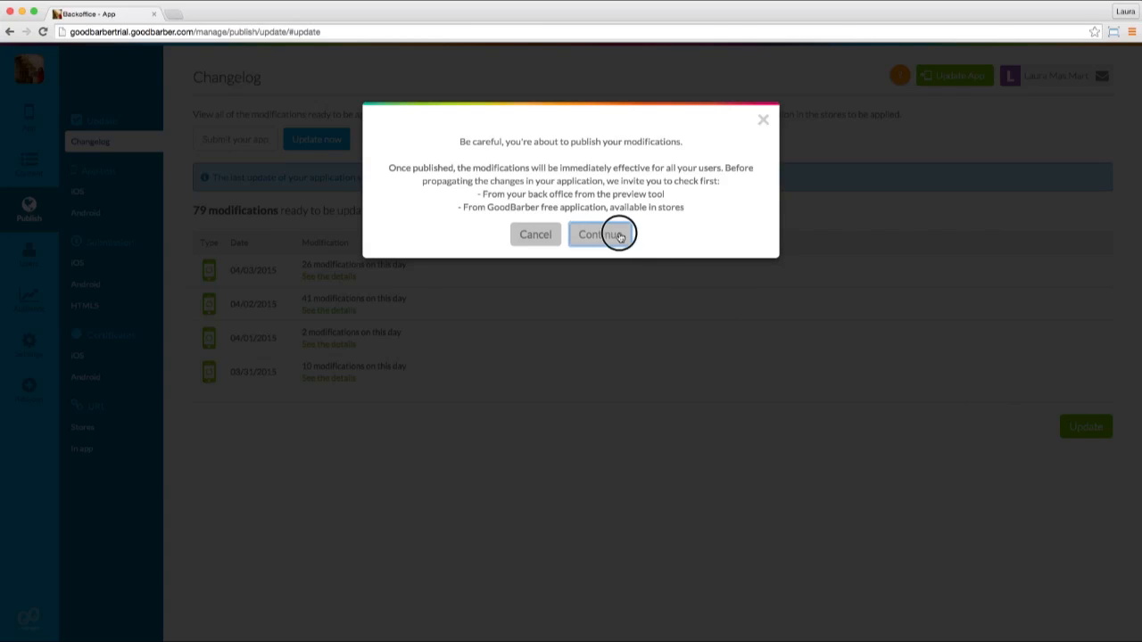
click(599, 234)
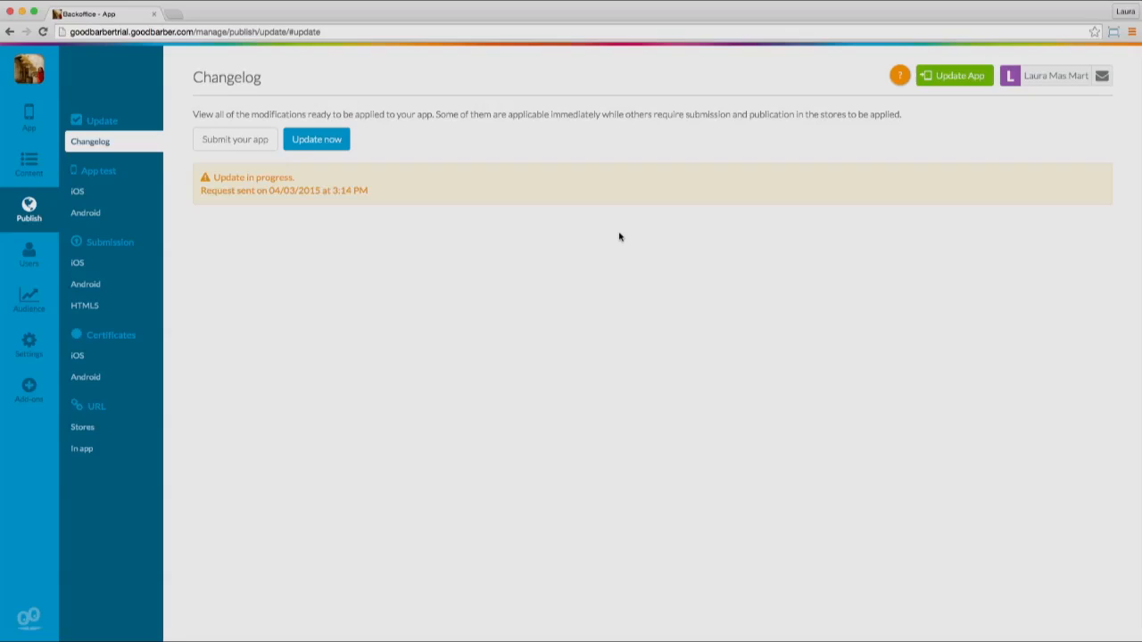